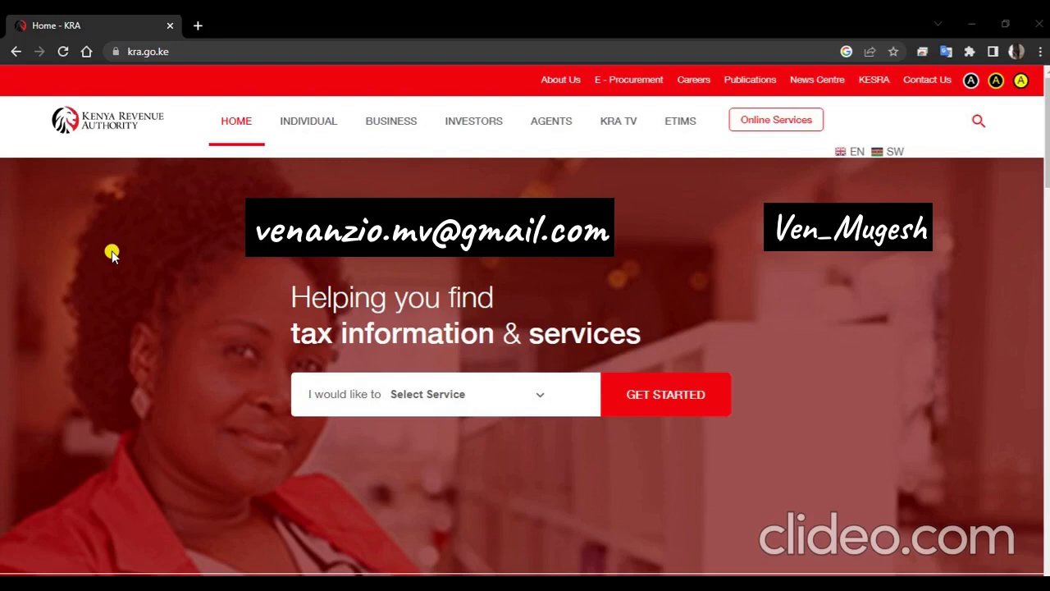
mouse_move(638, 203)
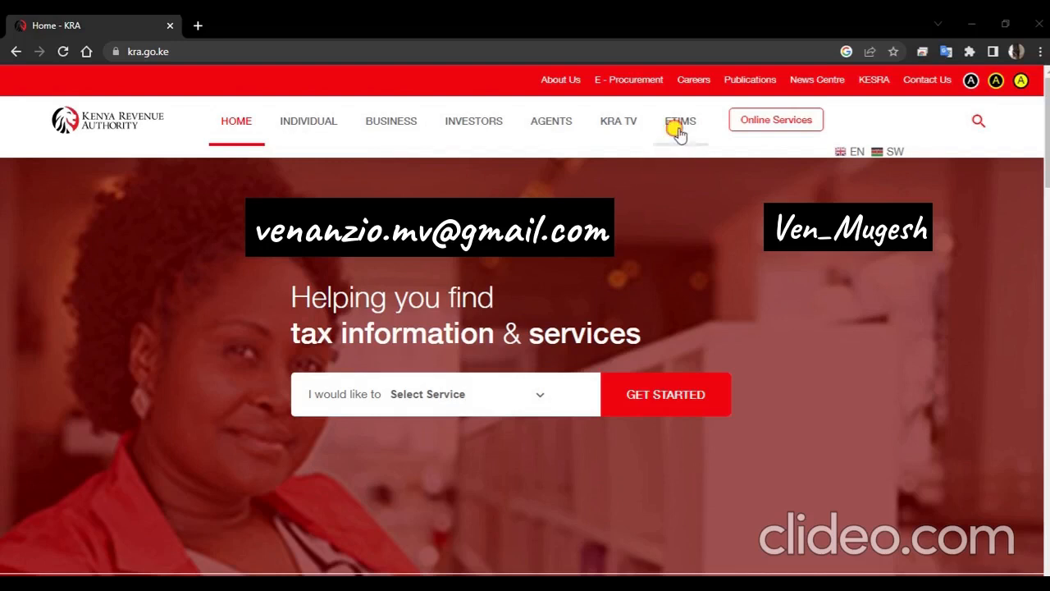
Go to the eTIMS page from the top navigation and scroll to its installers and user guides section.
left_click(679, 121)
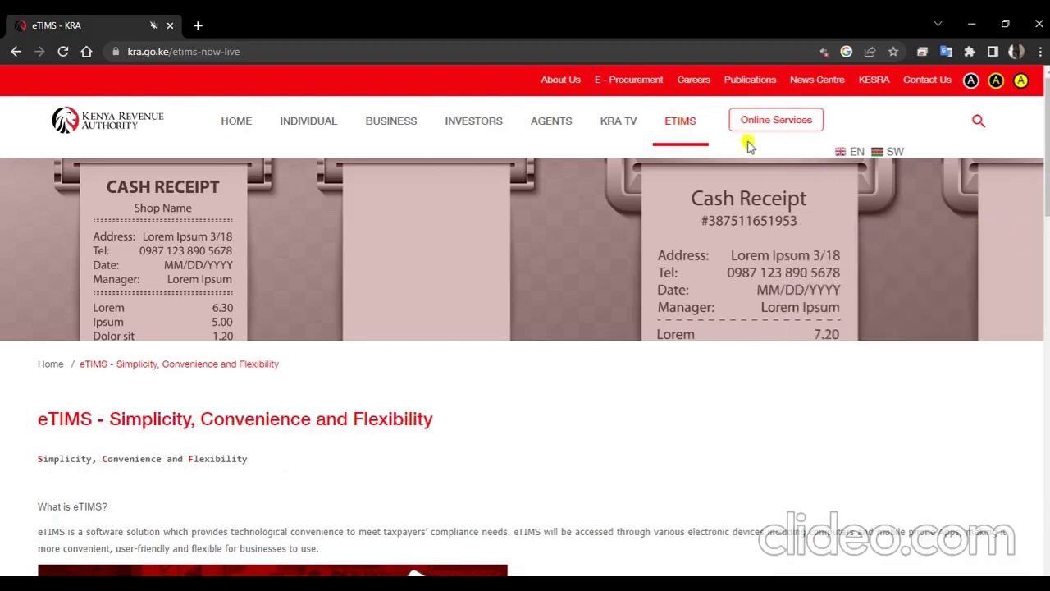
mouse_move(402, 299)
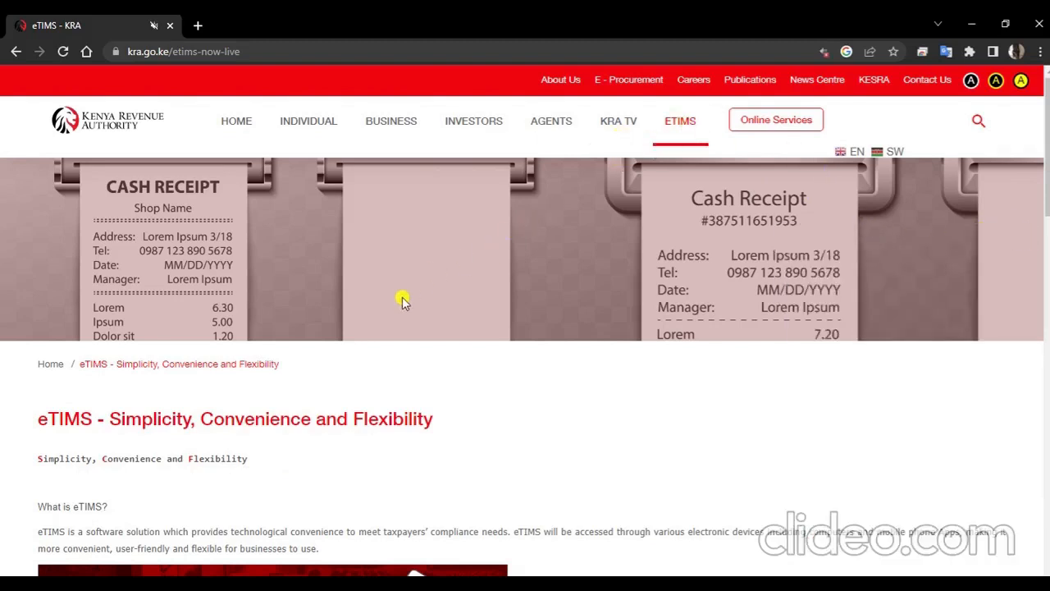
scroll("down", 3)
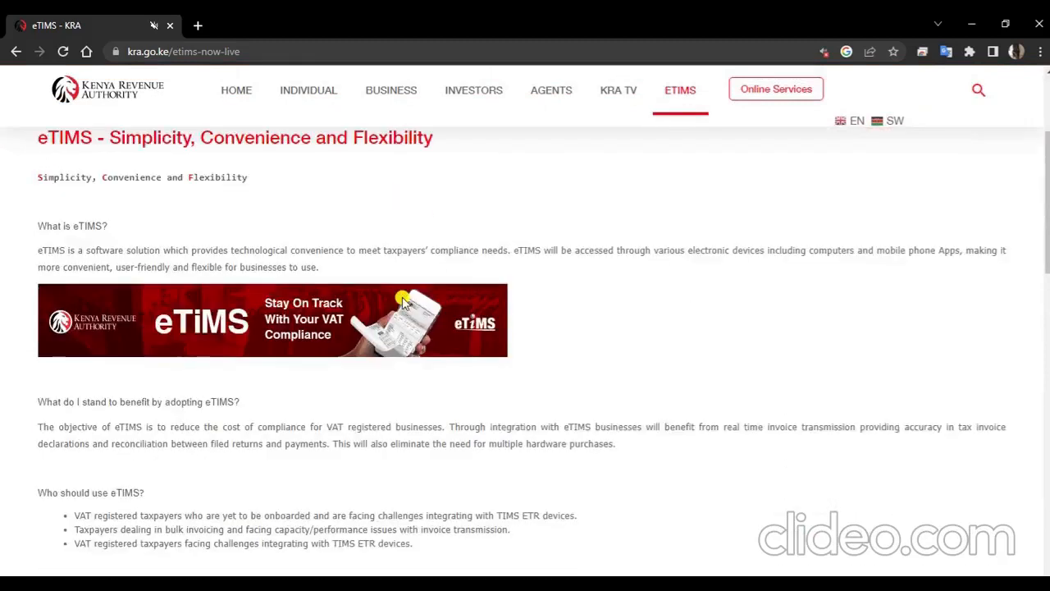
scroll("down", 3)
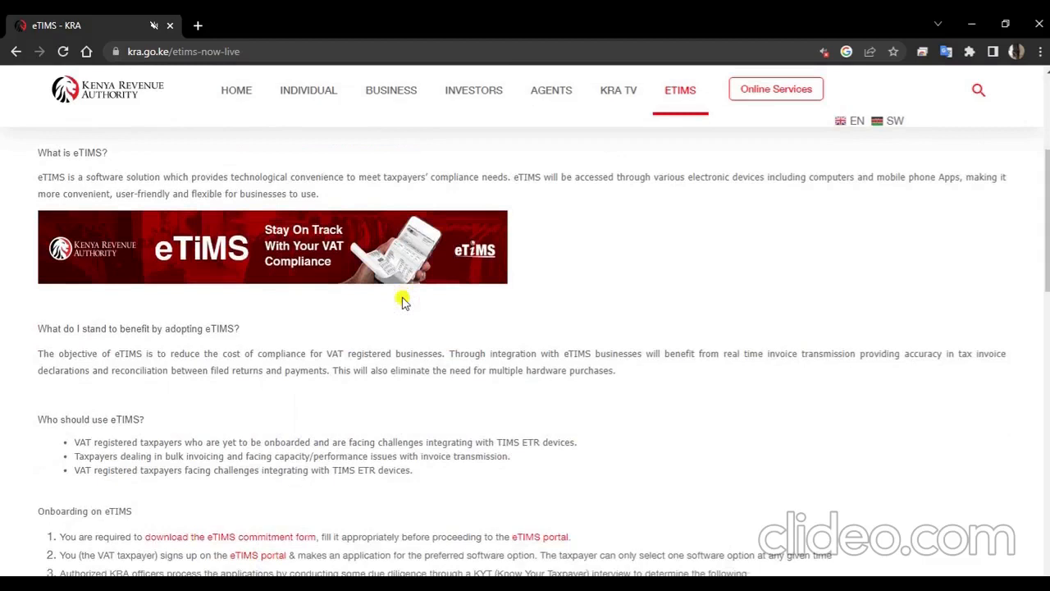
scroll("down", 3)
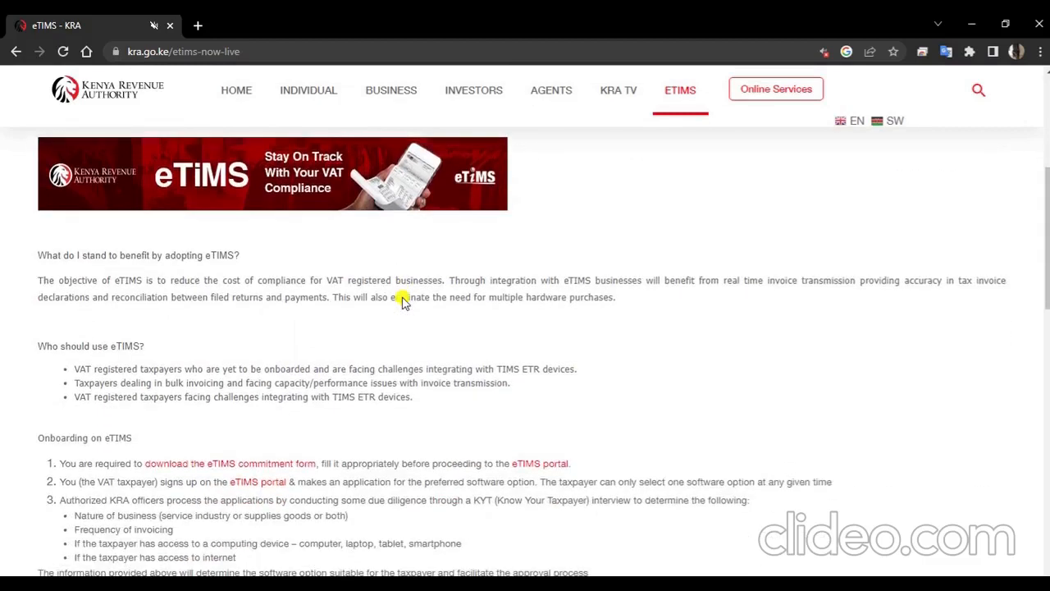
scroll("down", 3)
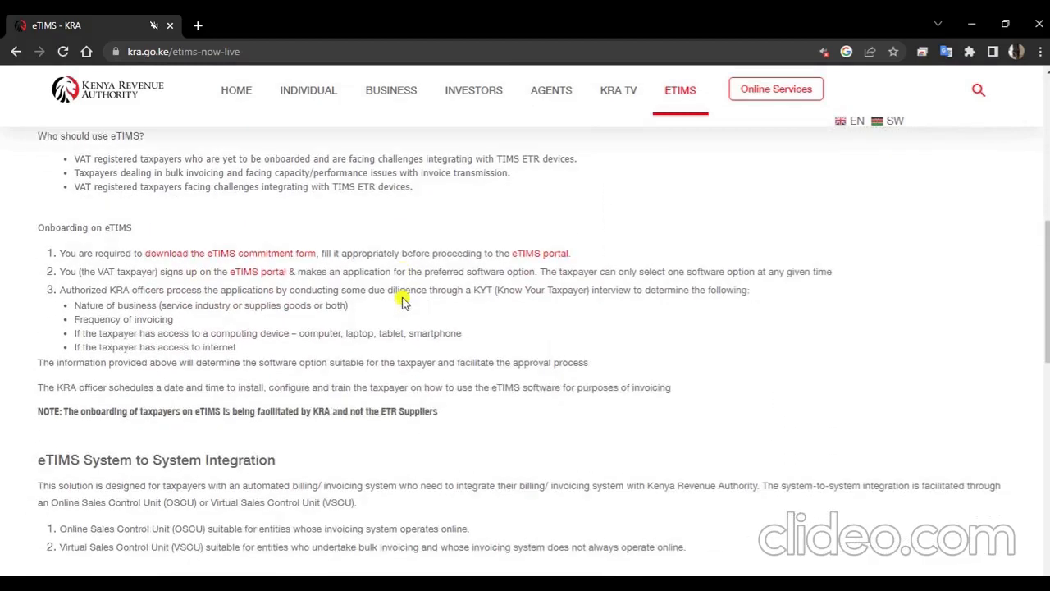
scroll("down", 3)
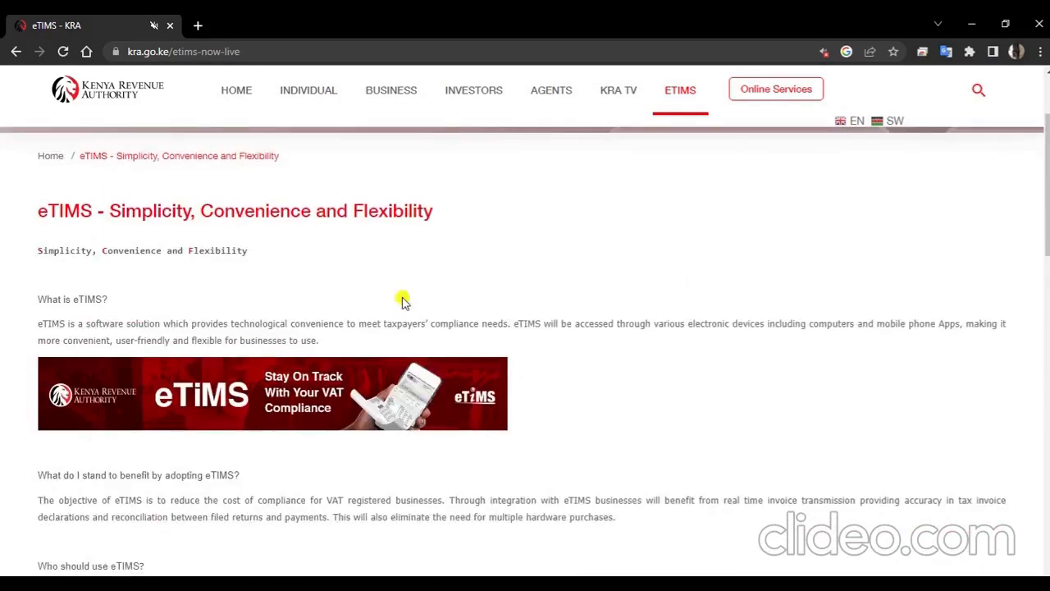
scroll("down", 3)
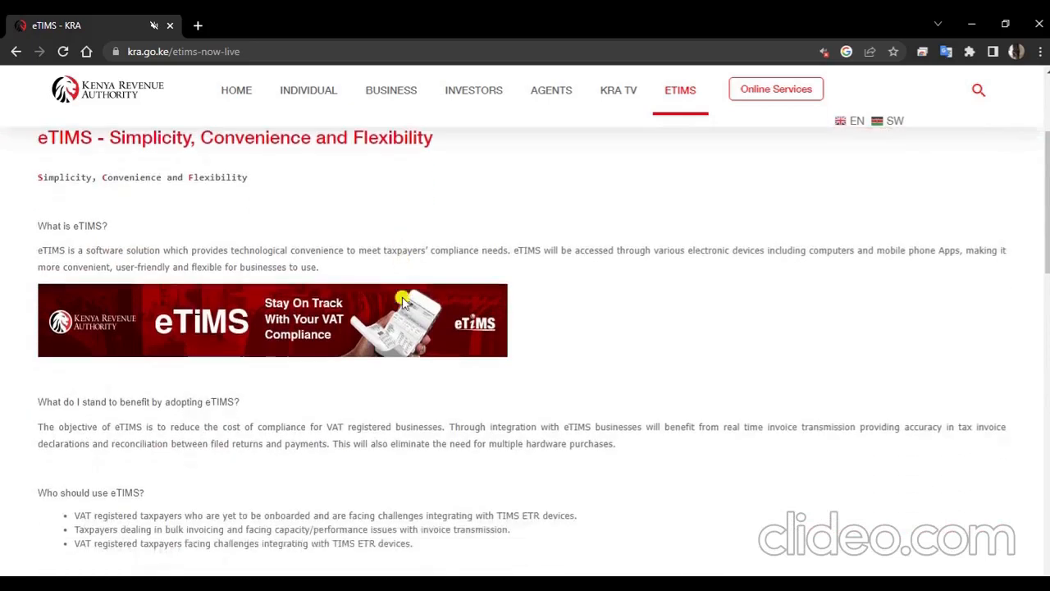
scroll("down", 3)
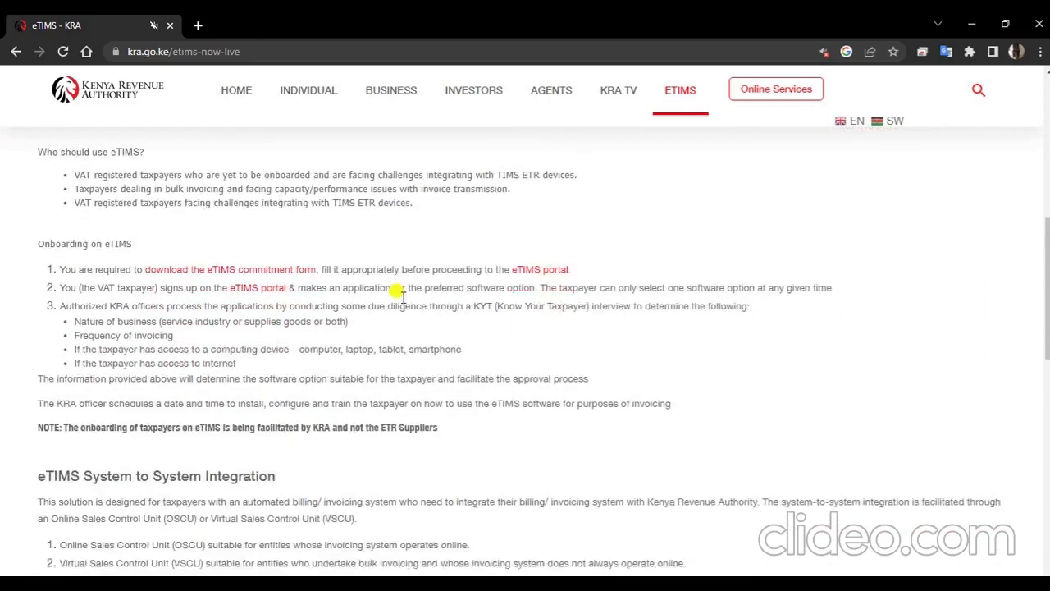
scroll("down", 3)
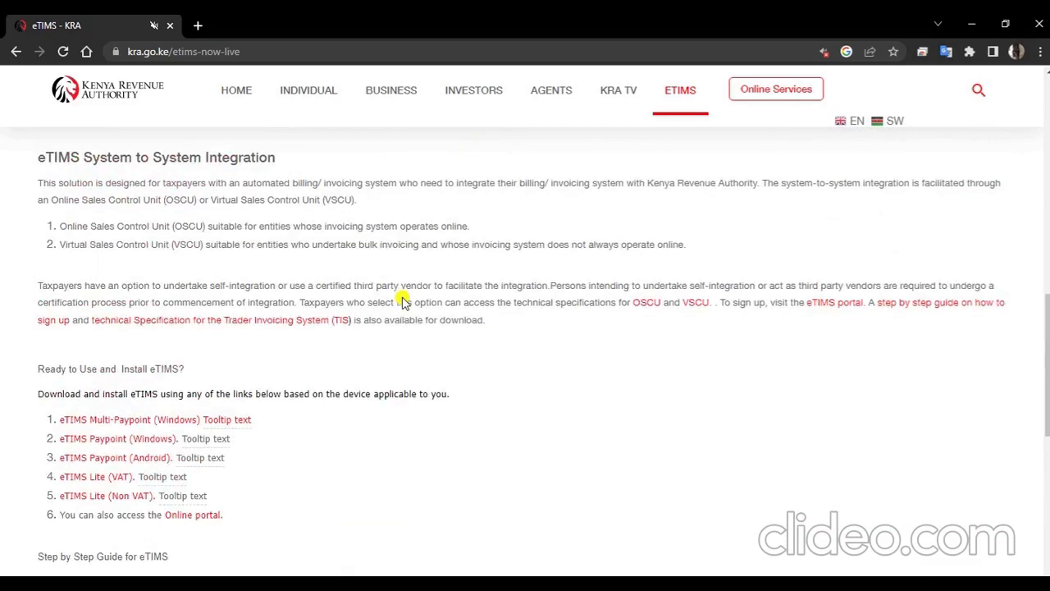
scroll("down", 3)
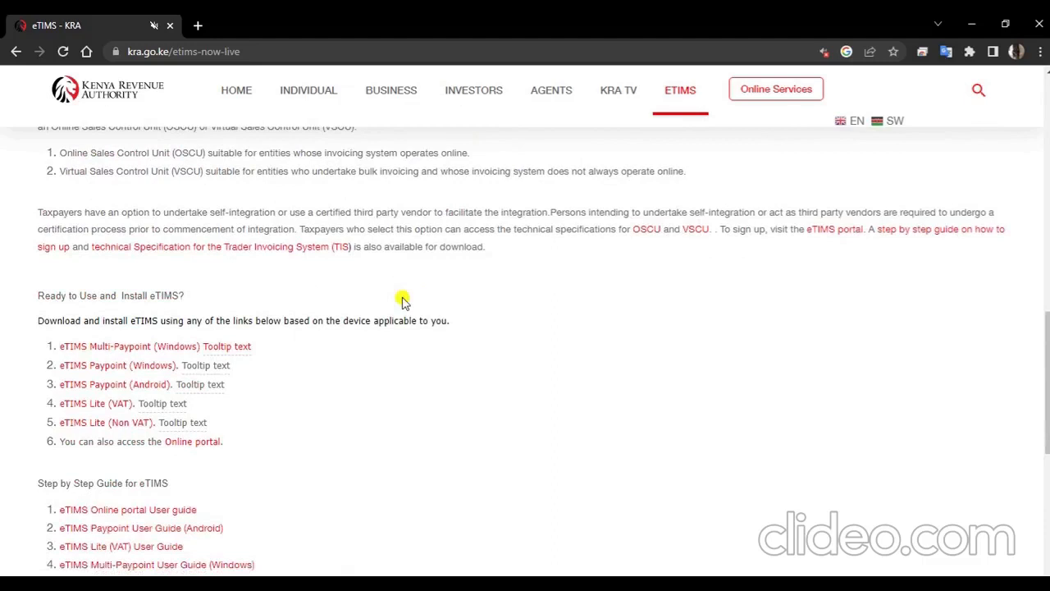
mouse_move(228, 307)
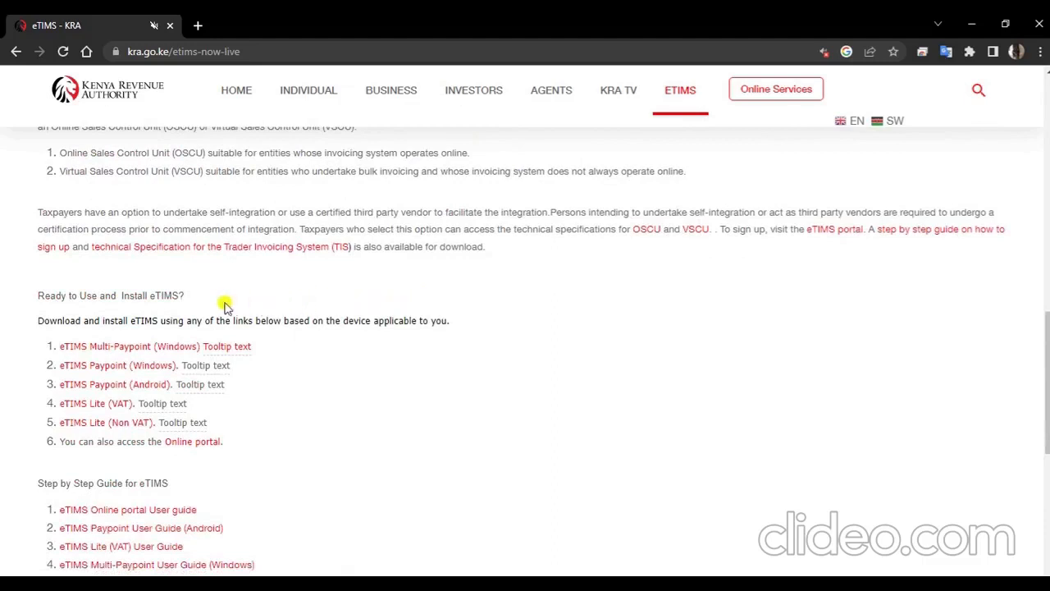
mouse_move(331, 354)
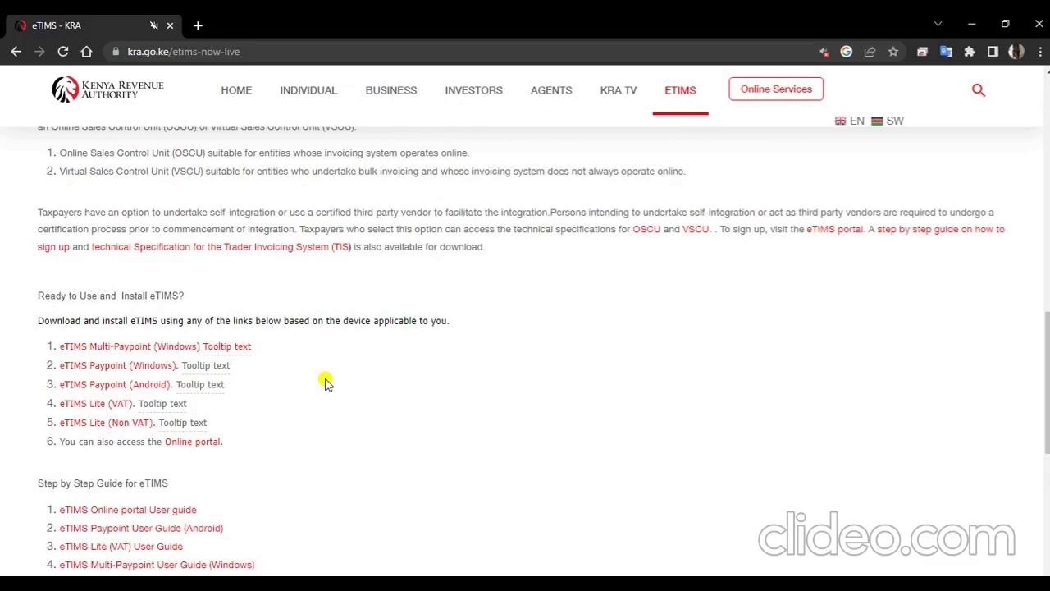
mouse_move(357, 353)
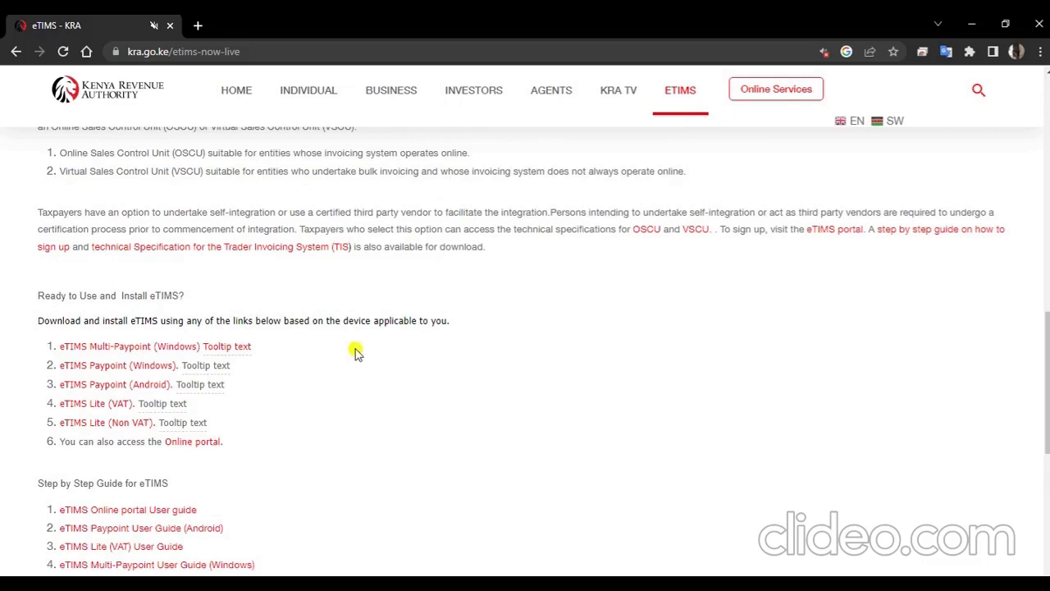
mouse_move(154, 344)
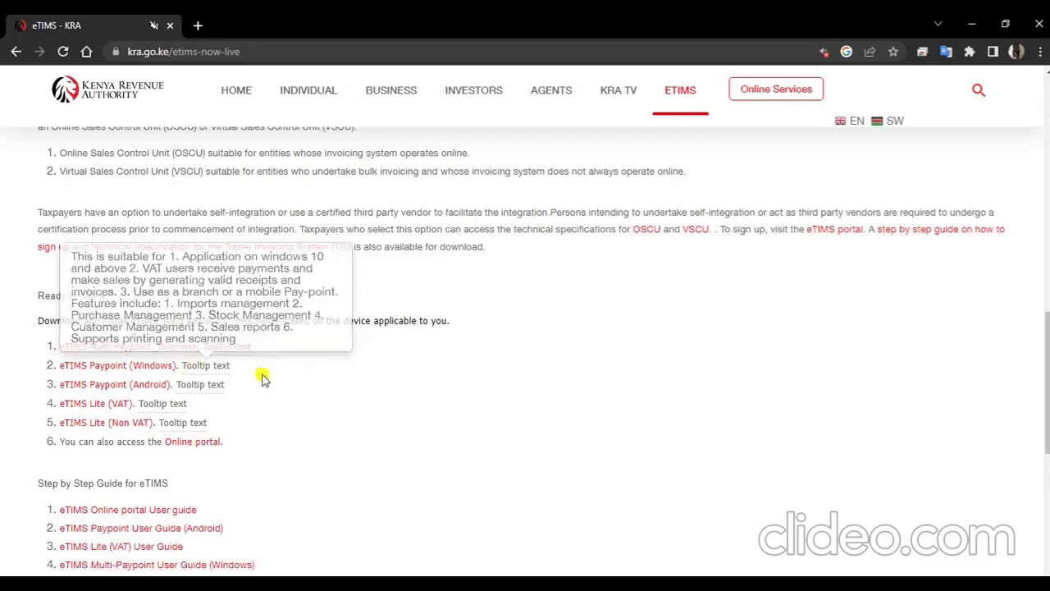
mouse_move(410, 377)
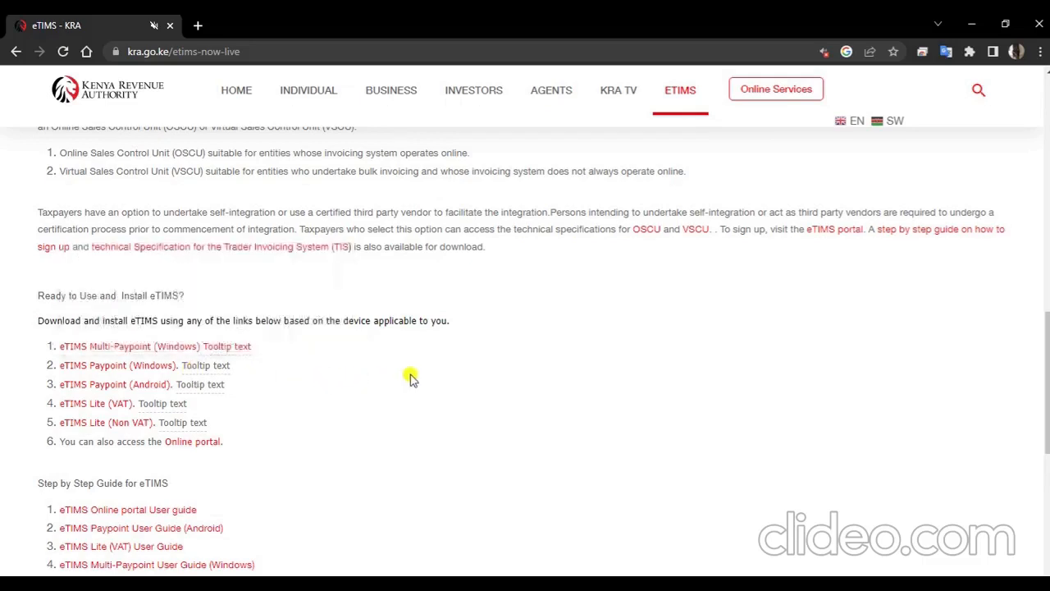
mouse_move(433, 333)
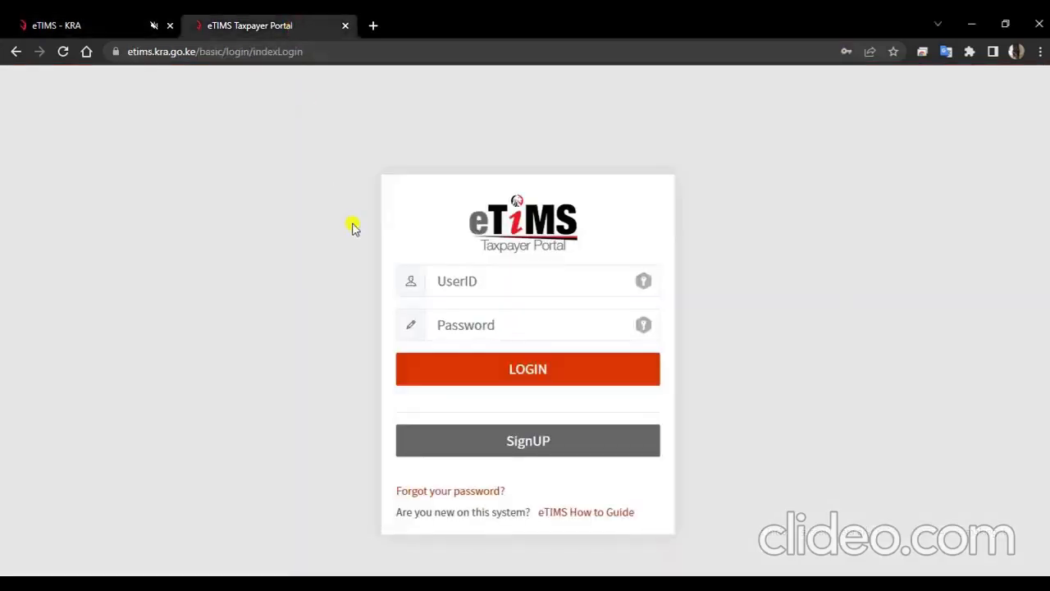
mouse_move(584, 400)
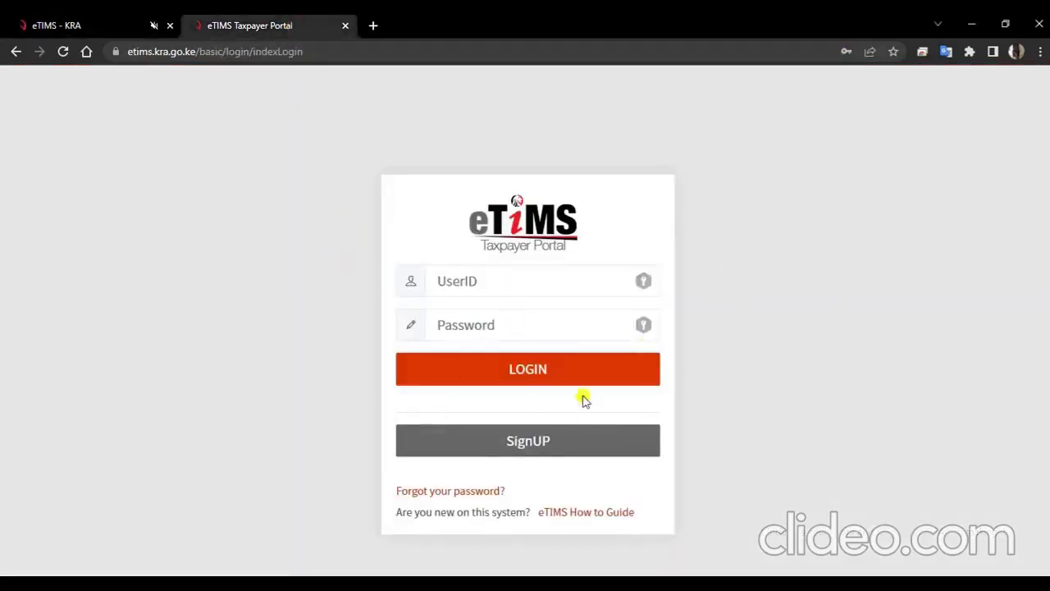
mouse_move(637, 486)
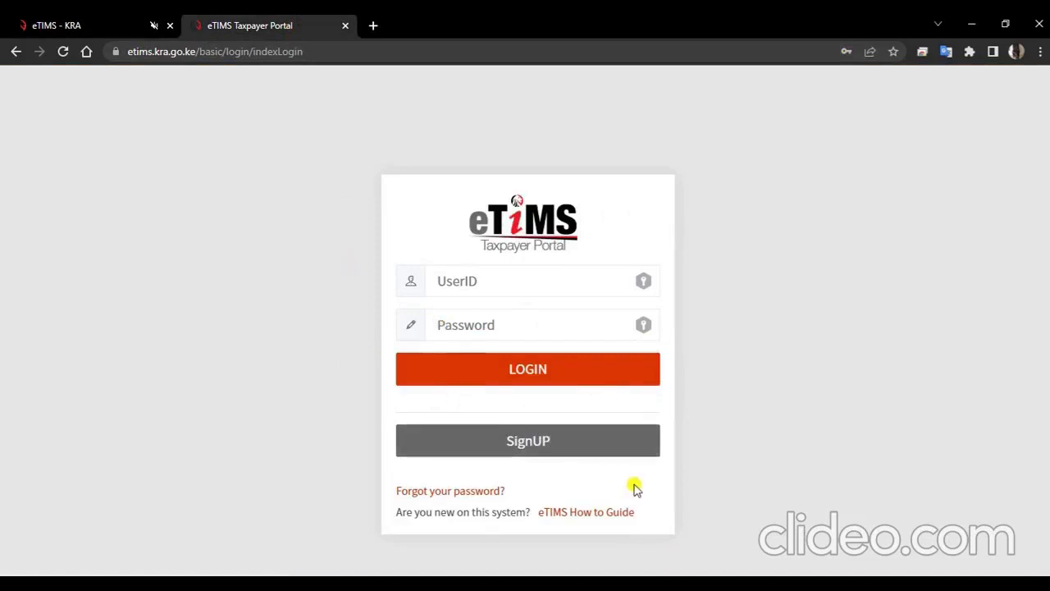
mouse_move(598, 463)
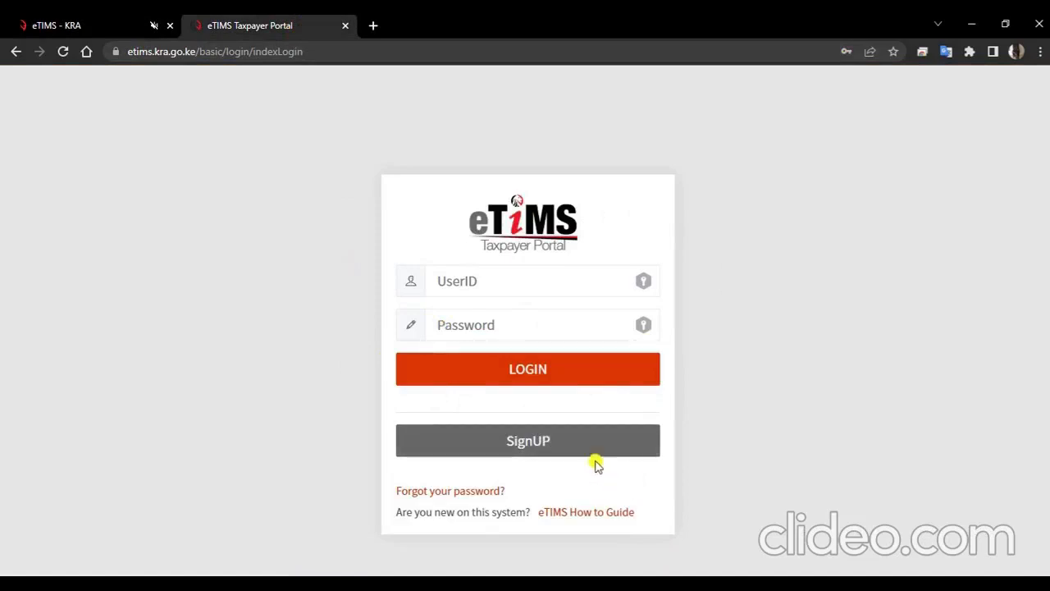
Start sign-up from the portal login page so the Sign up Type choice appears.
left_click(528, 440)
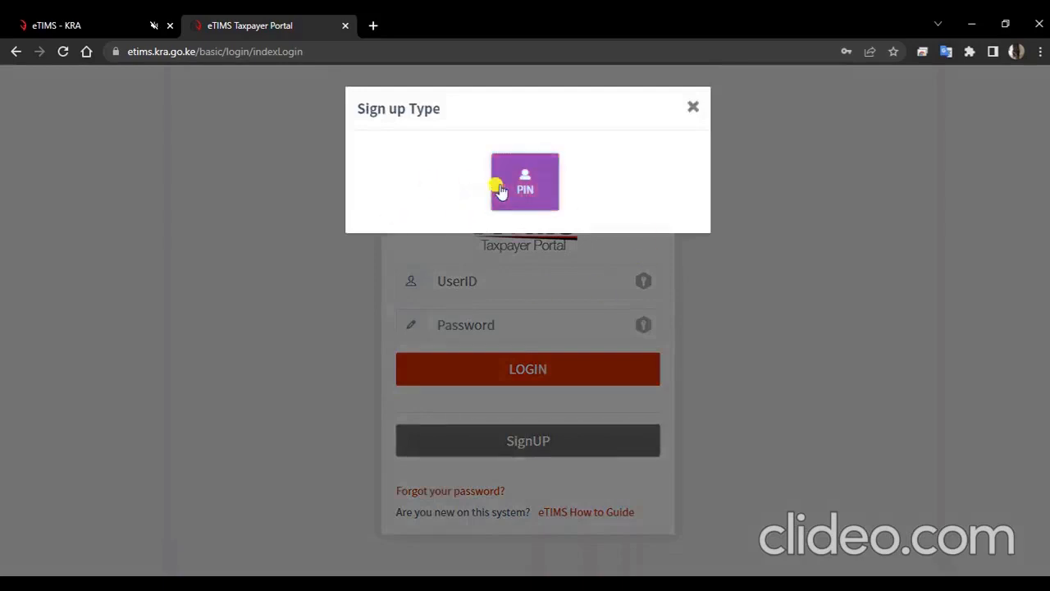
Choose PIN as the sign-up type and place the cursor in the PIN field.
left_click(525, 180)
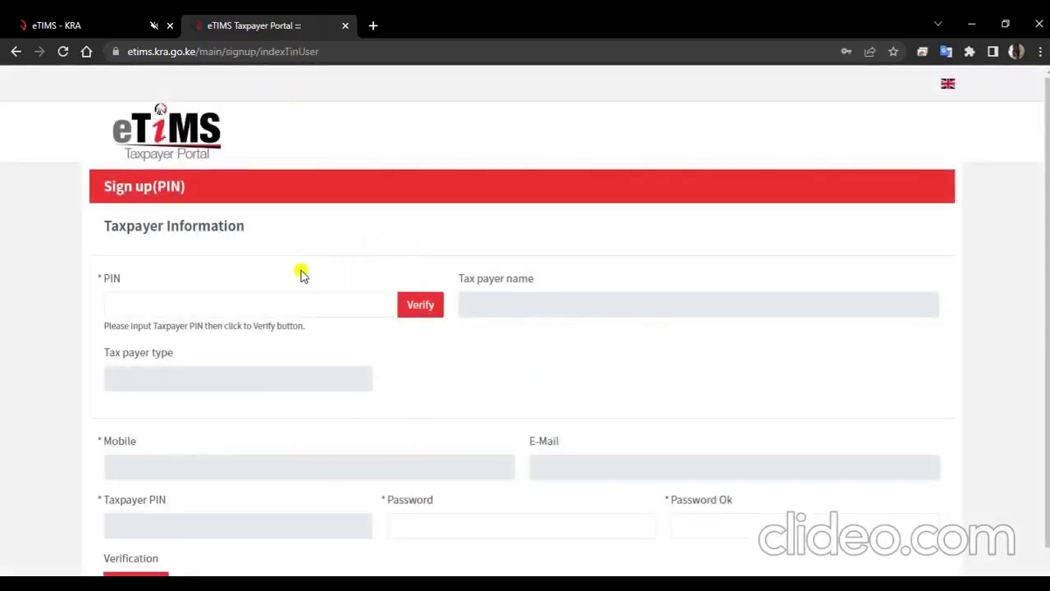
scroll("down", 3)
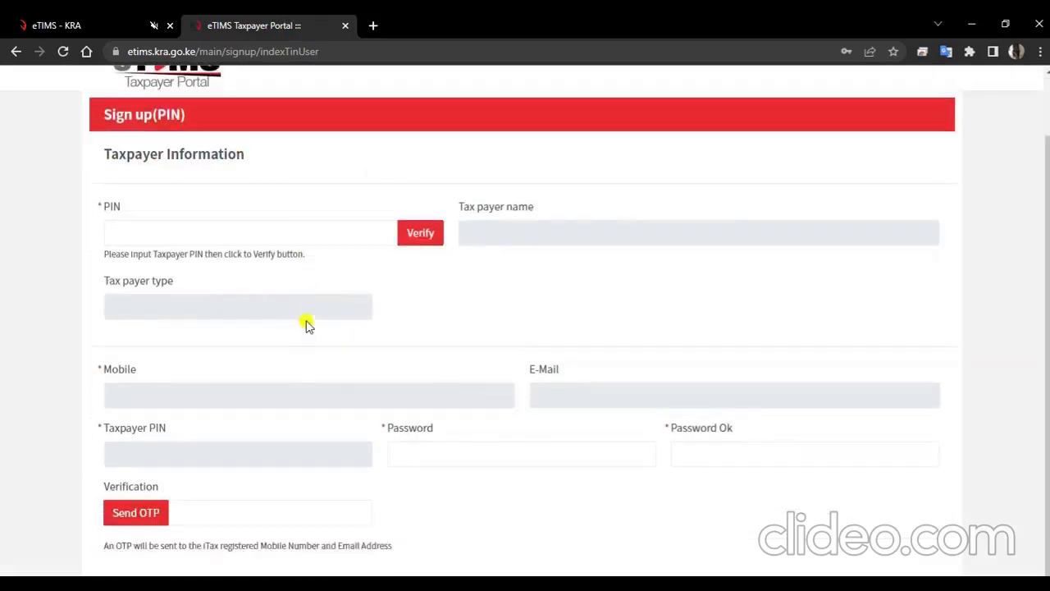
scroll("down", 3)
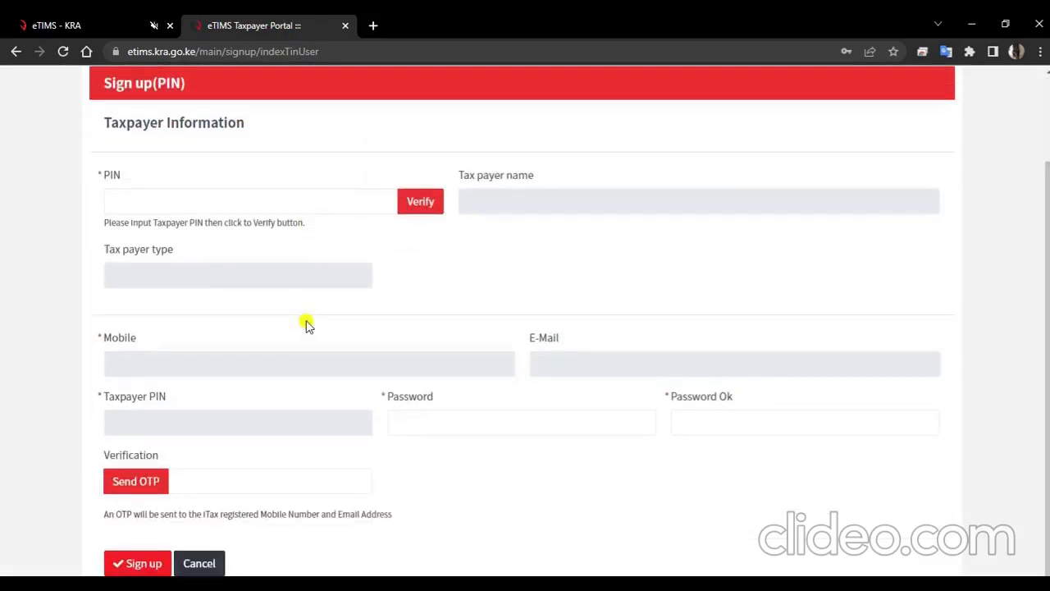
left_click(250, 200)
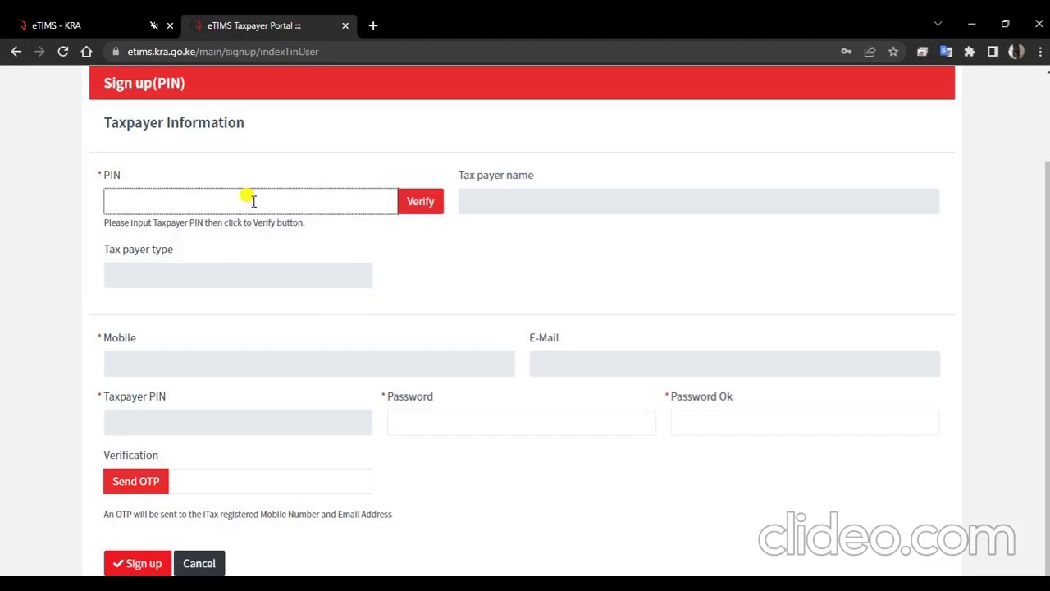
mouse_move(525, 228)
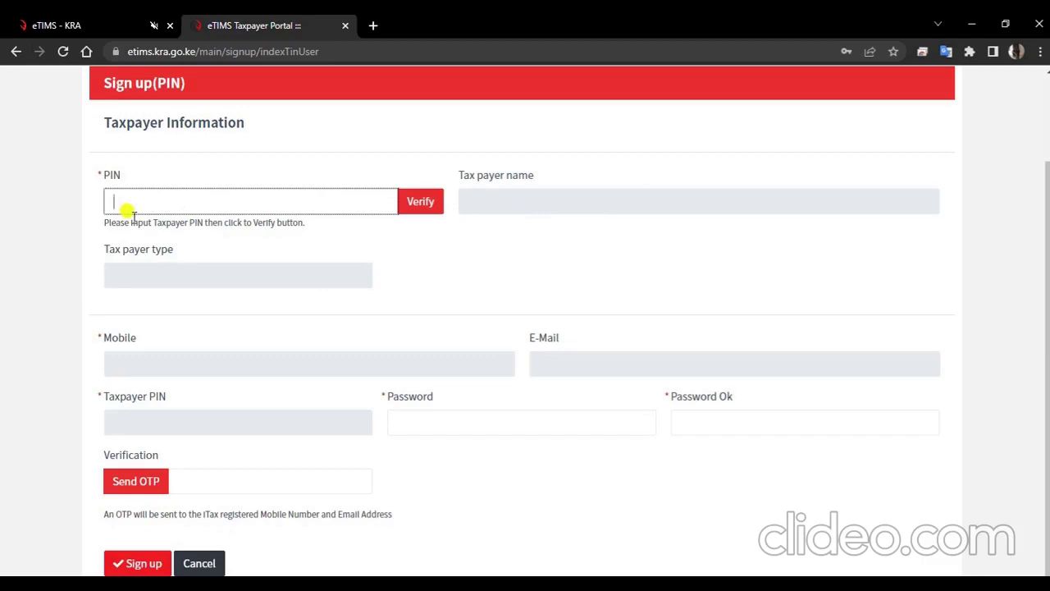
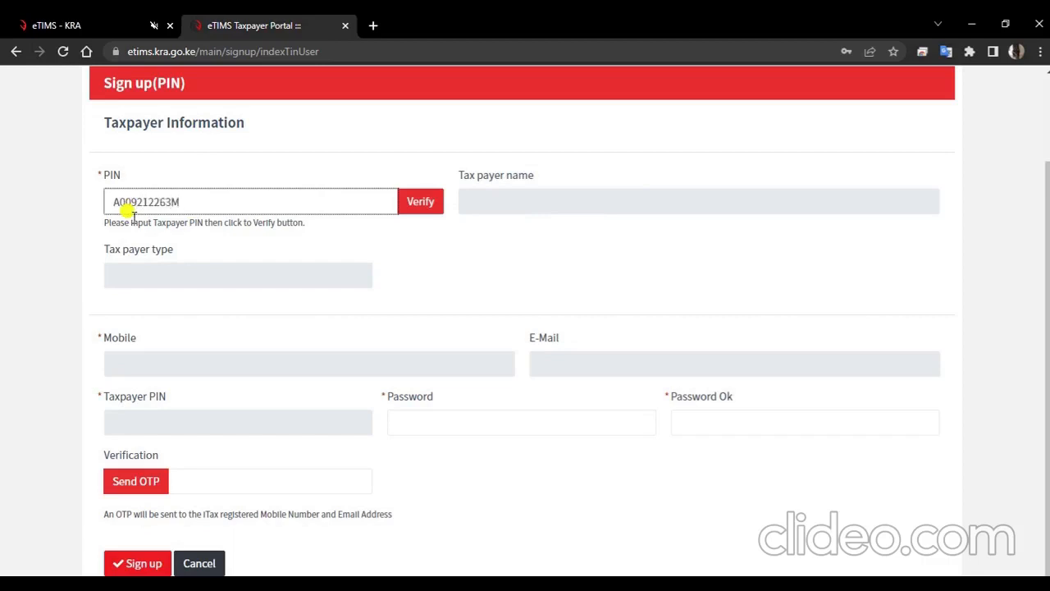
left_click(420, 201)
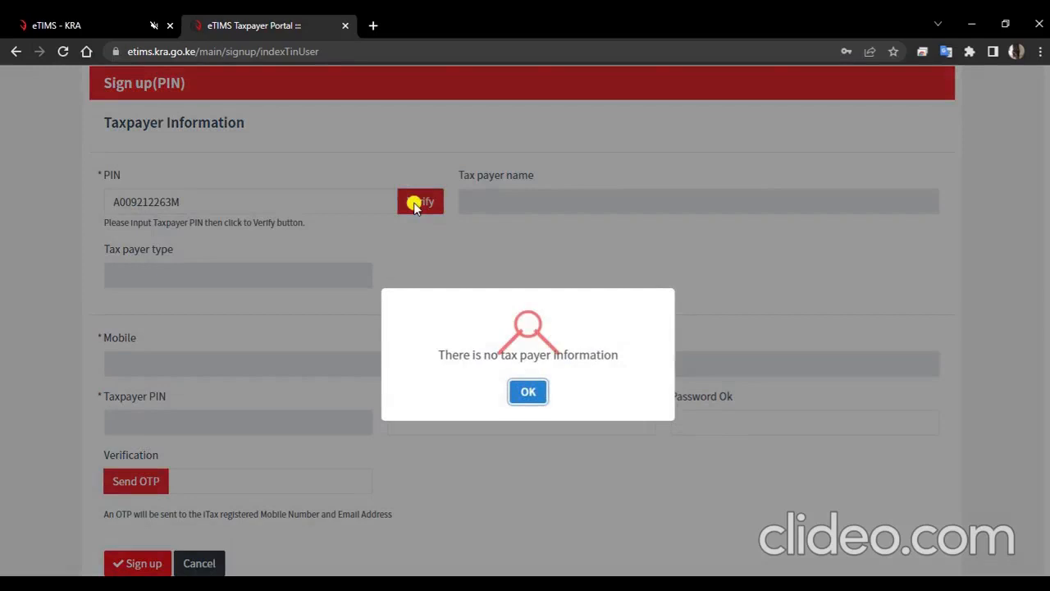
mouse_move(515, 223)
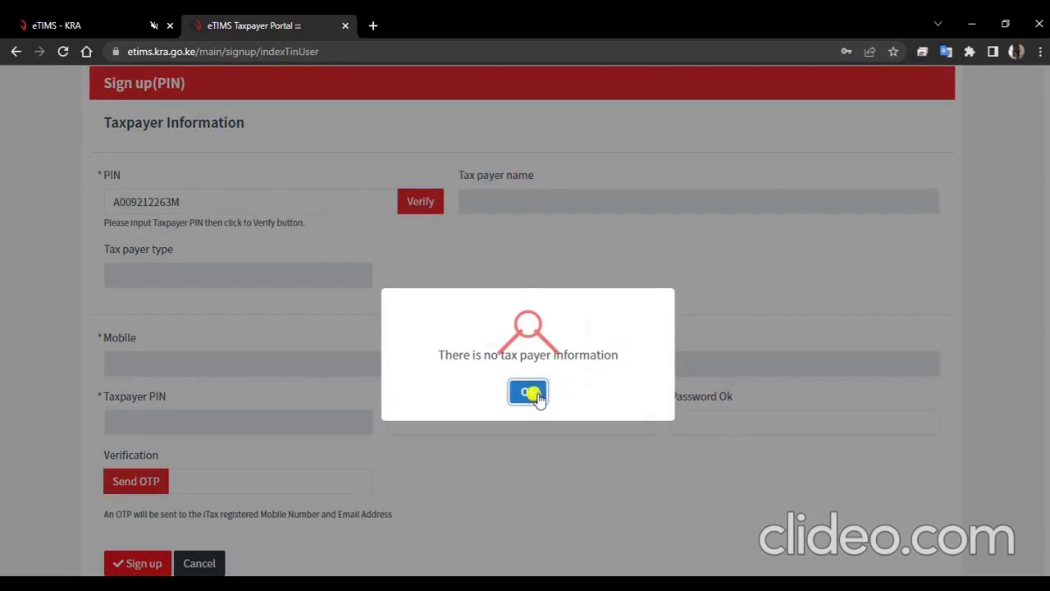
left_click(528, 392)
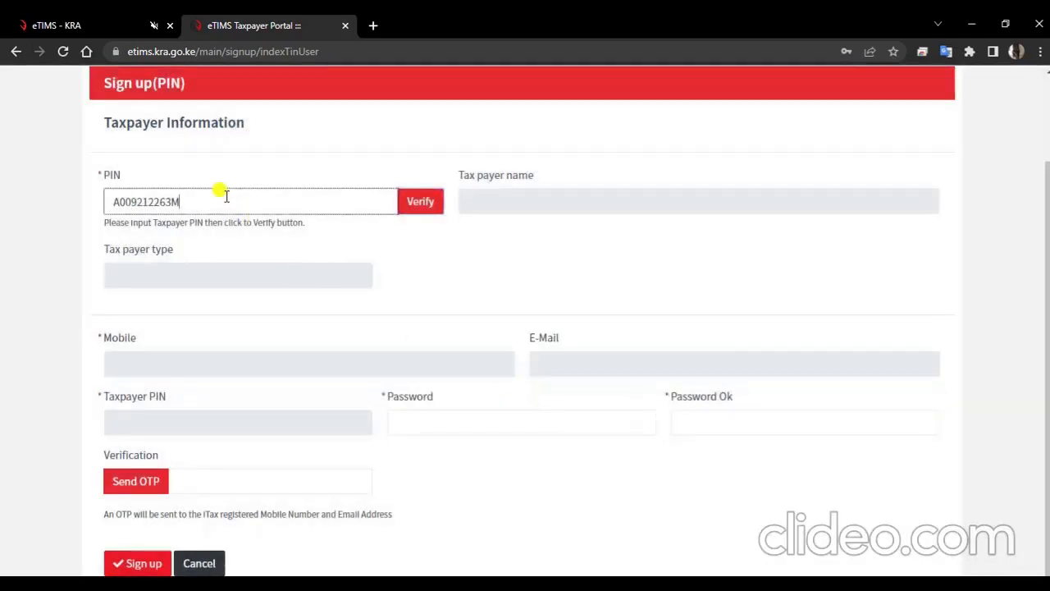
Erase the entered PIN so the sign-up form is empty again.
key("BackSpace")
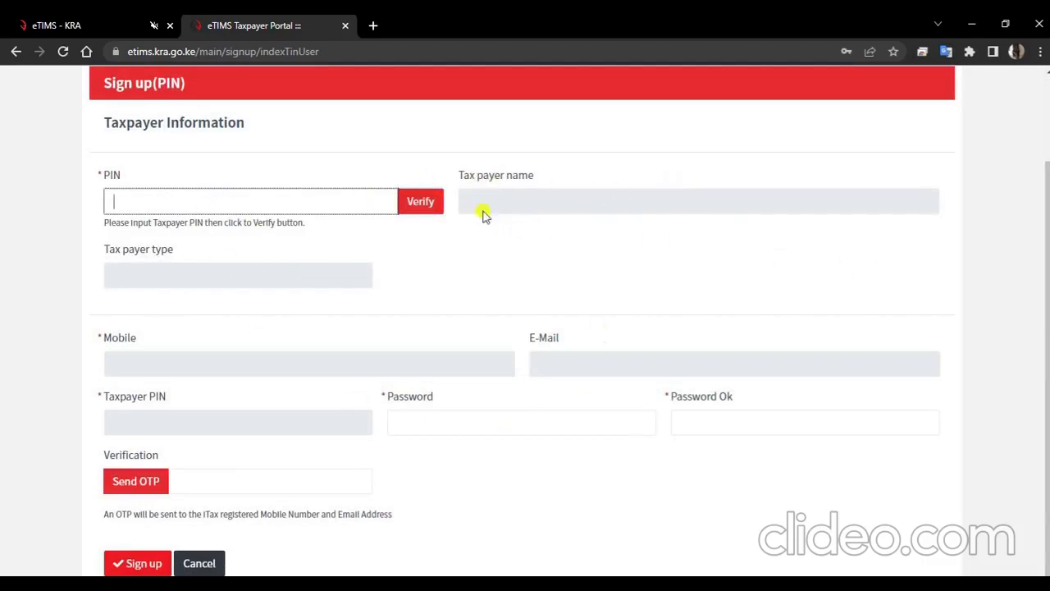
mouse_move(394, 387)
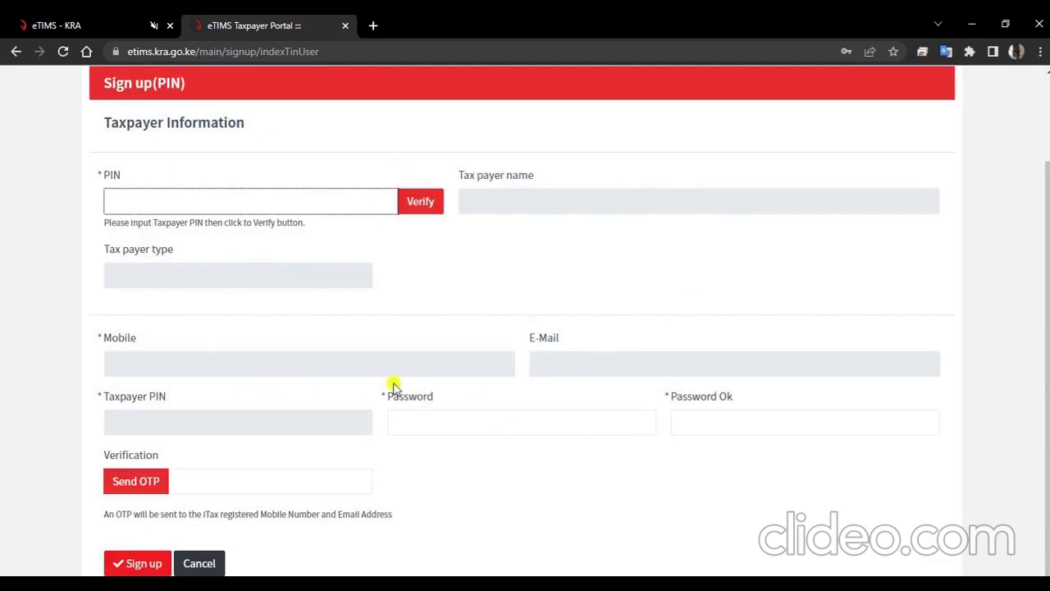
mouse_move(356, 412)
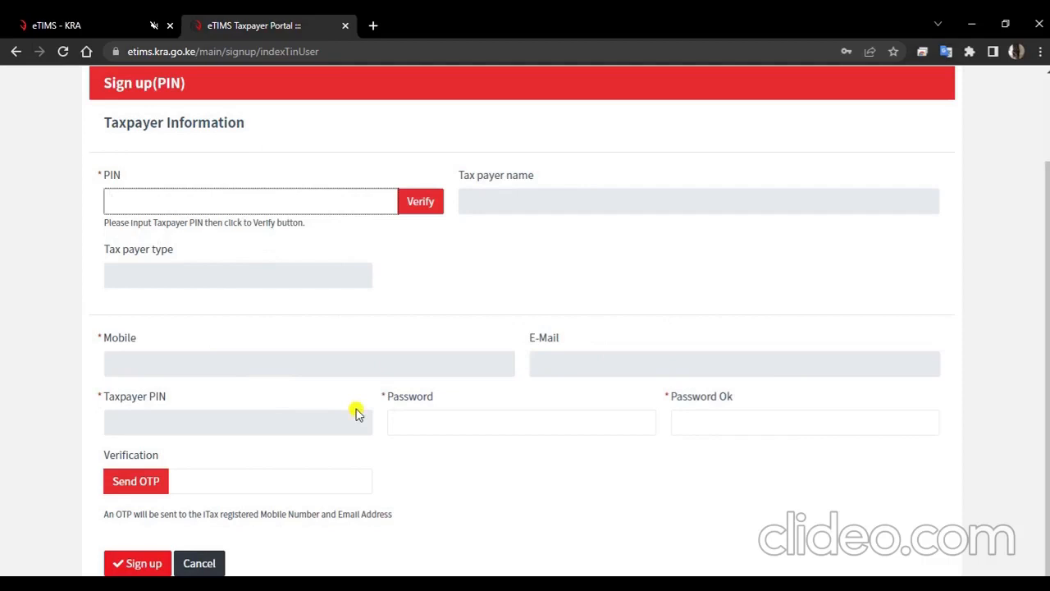
left_click(249, 201)
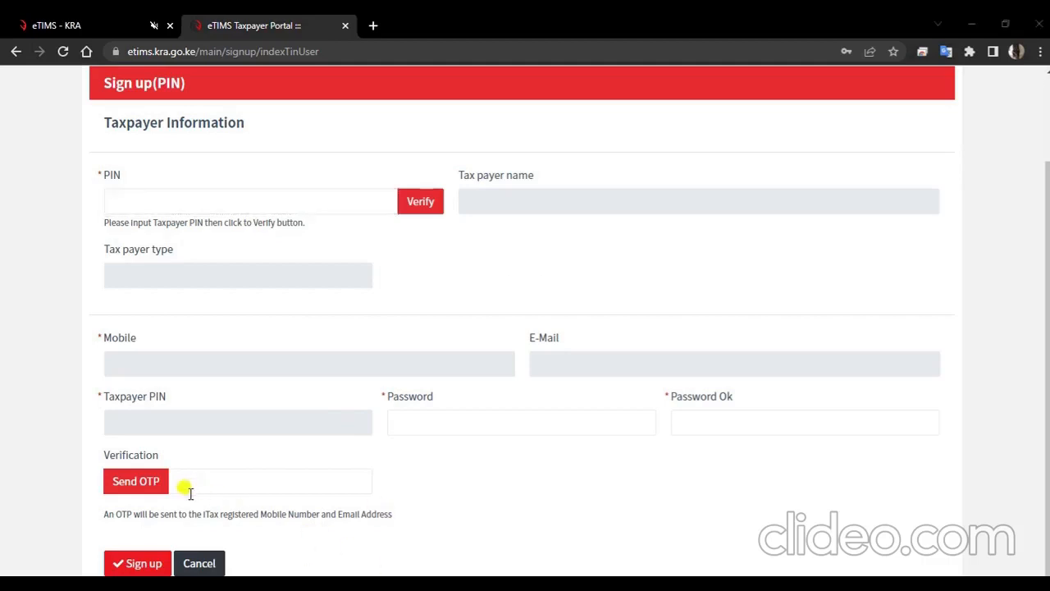
mouse_move(207, 505)
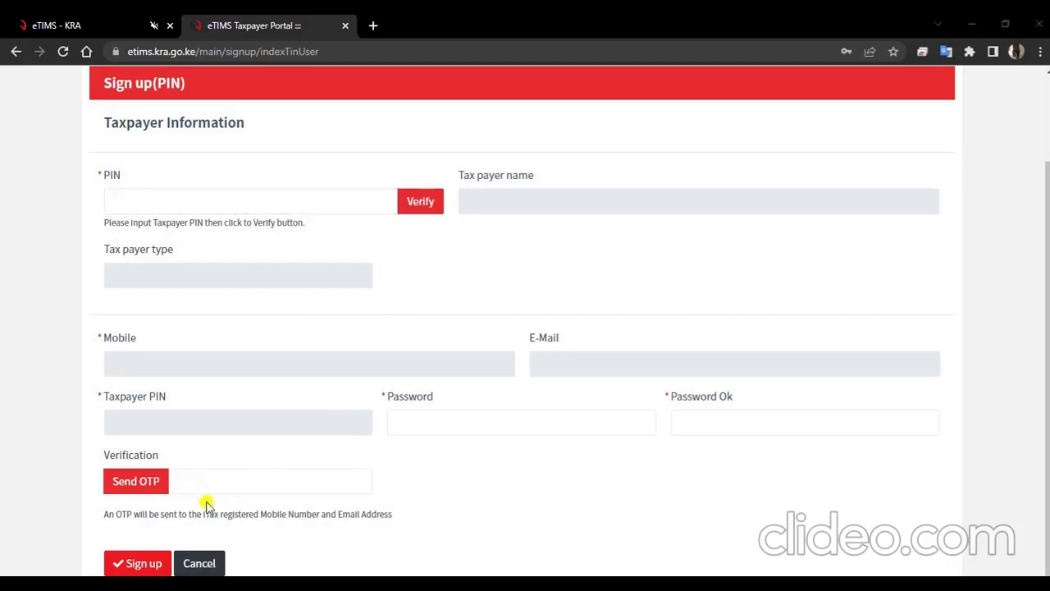
mouse_move(645, 114)
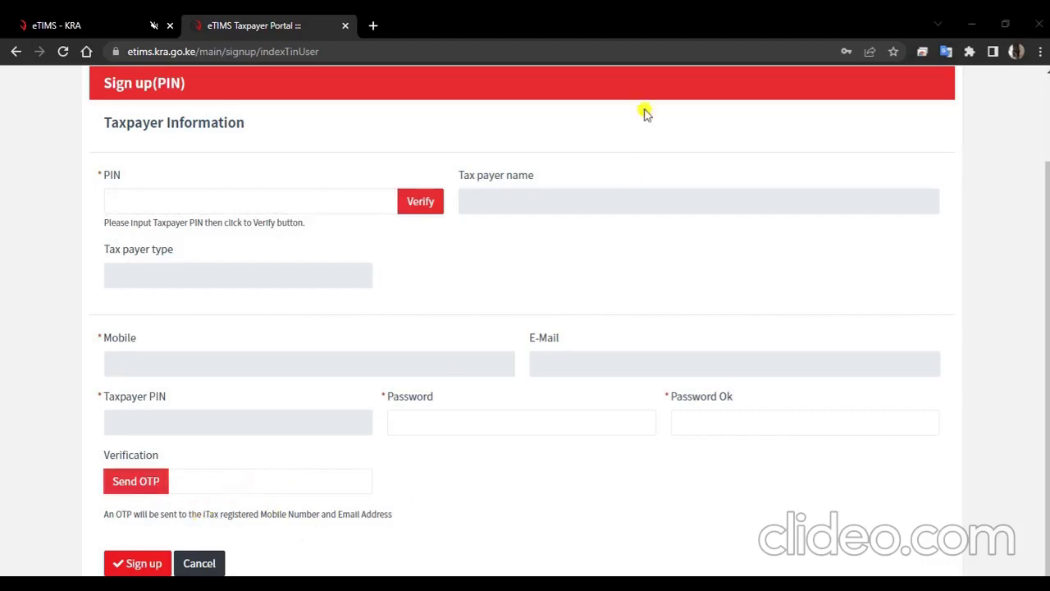
mouse_move(410, 489)
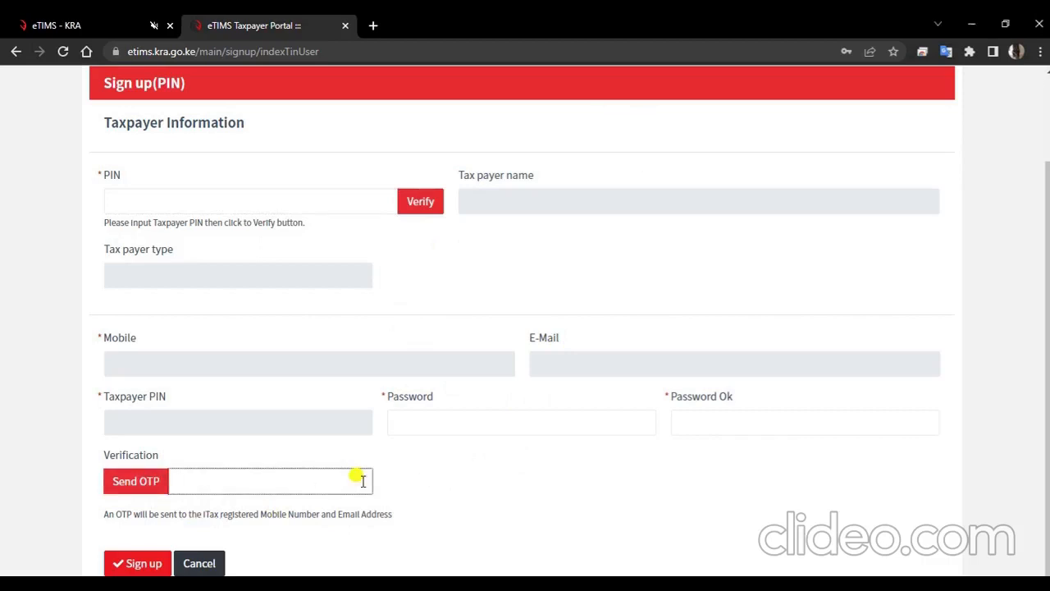
Enter the USSD-style code *456*9*5*1# into the OTP verification field.
left_click(271, 480)
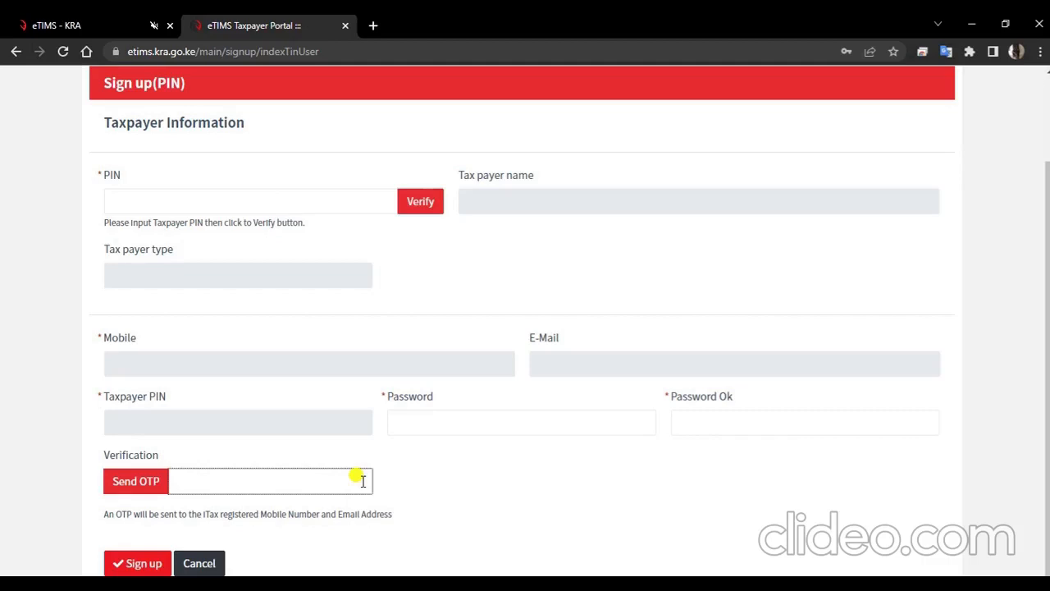
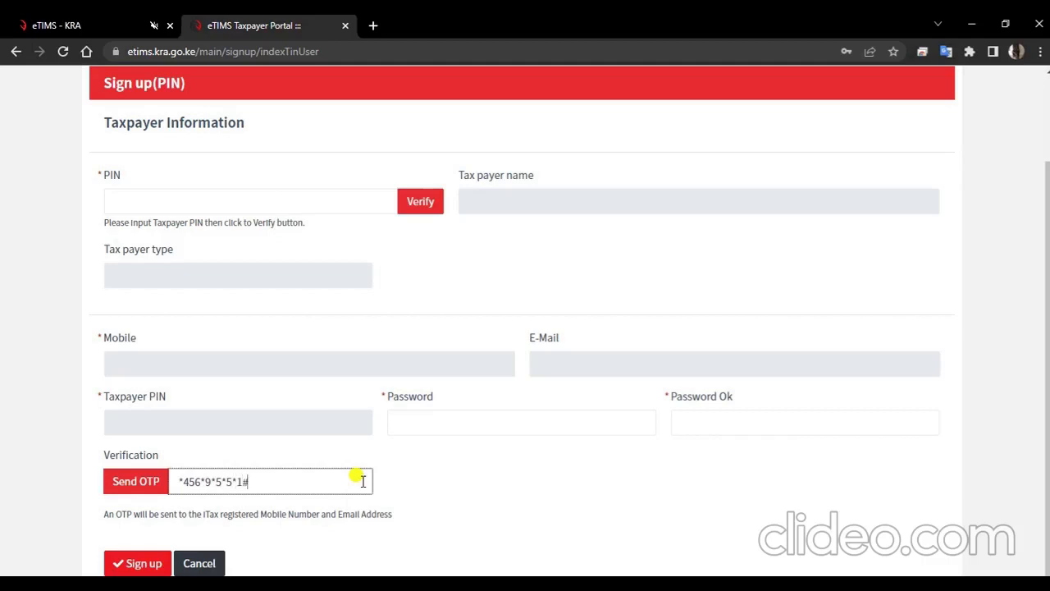
mouse_move(315, 482)
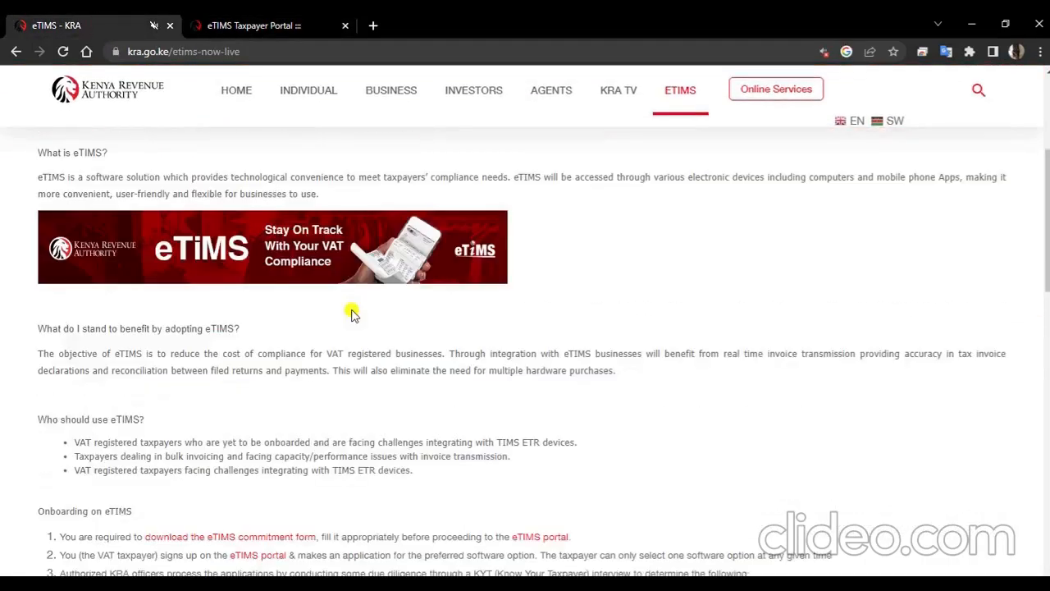
Scroll the KRA eTIMS page to the Onboarding on eTIMS steps.
scroll("down", 3)
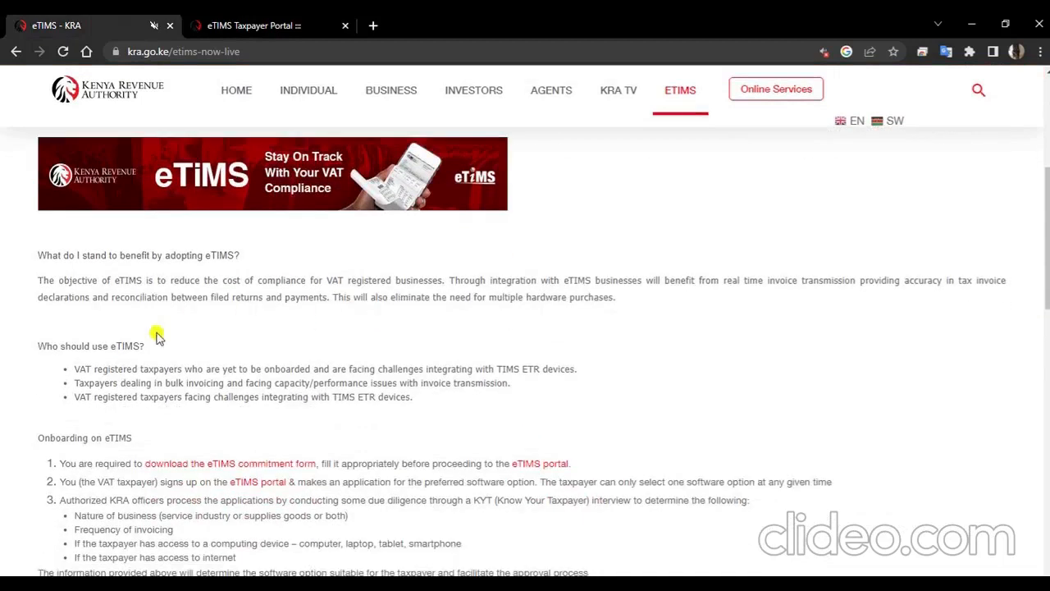
mouse_move(238, 375)
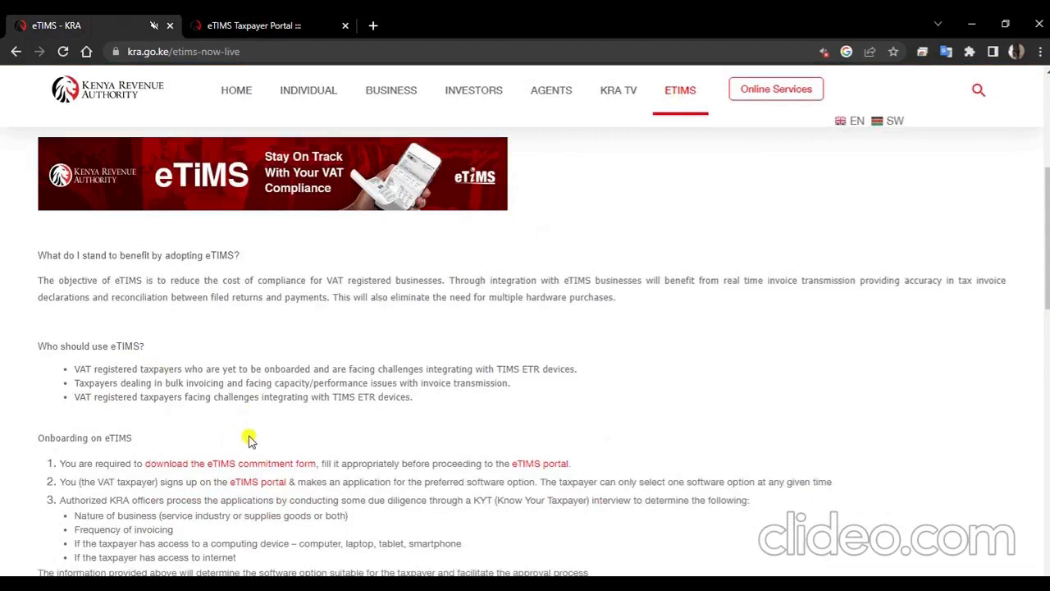
mouse_move(197, 480)
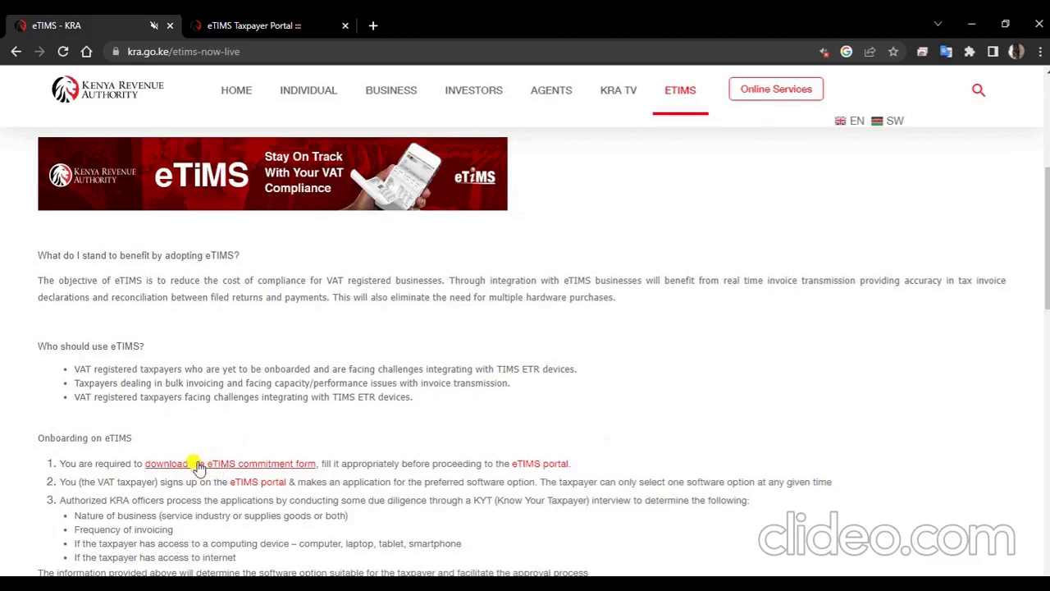
Open the eTIMS commitment form PDF and page through it.
left_click(168, 463)
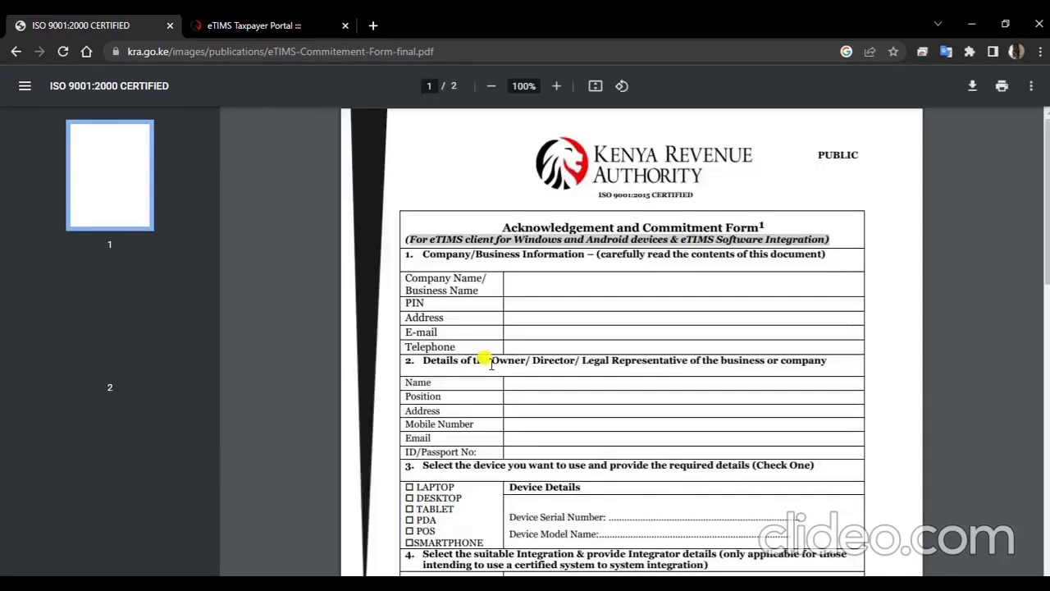
scroll("down", 3)
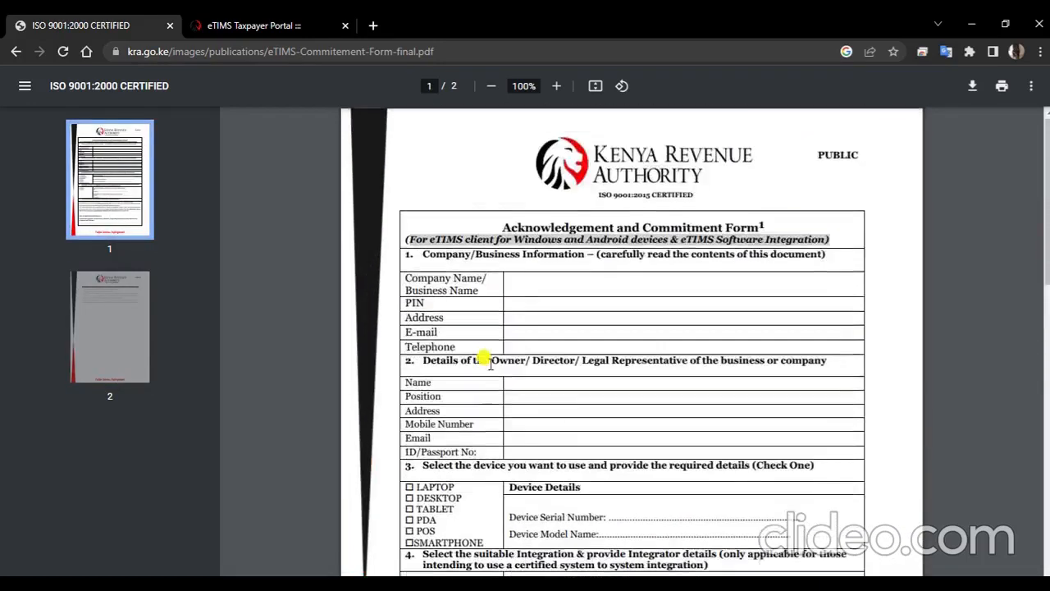
scroll("down", 3)
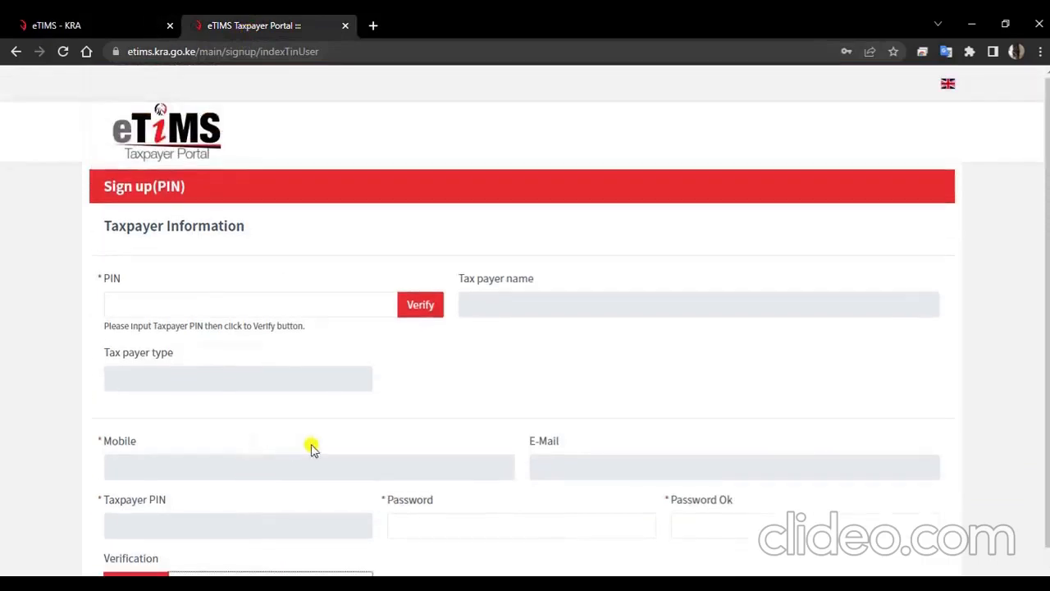
Scroll the Sign up(PIN) form back to its empty taxpayer information fields.
scroll("down", 3)
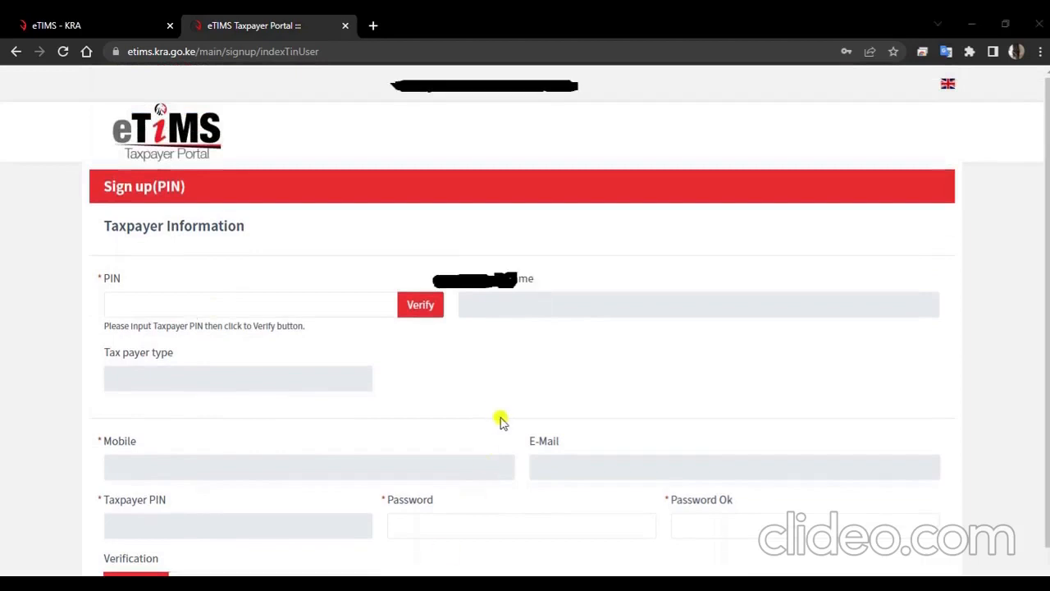
scroll("down", 3)
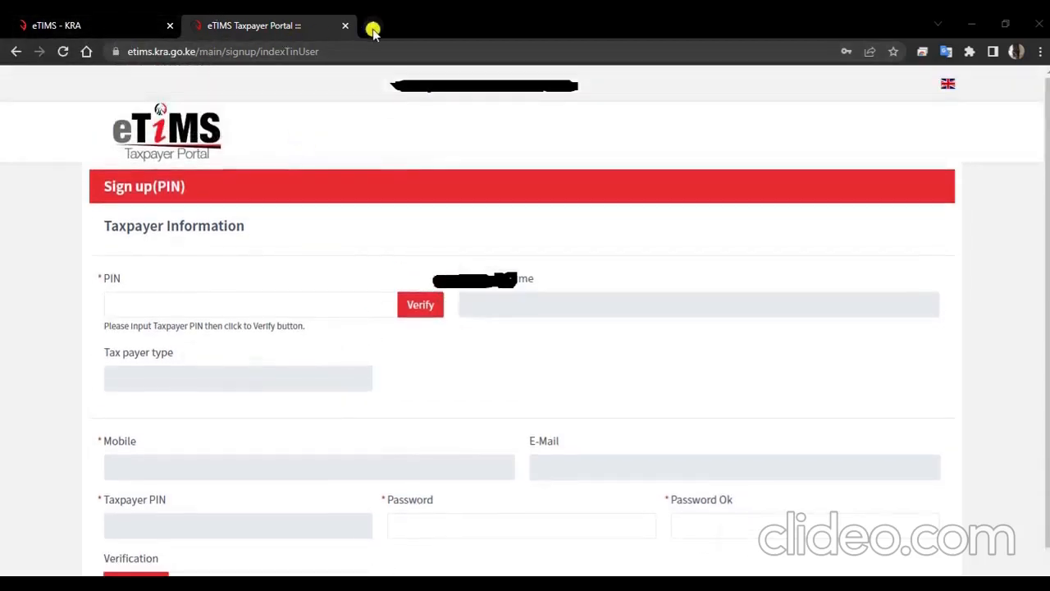
mouse_move(374, 30)
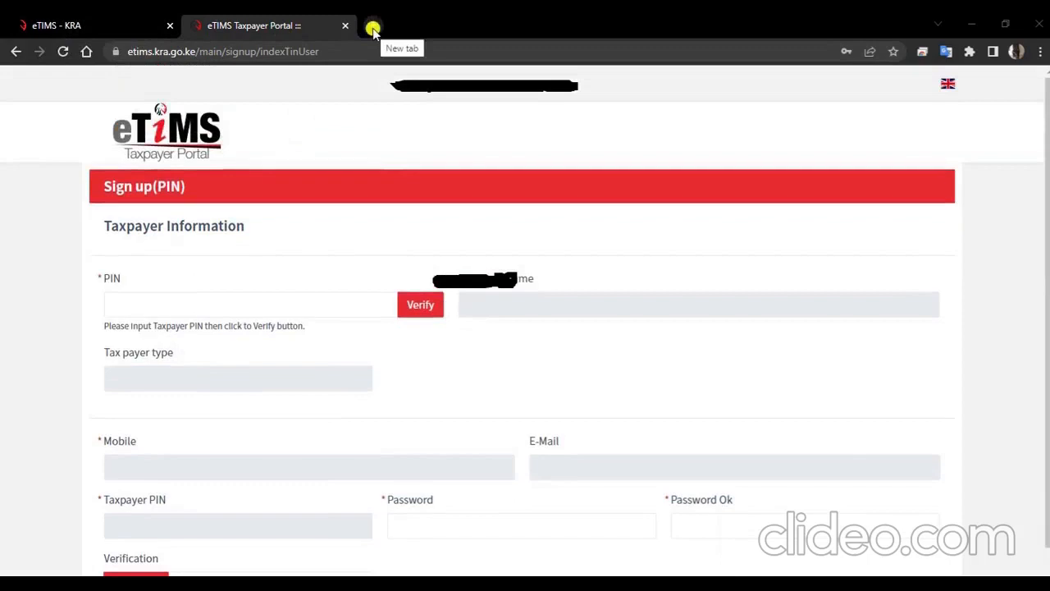
Open a new Chrome tab and bring up the eTIMS Taxpayer Portal login page.
left_click(374, 26)
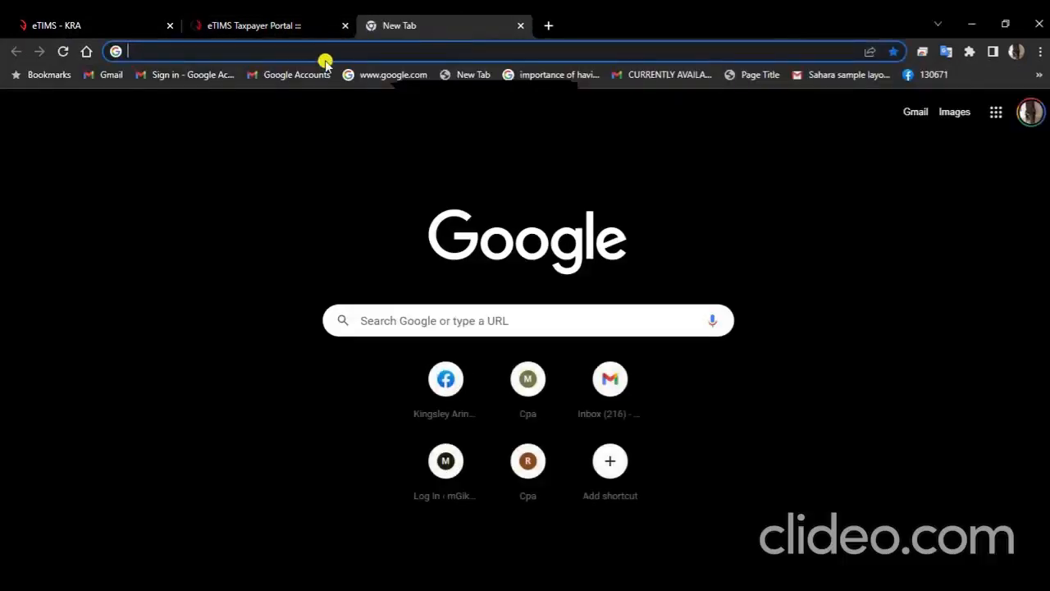
type("IET")
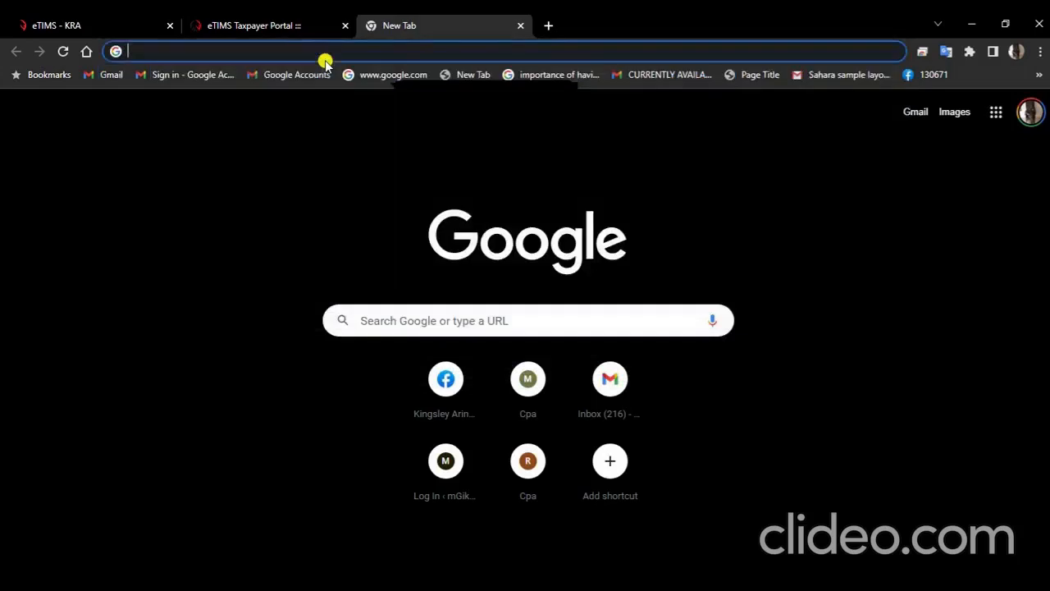
type("ET")
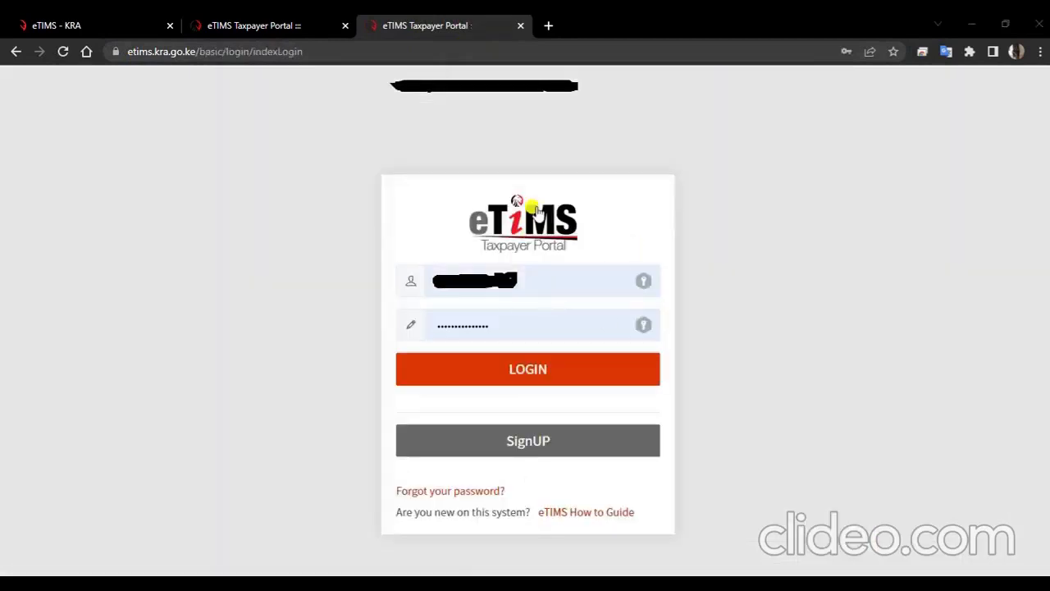
mouse_move(540, 306)
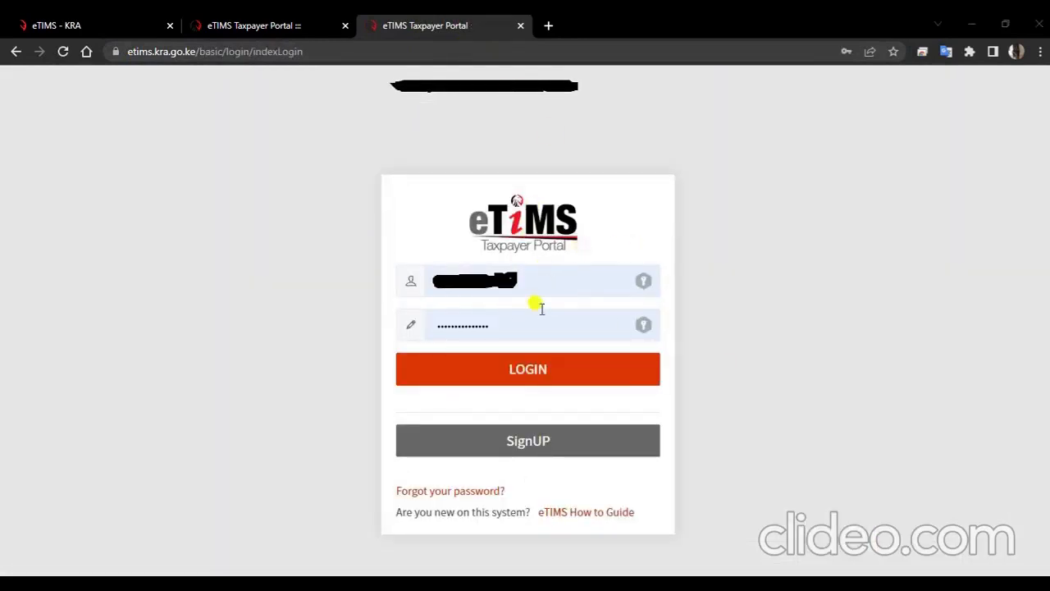
mouse_move(534, 289)
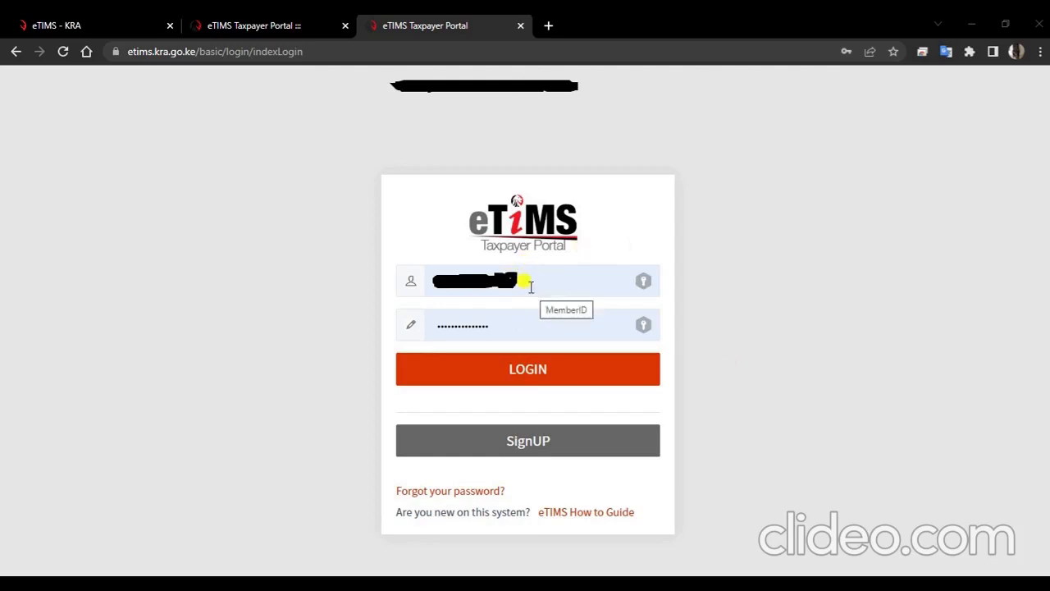
mouse_move(520, 326)
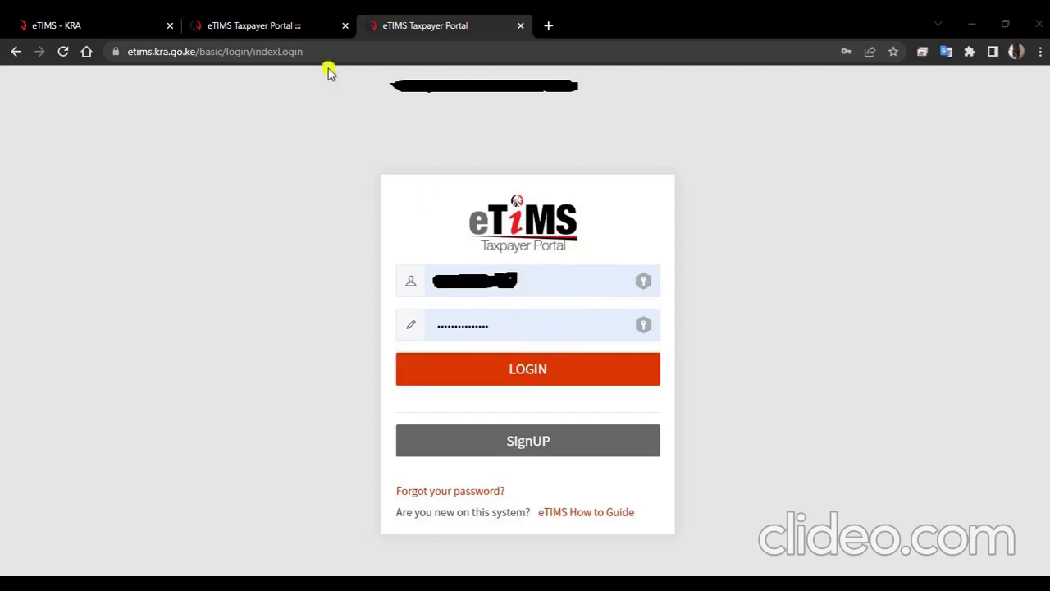
View the taxpayer sign-up form, return to login and sign in with the prefilled credentials.
left_click(529, 440)
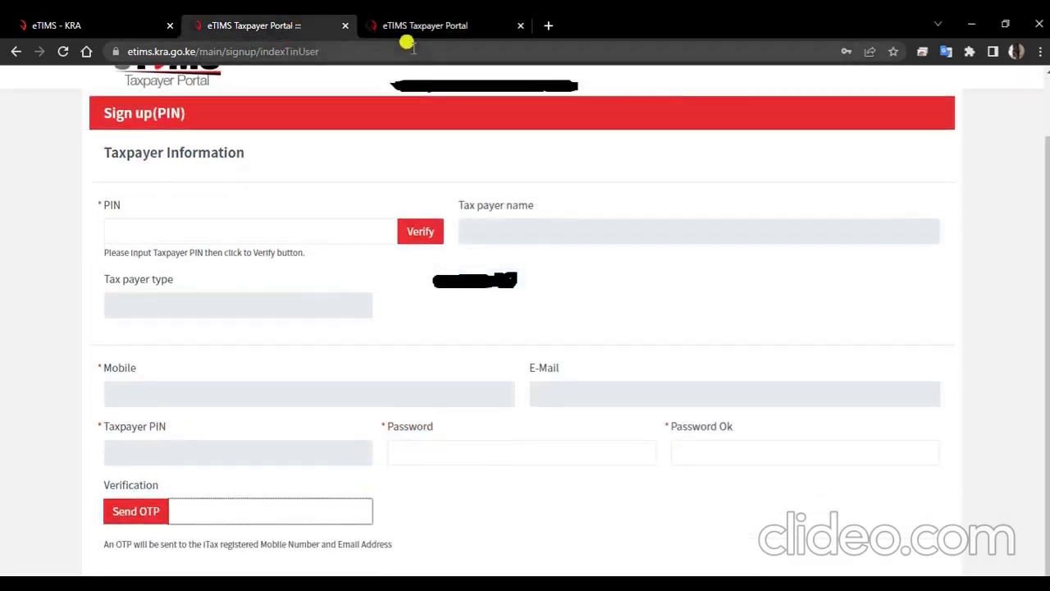
left_click(443, 26)
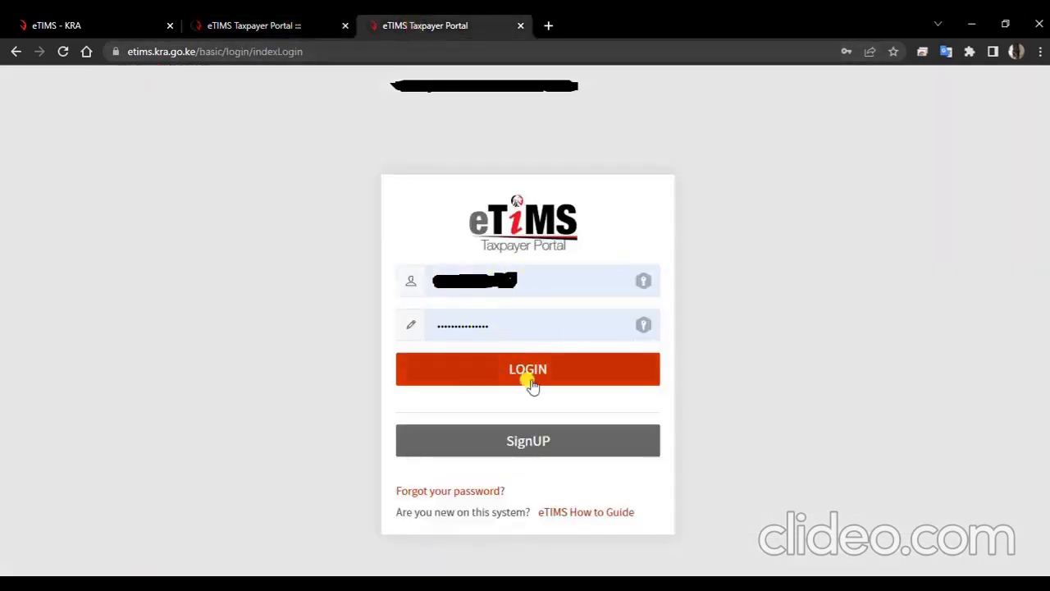
left_click(529, 368)
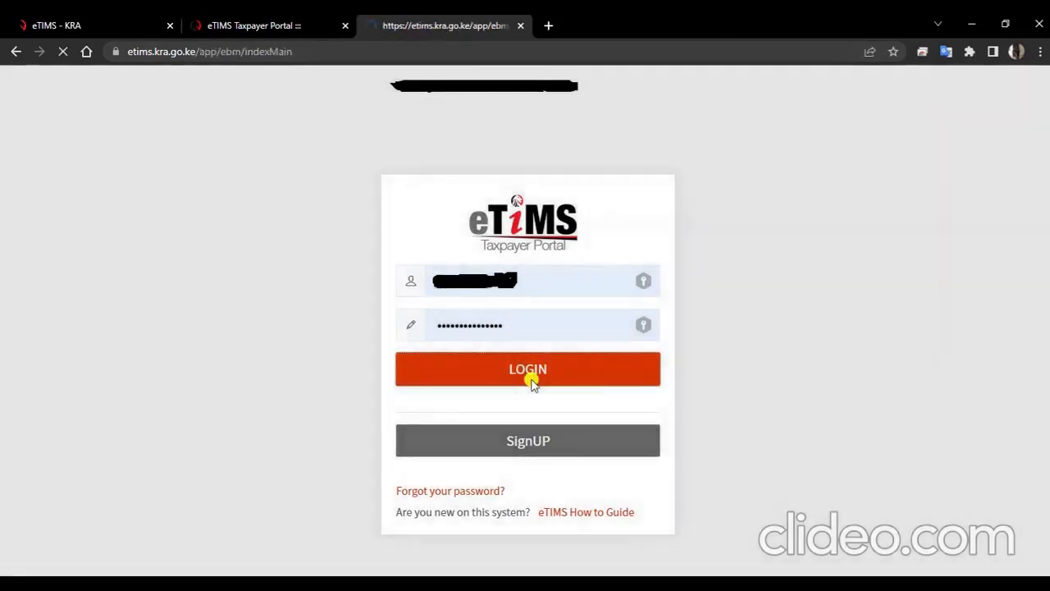
left_click(528, 368)
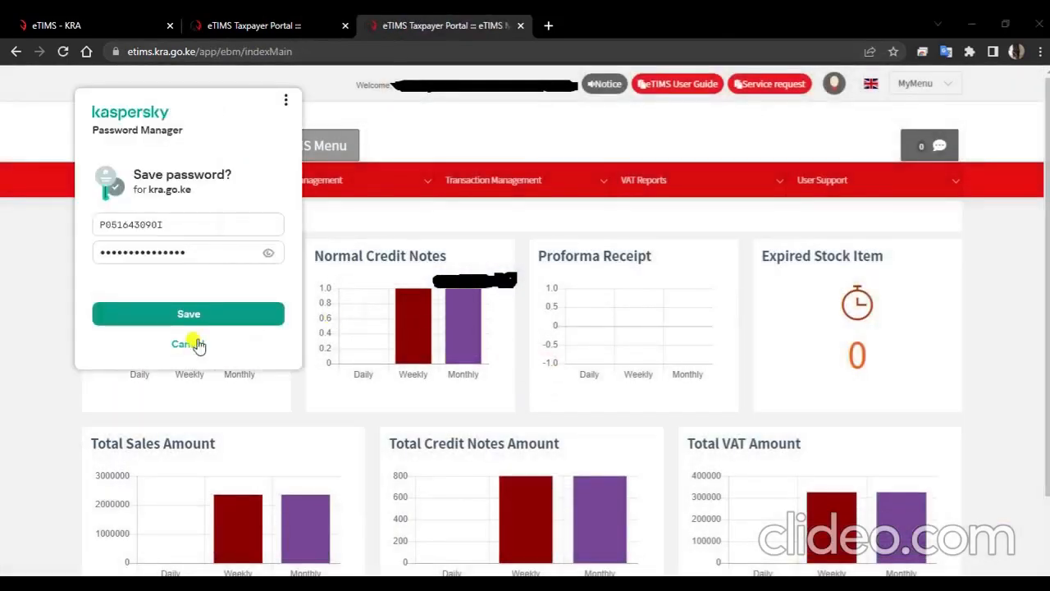
Cancel the Kaspersky Save password prompt and scroll through the eTIMS Menu dashboard charts.
left_click(187, 345)
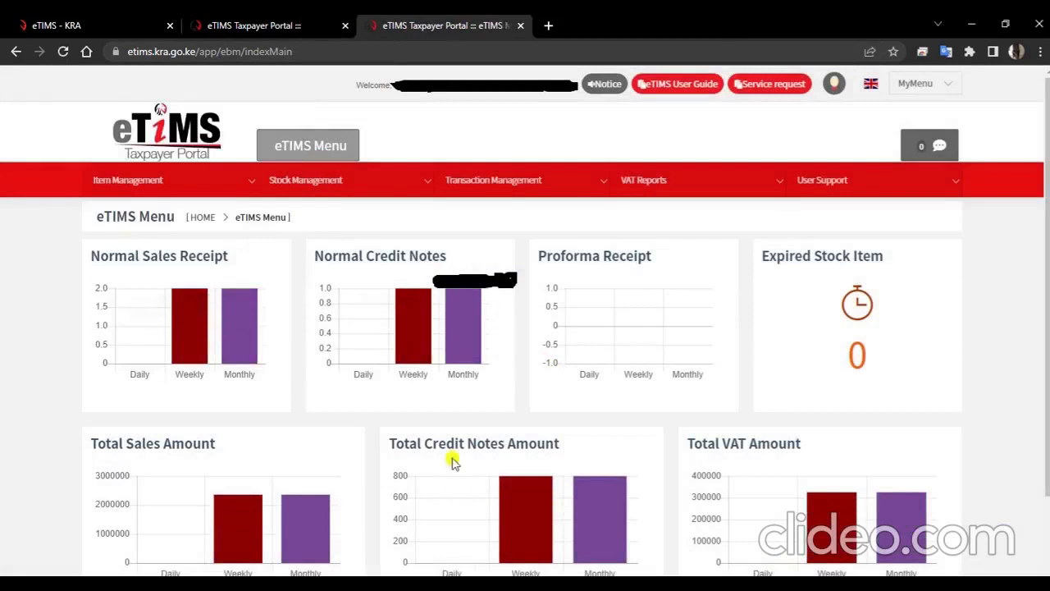
scroll("down", 3)
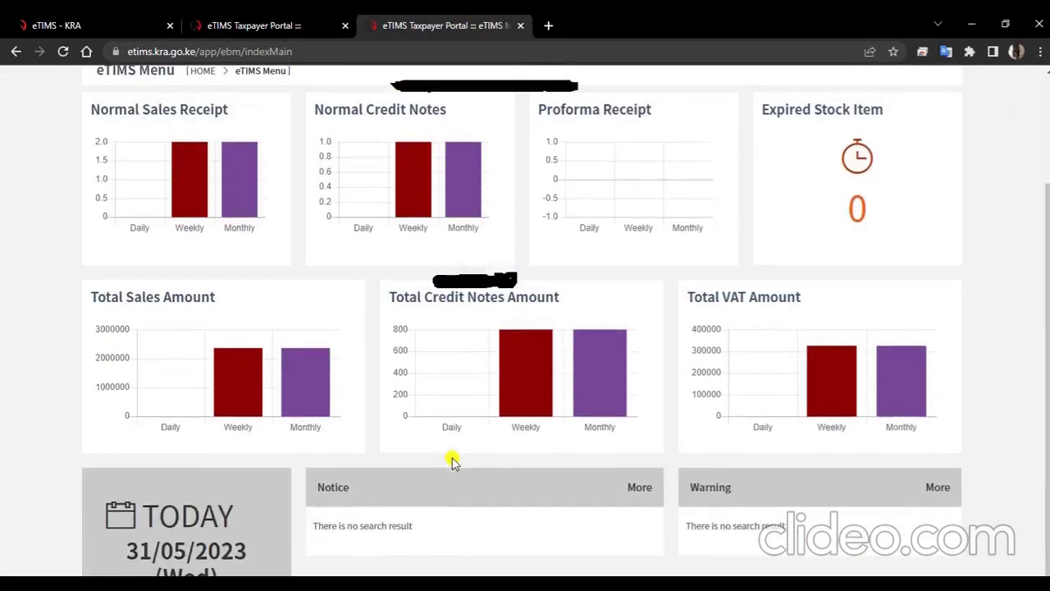
scroll("up", 3)
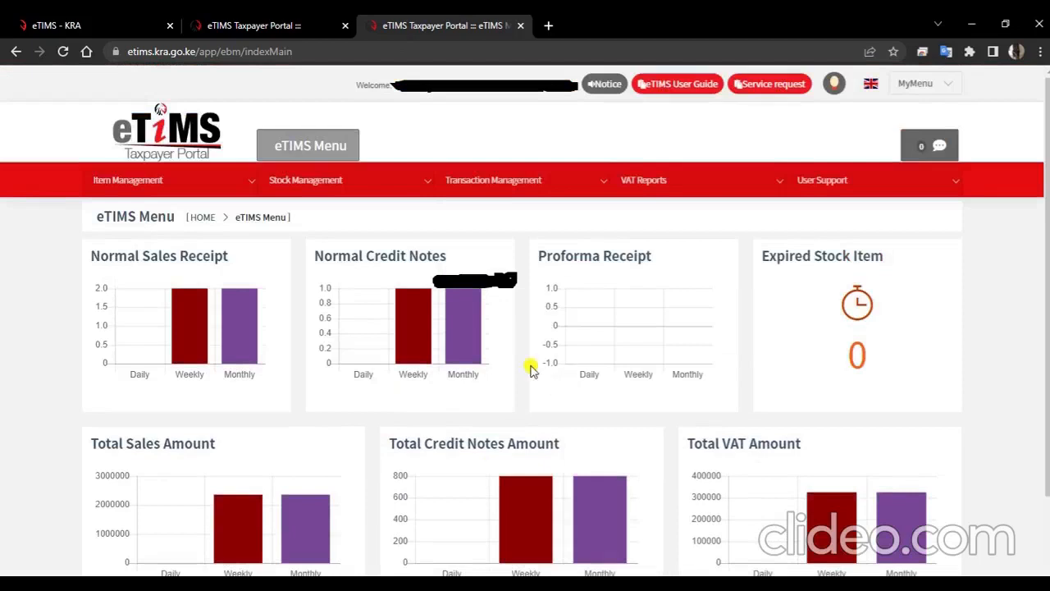
mouse_move(663, 365)
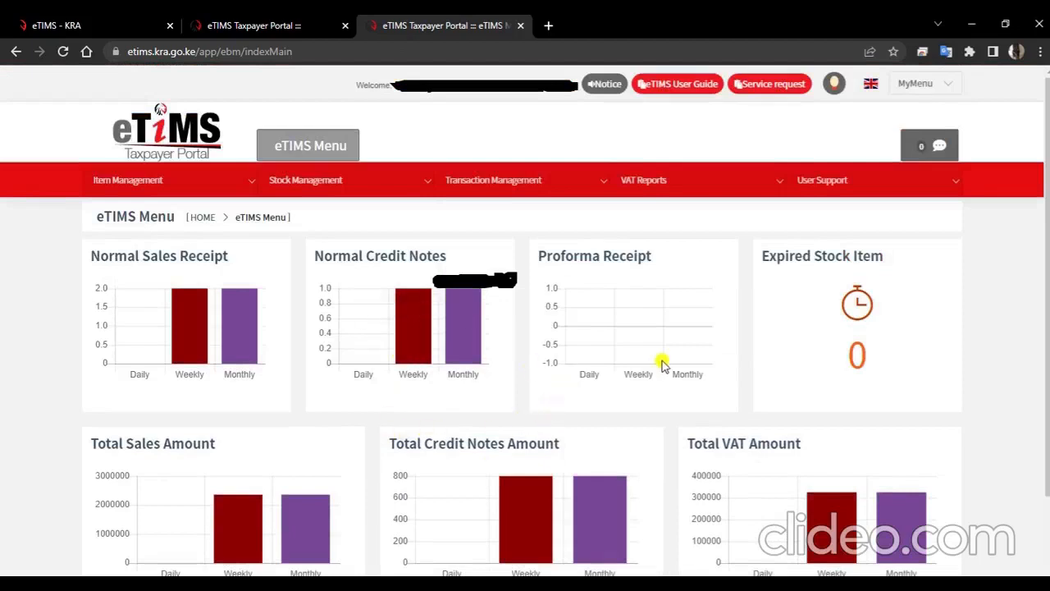
mouse_move(245, 286)
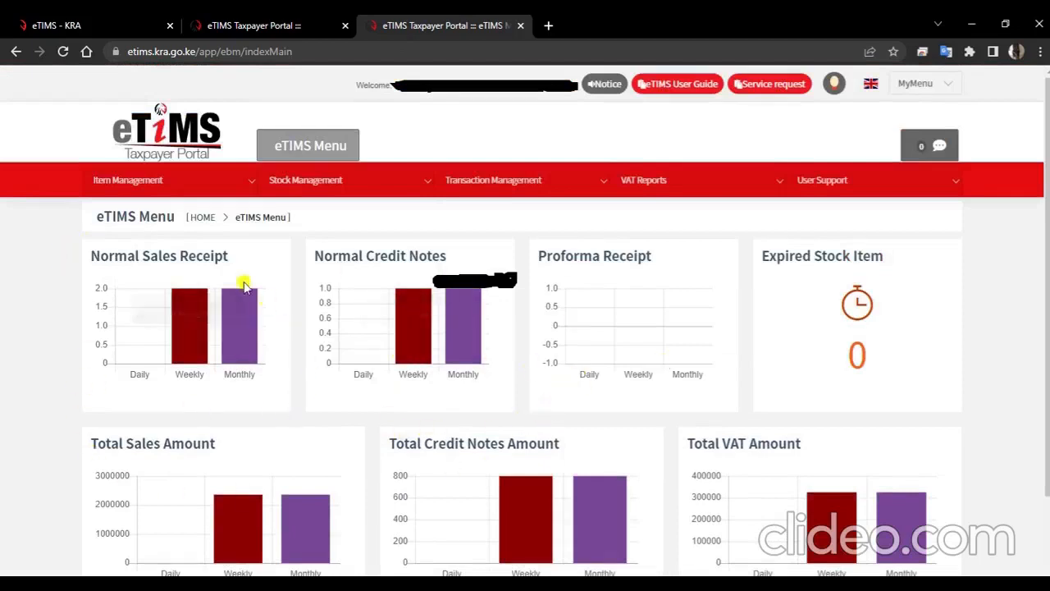
mouse_move(674, 364)
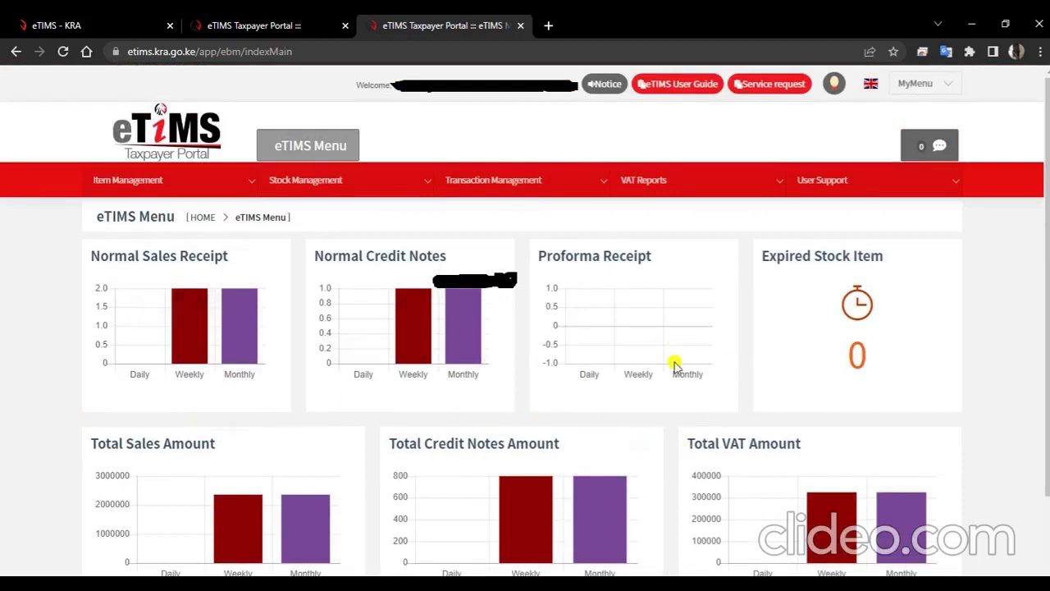
scroll("down", 3)
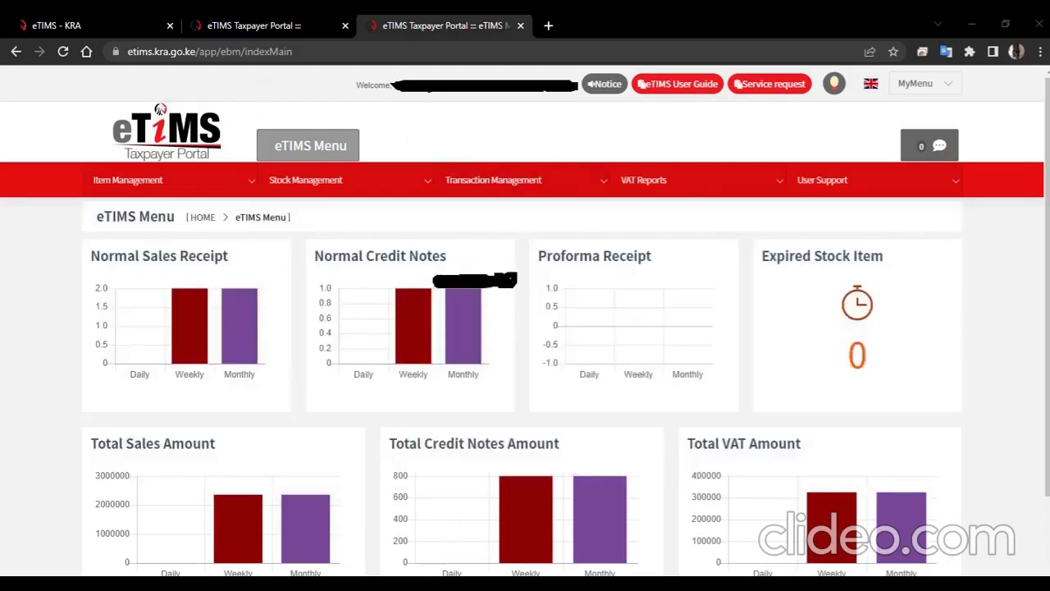
mouse_move(75, 88)
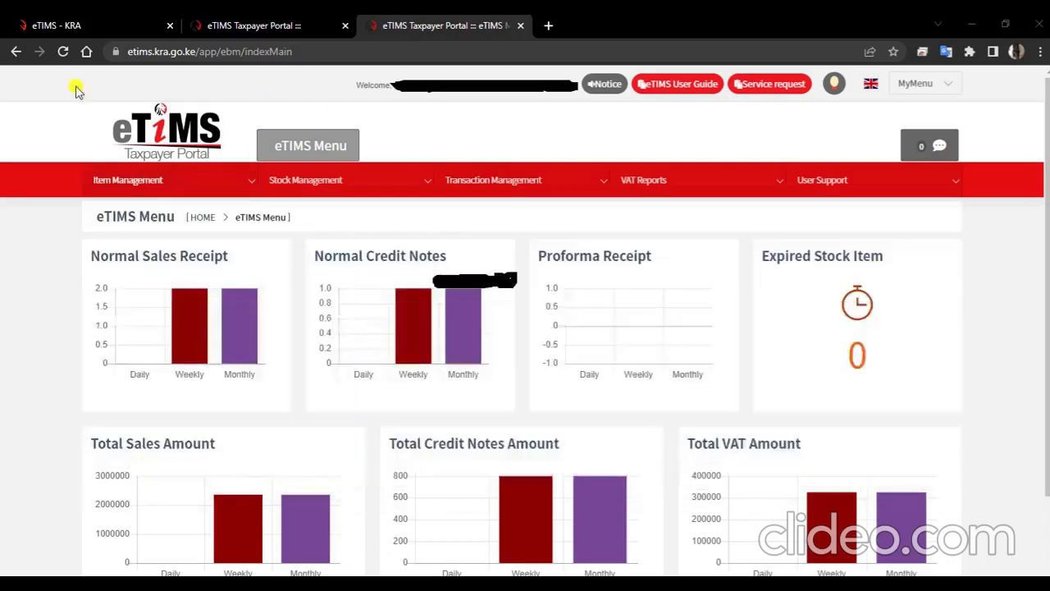
Return to the kra.go.ke eTIMS page and scroll to the 'Ready to Use and Install eTIMS?' download links.
left_click(56, 26)
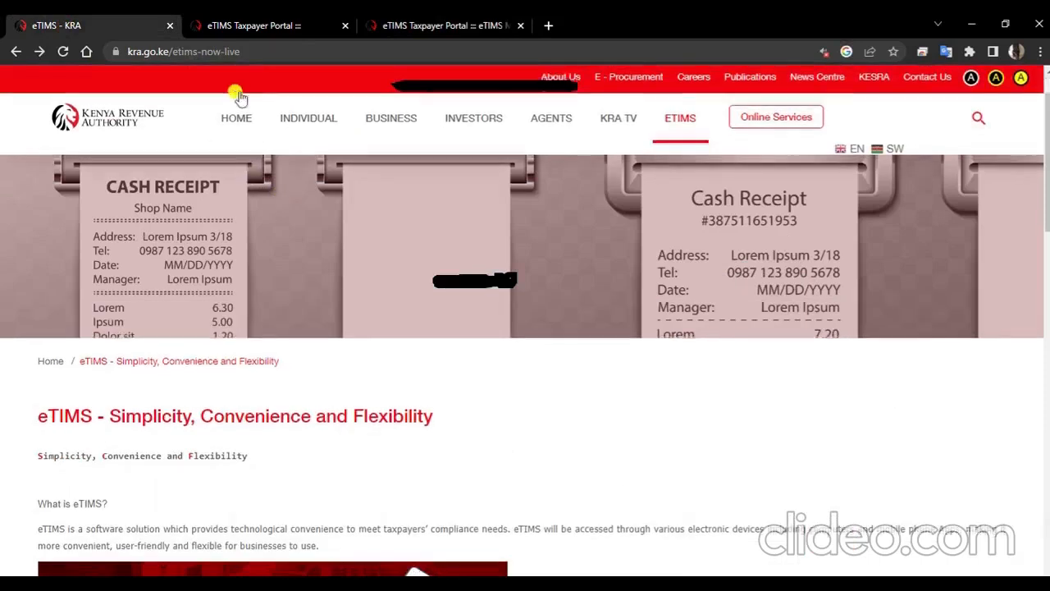
scroll("down", 3)
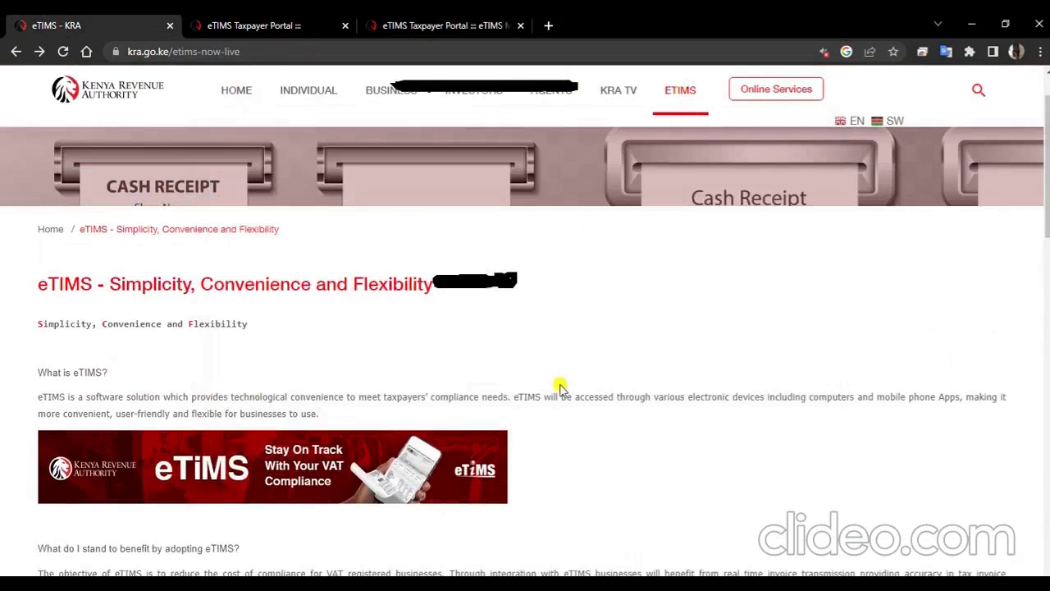
scroll("down", 3)
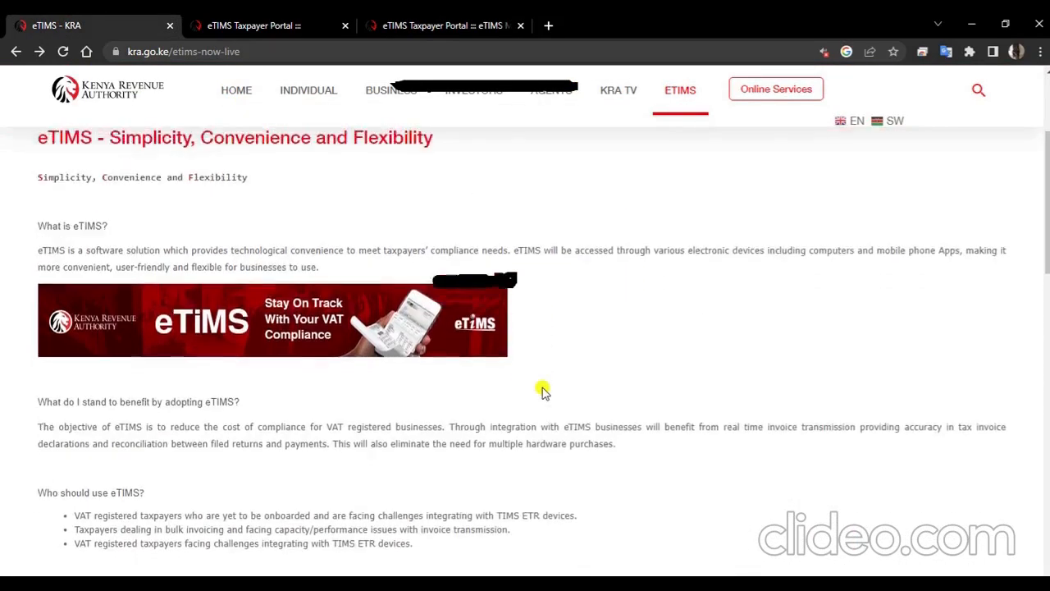
scroll("down", 3)
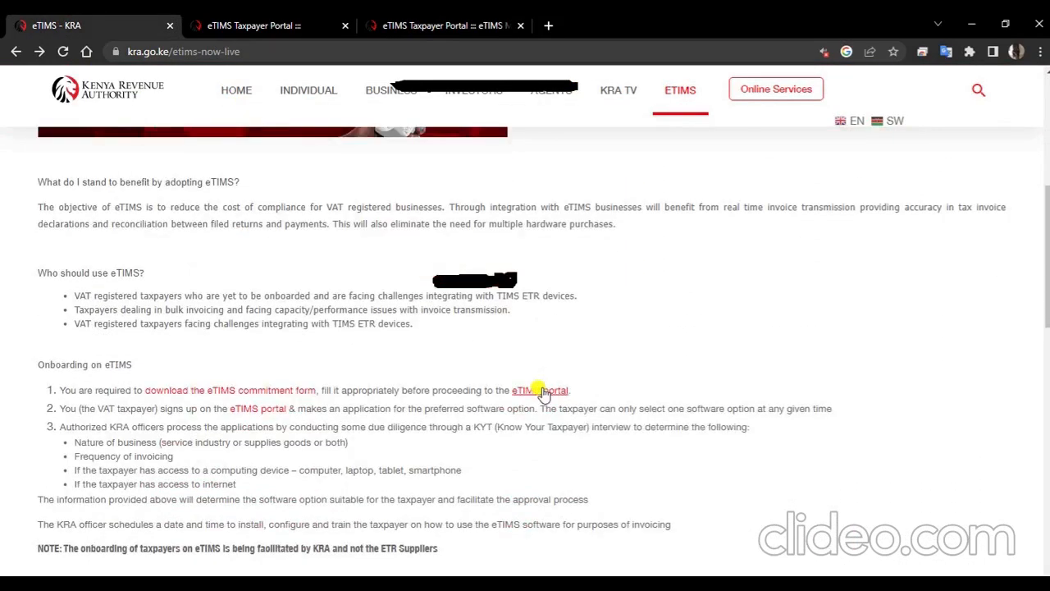
scroll("down", 3)
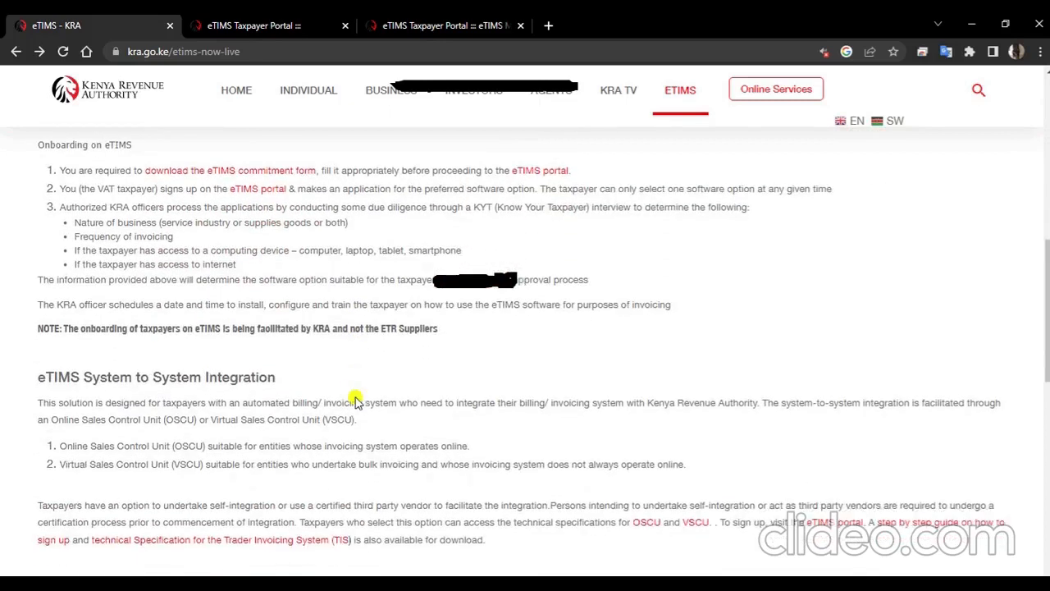
scroll("down", 3)
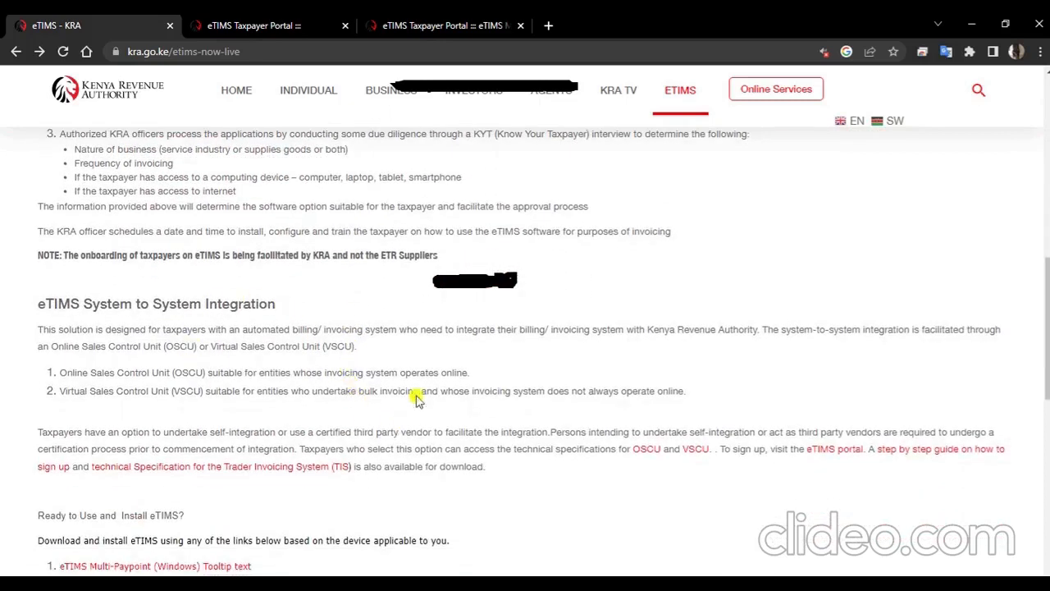
scroll("down", 3)
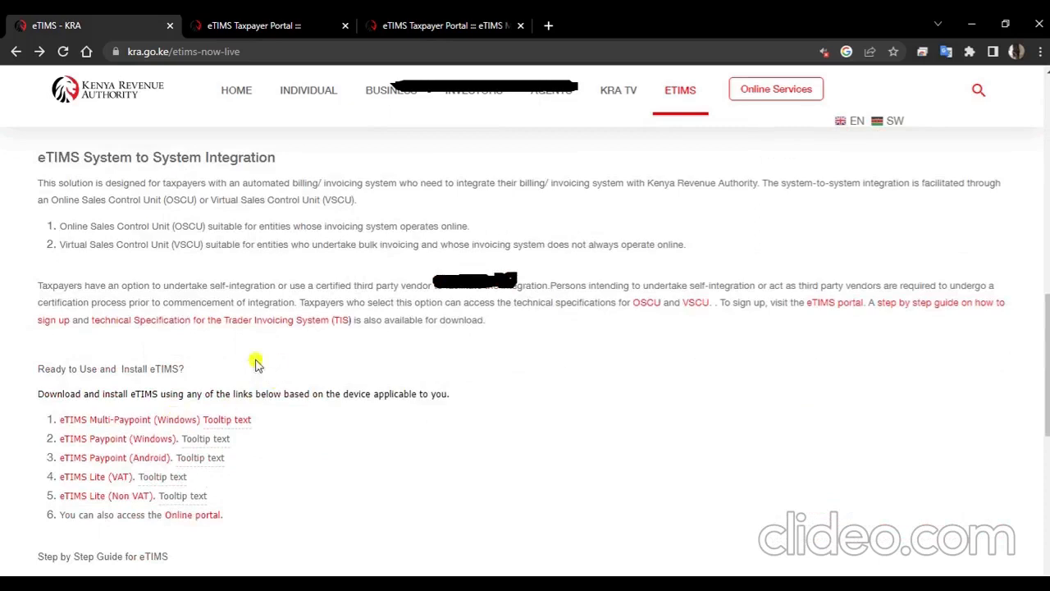
mouse_move(391, 496)
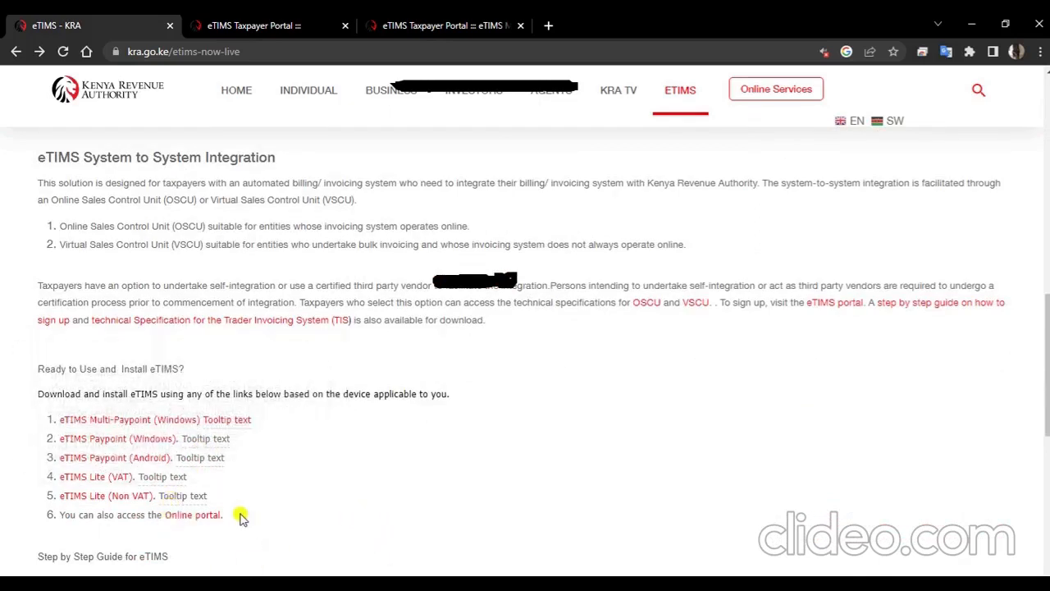
mouse_move(304, 424)
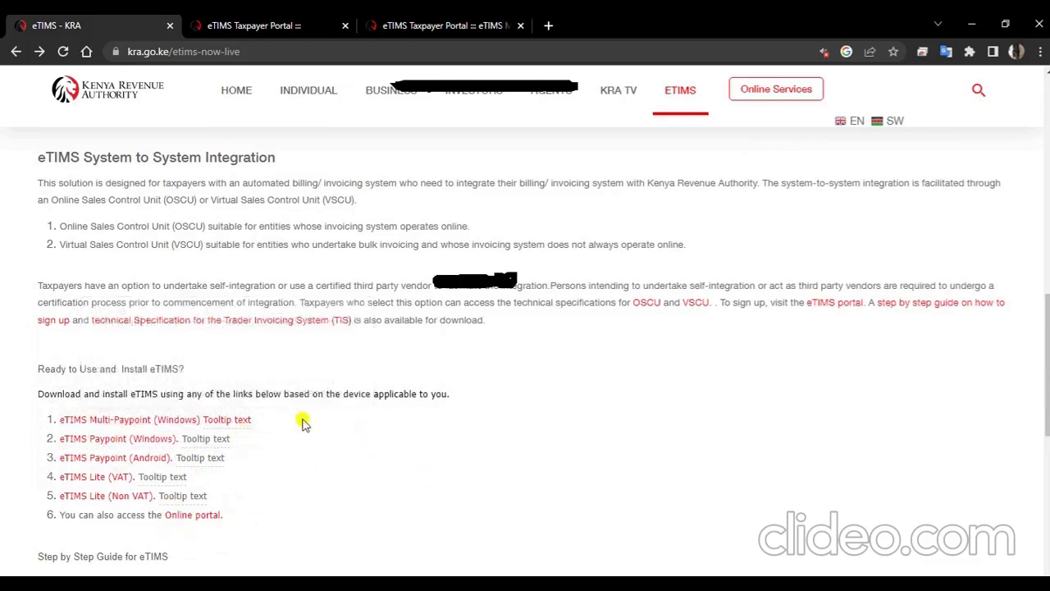
mouse_move(285, 497)
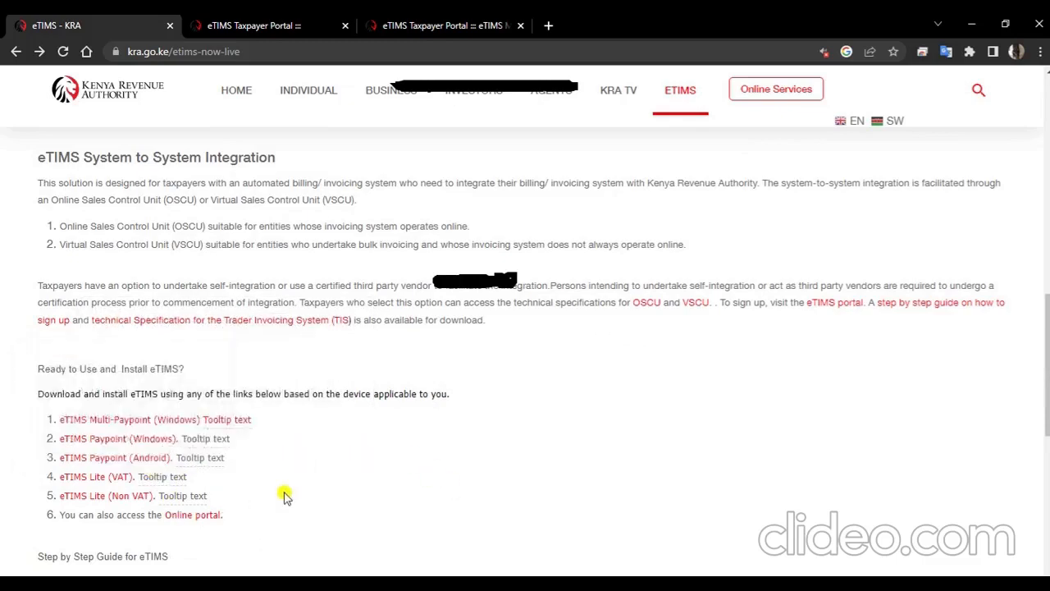
mouse_move(203, 458)
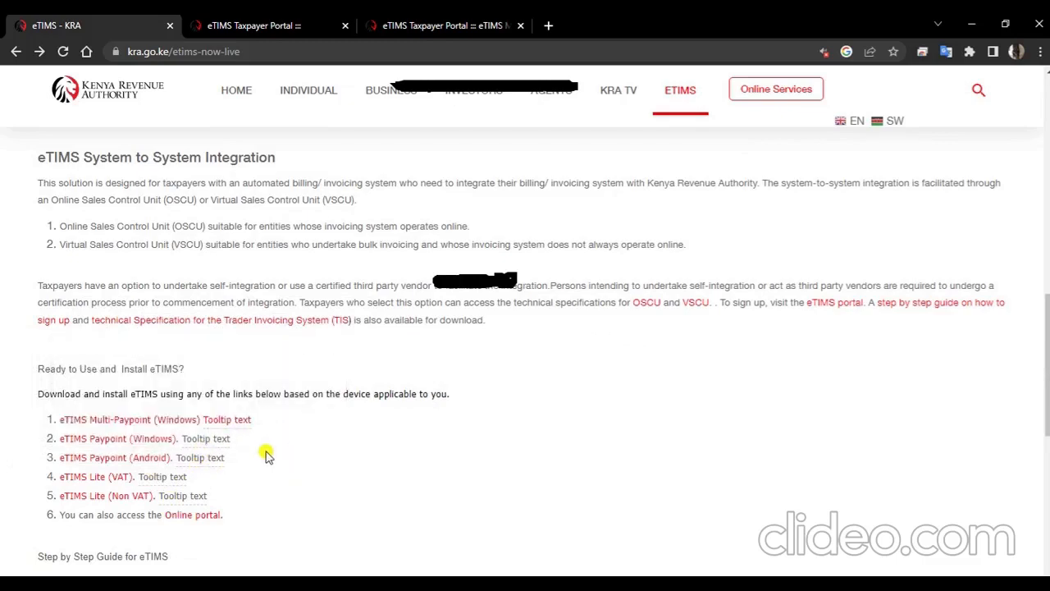
mouse_move(249, 459)
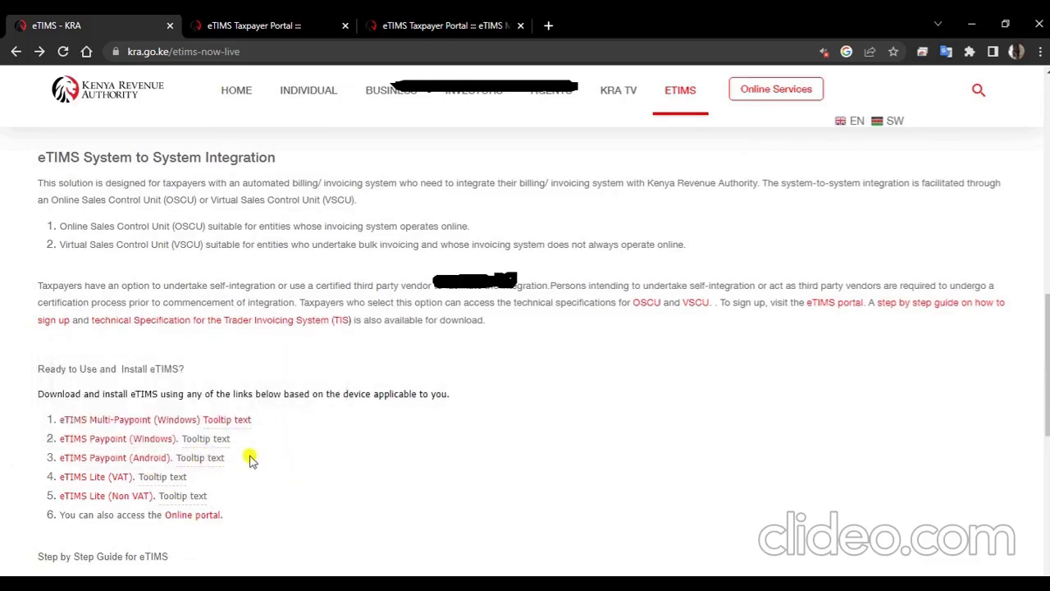
mouse_move(329, 476)
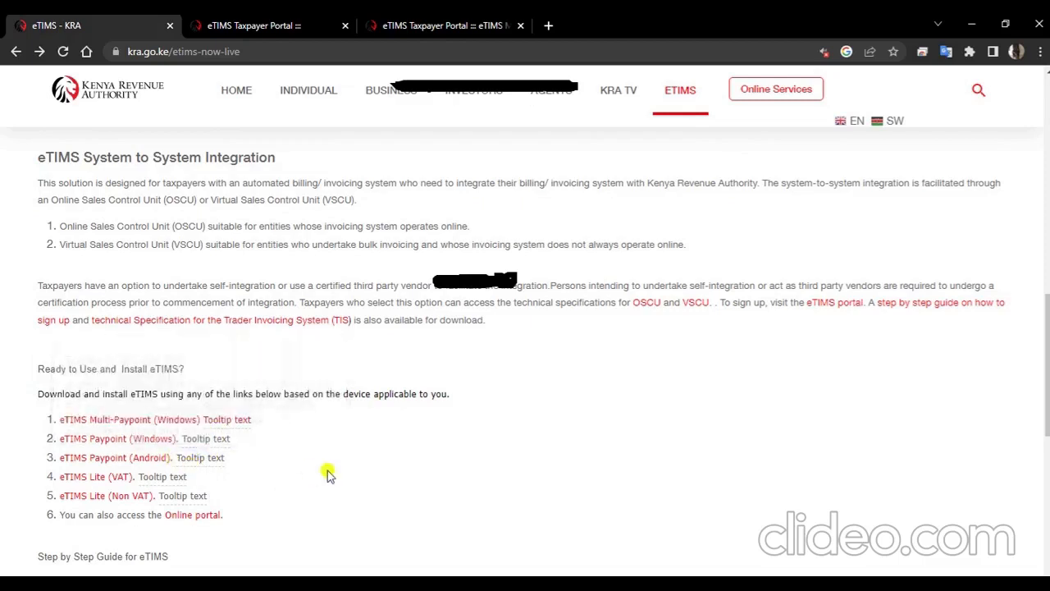
mouse_move(249, 430)
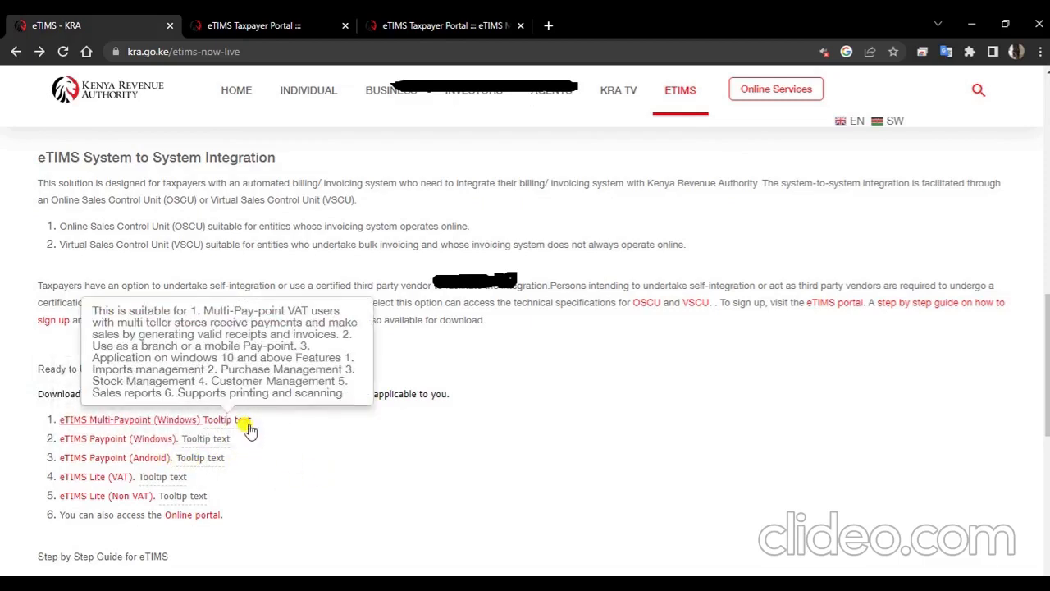
mouse_move(217, 428)
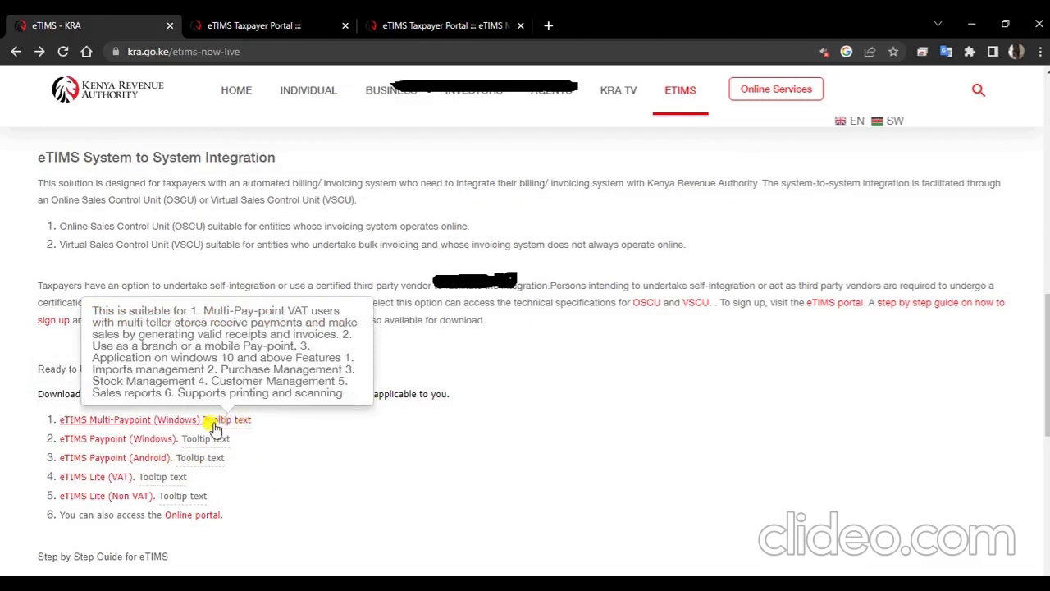
mouse_move(334, 505)
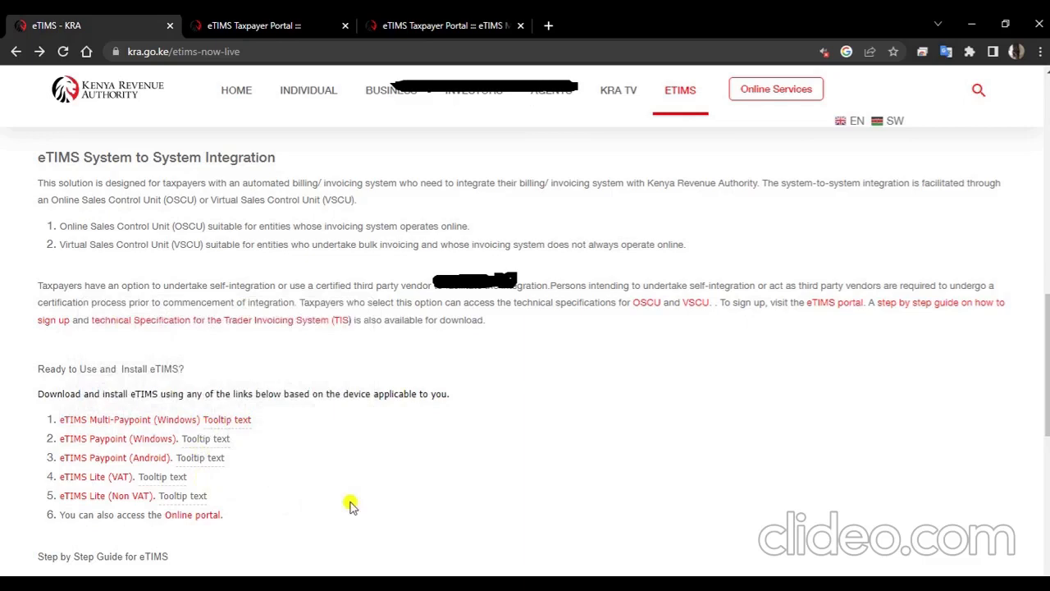
mouse_move(238, 461)
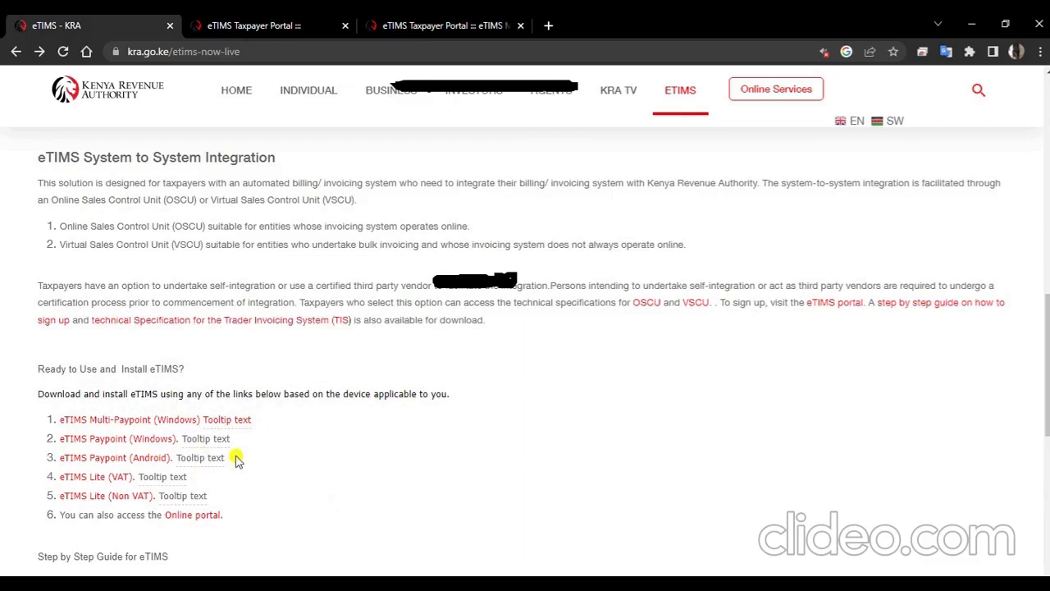
mouse_move(145, 446)
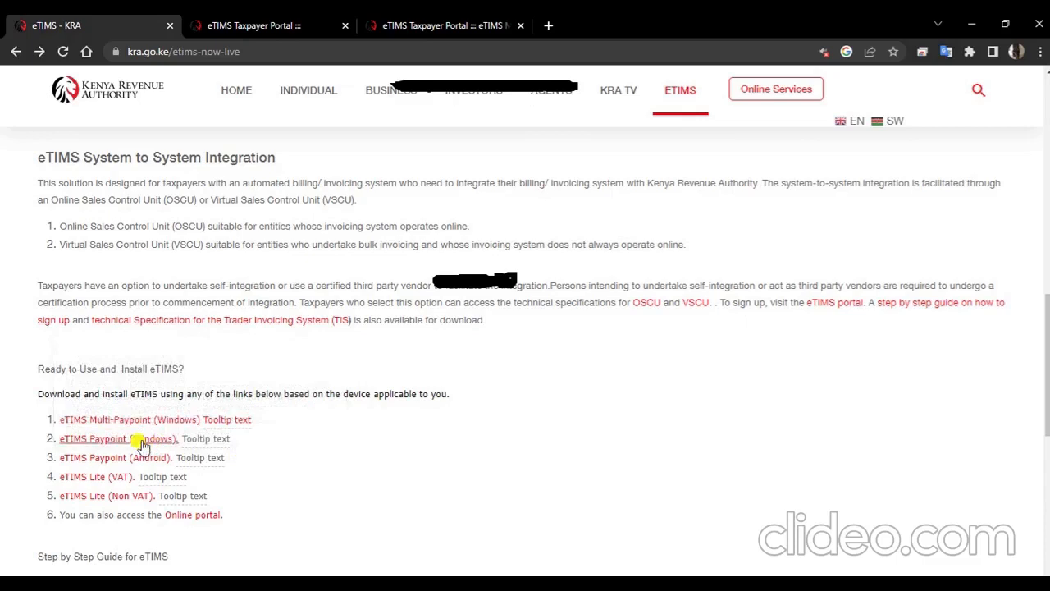
Download the 'eTIMS Paypoint (Windows)' installer and bring up Chrome's three-dot menu.
left_click(118, 438)
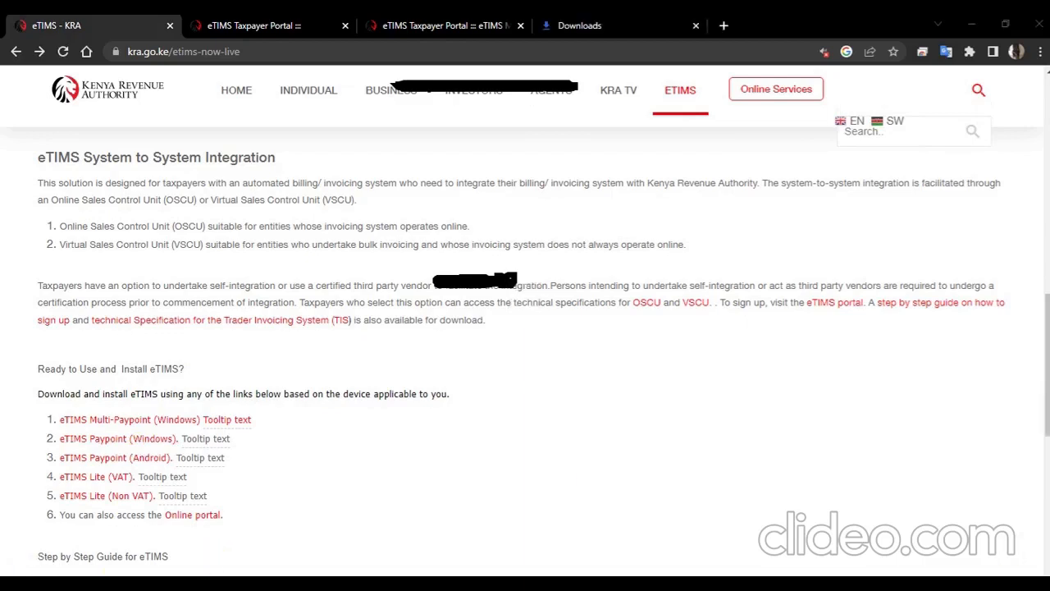
mouse_move(1040, 51)
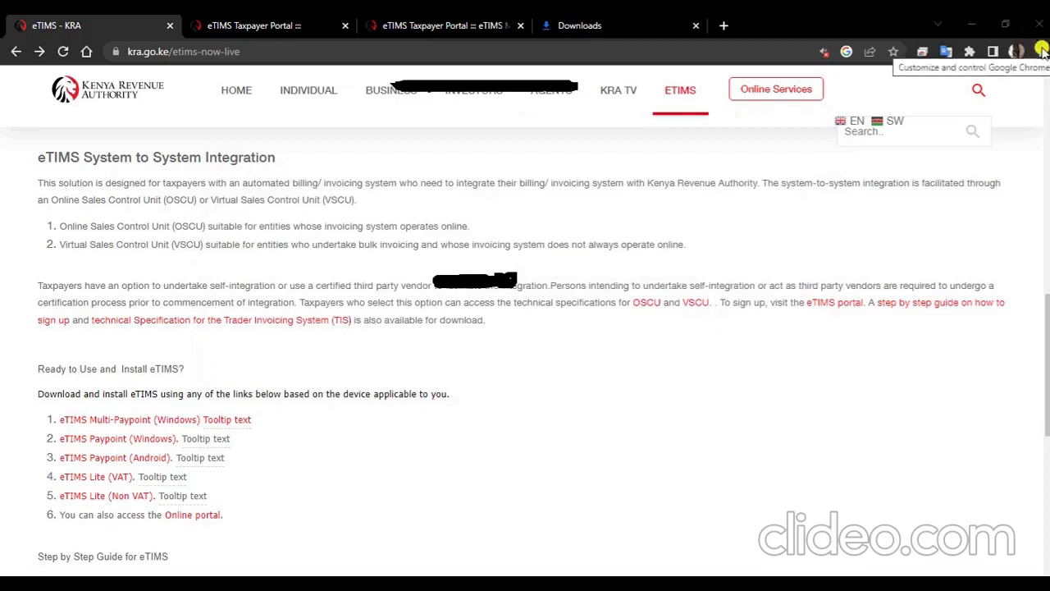
left_click(1040, 51)
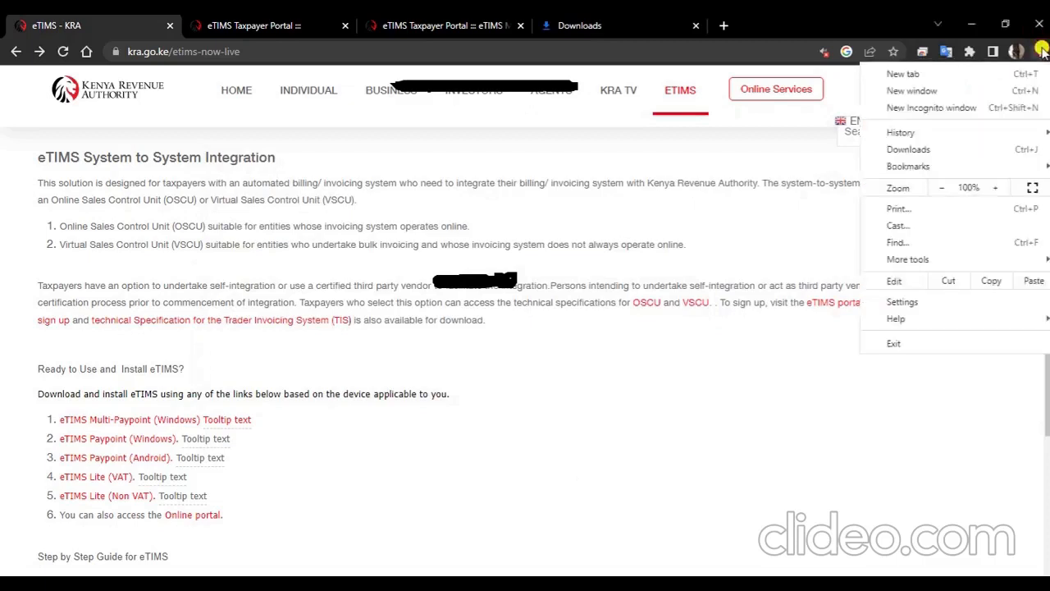
From Chrome Downloads run eTIMS-Paypoint-Win-1.0.11 (2).exe and use More info to get past SmartScreen.
left_click(909, 147)
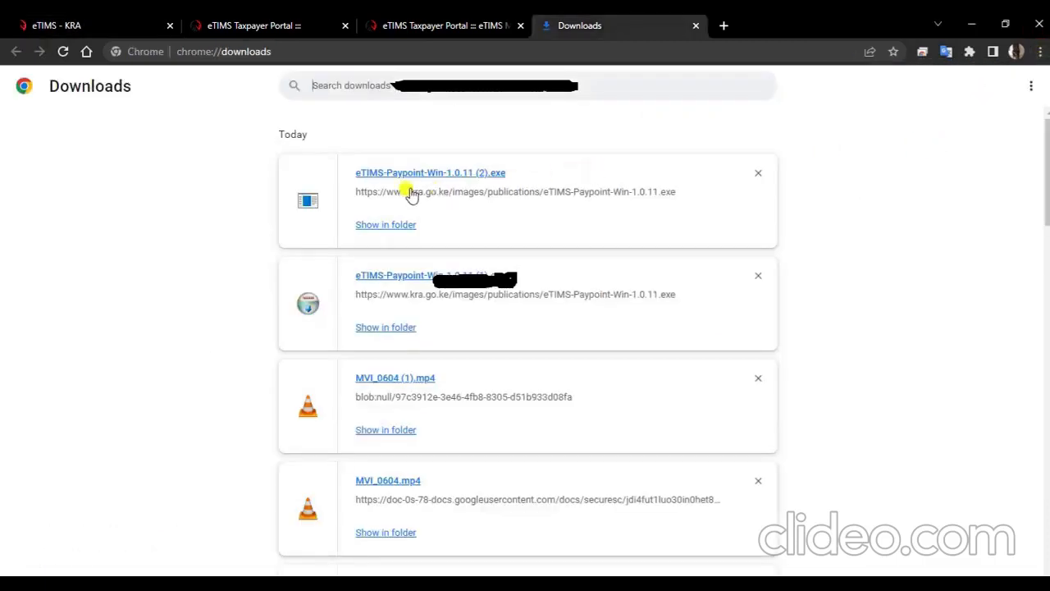
mouse_move(384, 225)
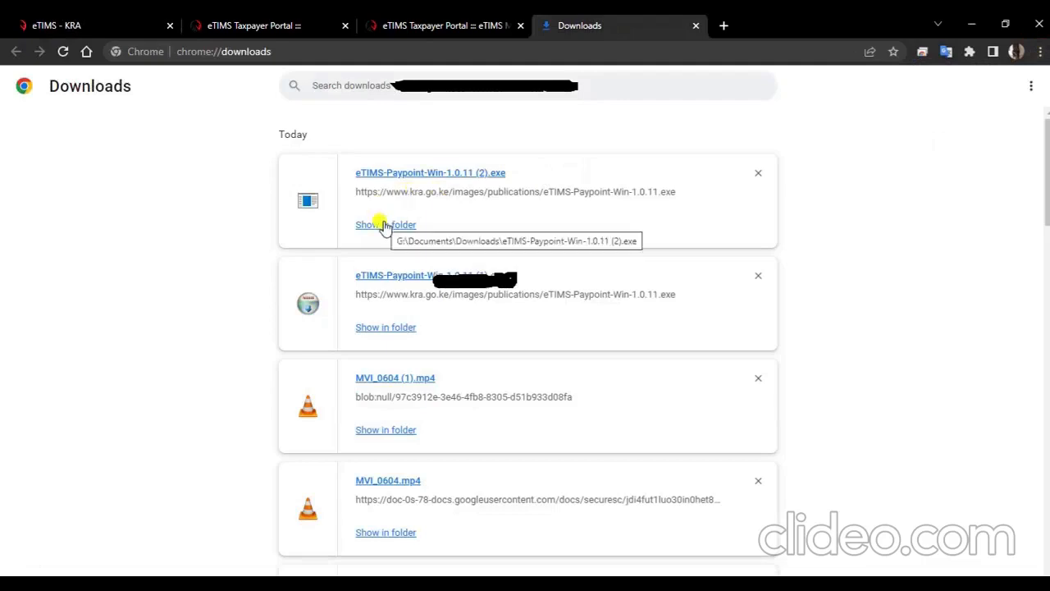
left_click(386, 223)
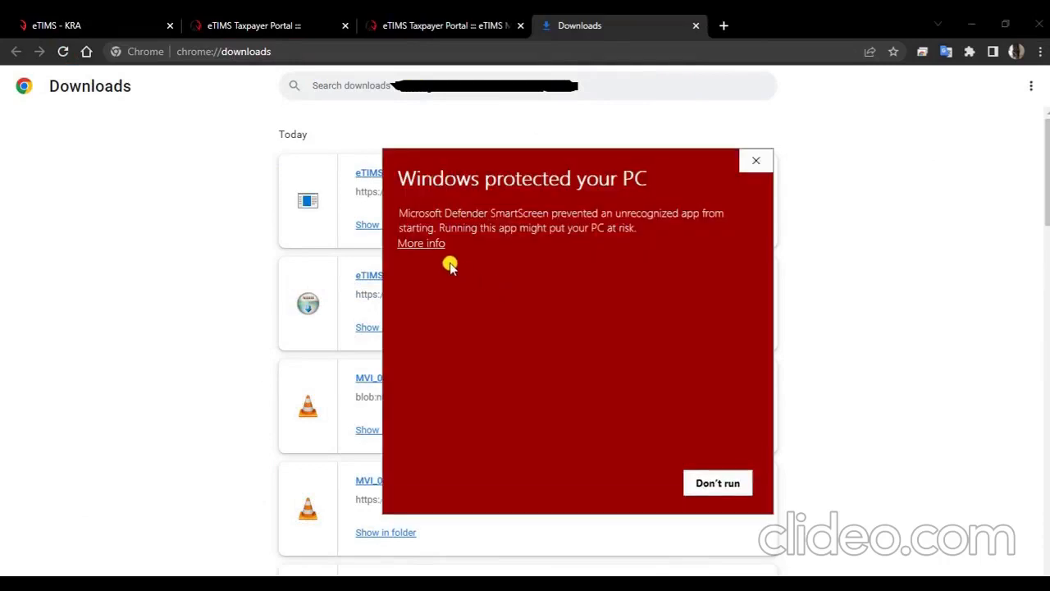
left_click(420, 243)
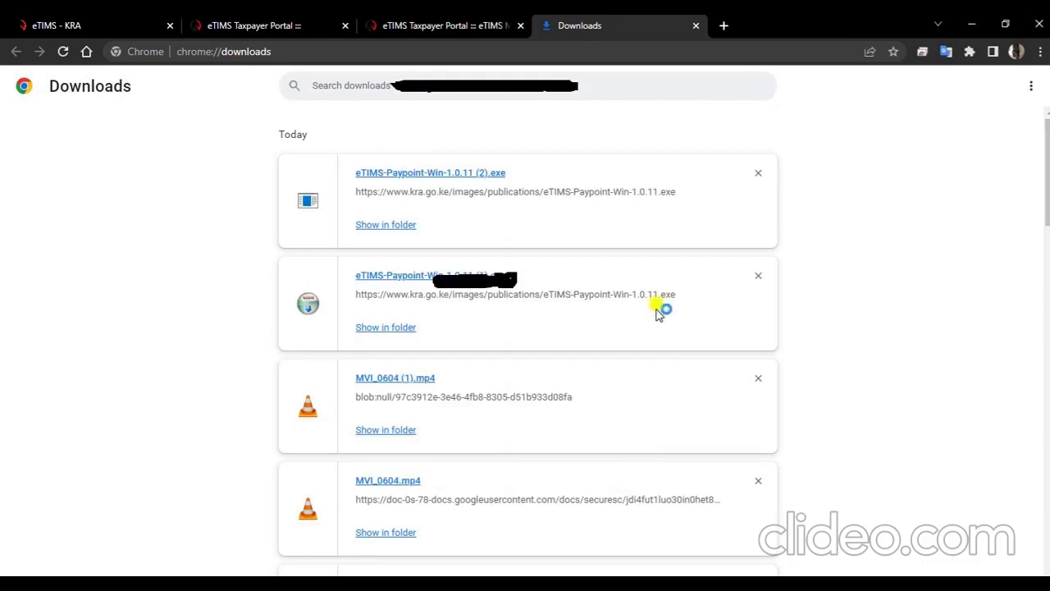
mouse_move(505, 480)
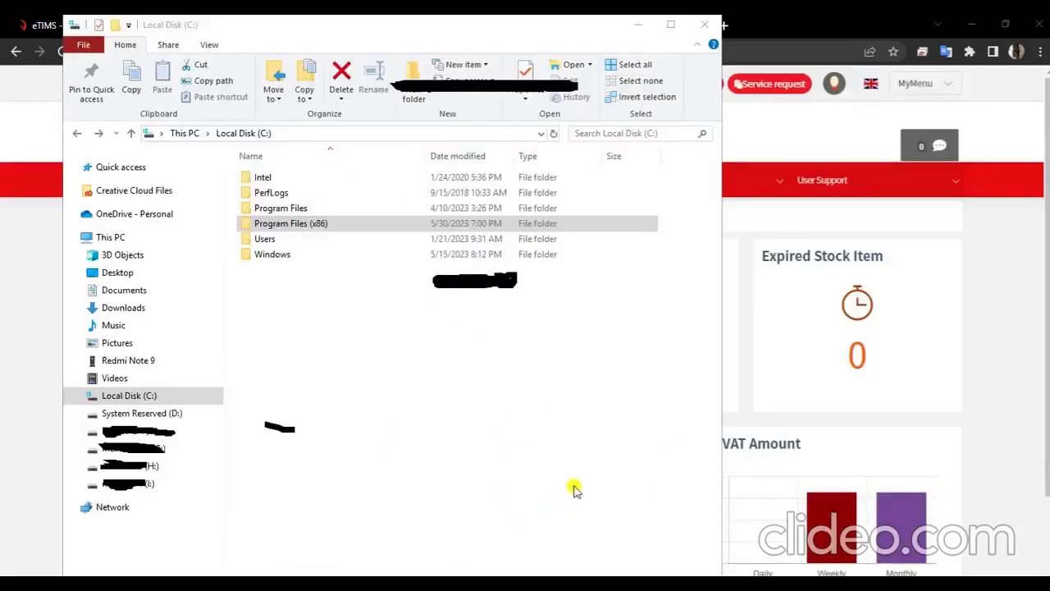
mouse_move(621, 418)
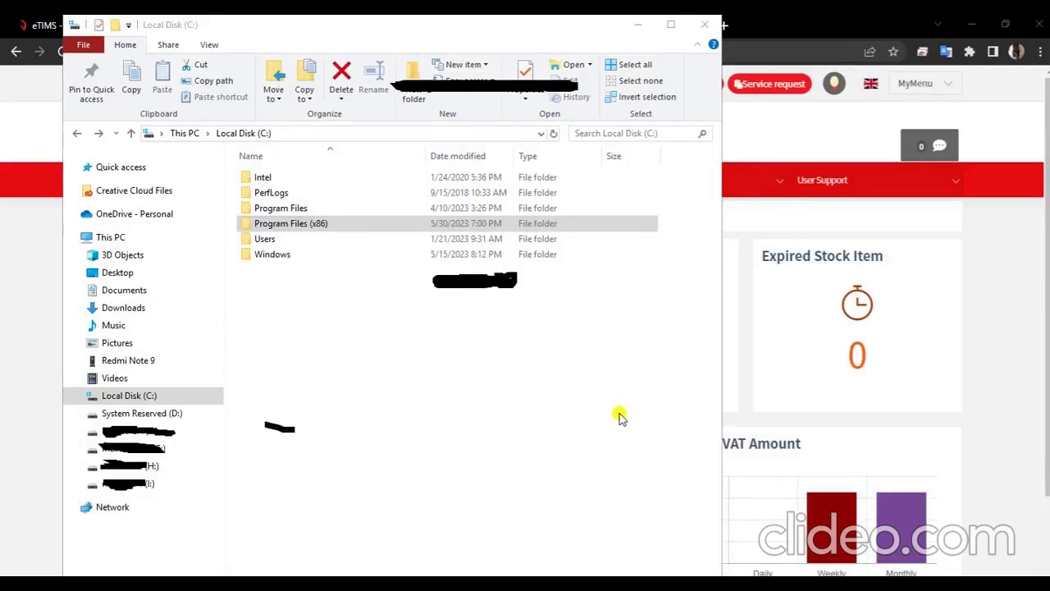
mouse_move(585, 344)
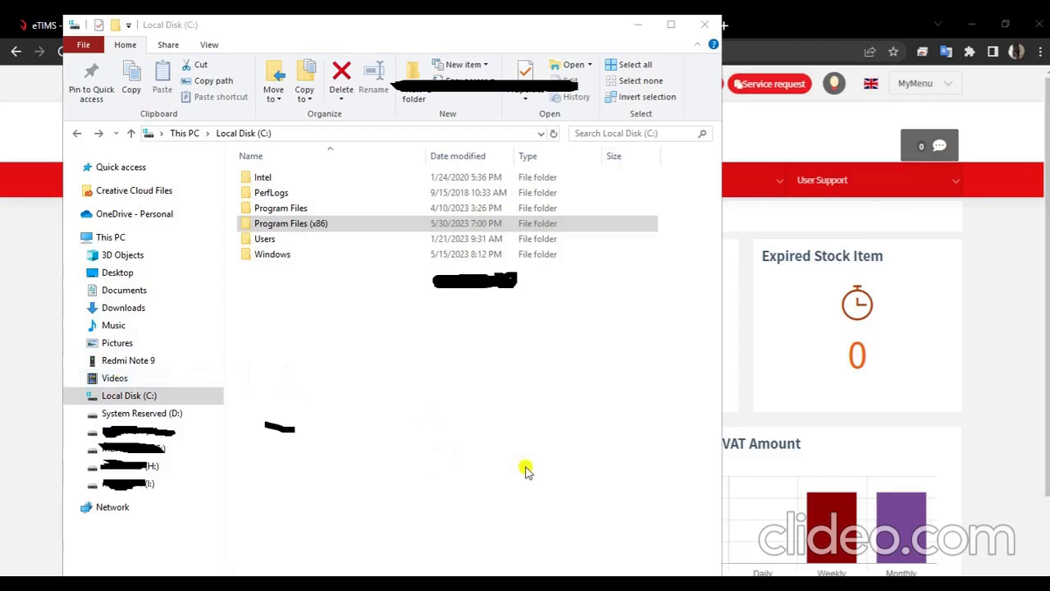
Open Program Files (x86) on C:, then the eTIMS-Paypoint-Win folder, and select EBM2x.WPF.
left_click(128, 393)
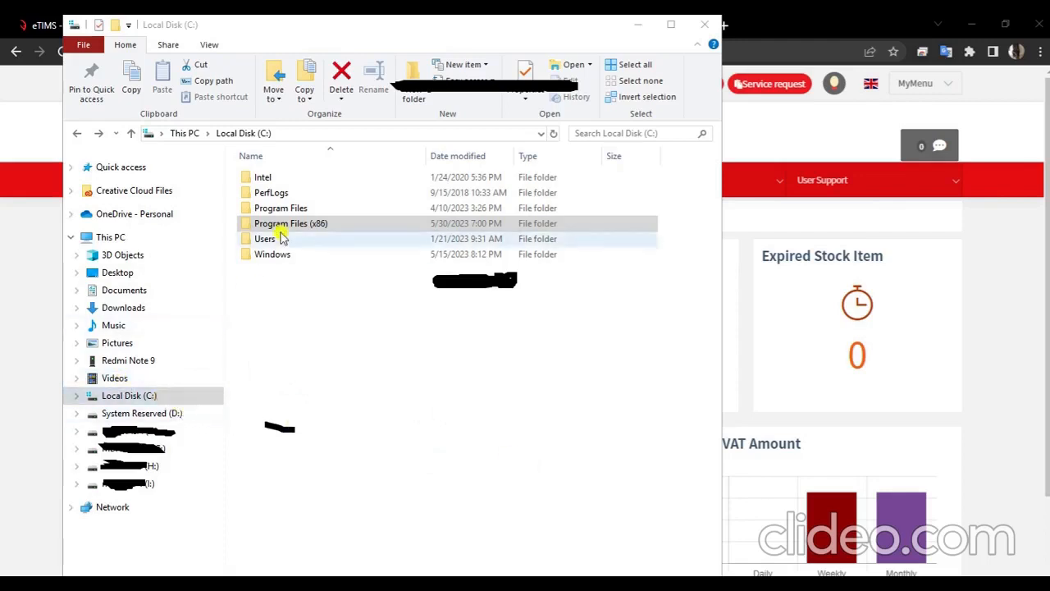
left_click(292, 223)
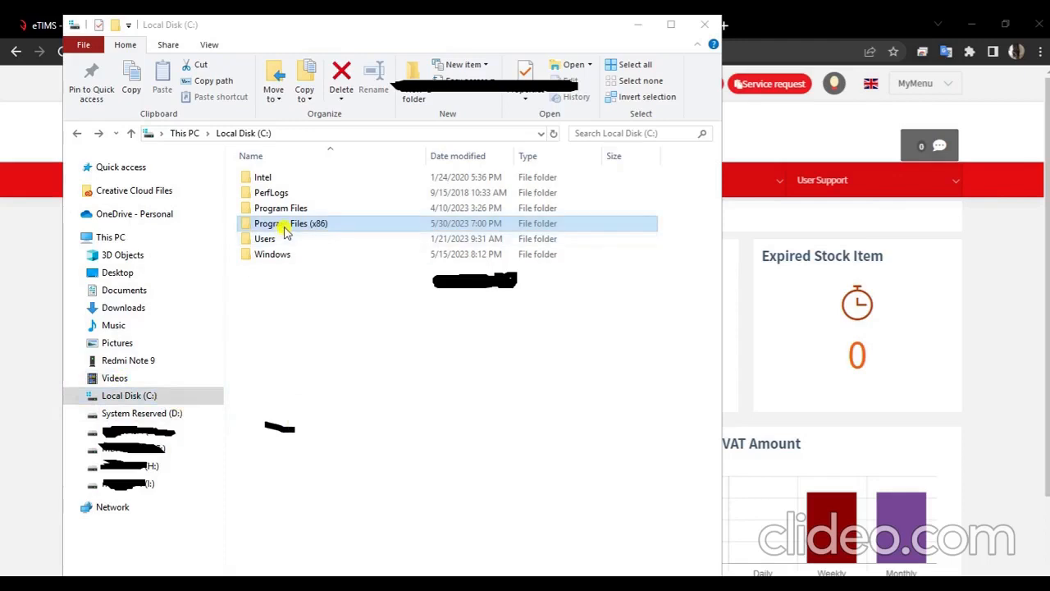
double_click(292, 223)
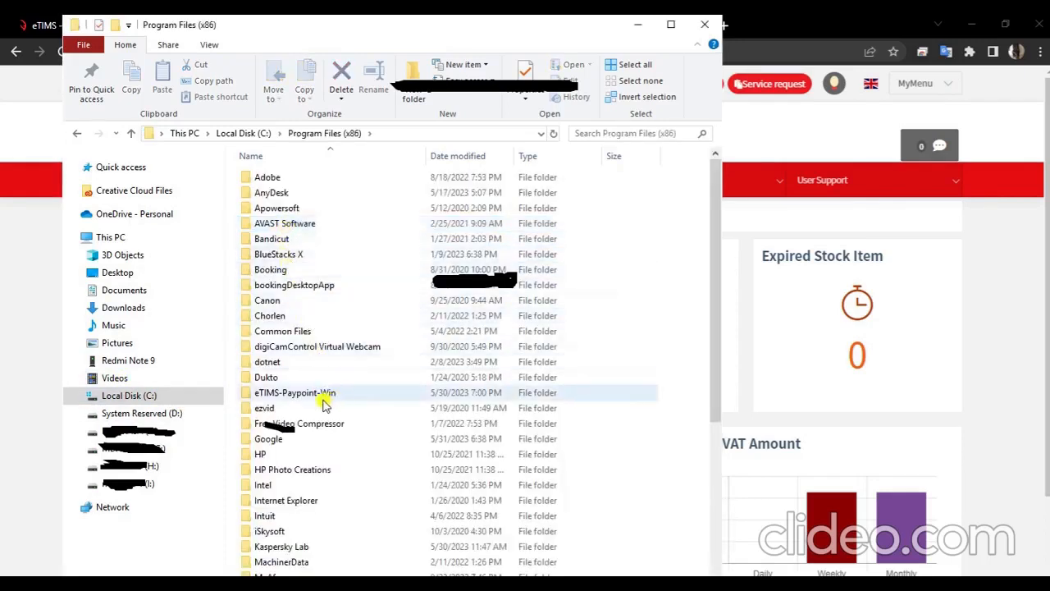
mouse_move(303, 394)
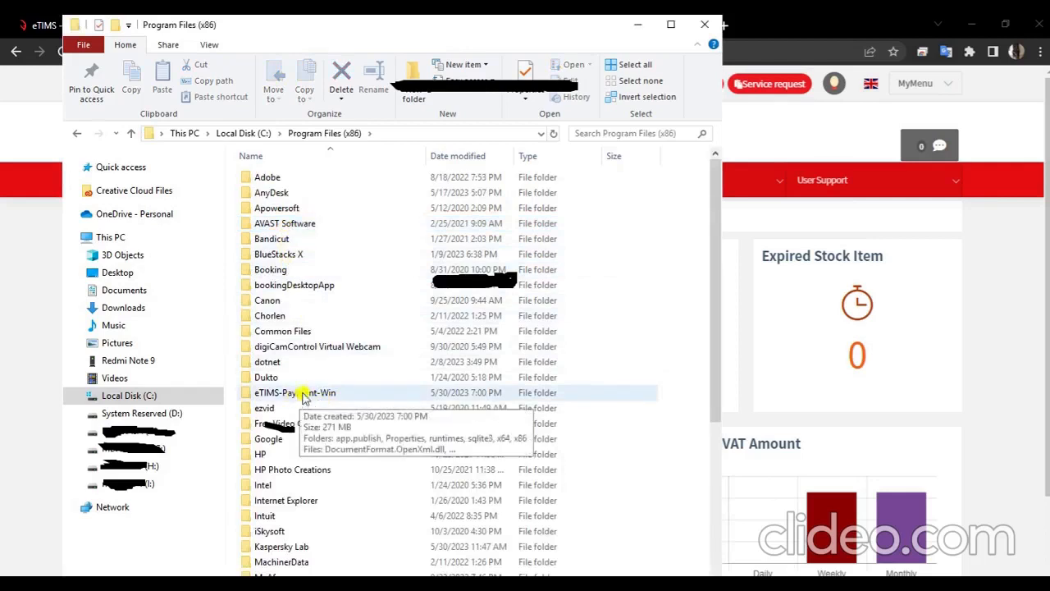
double_click(295, 392)
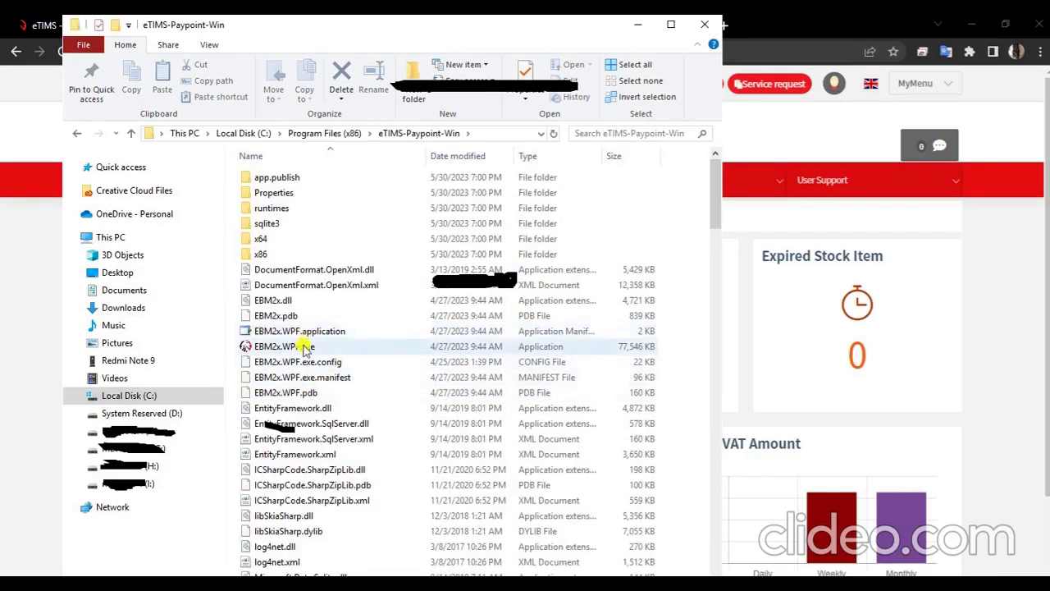
mouse_move(303, 345)
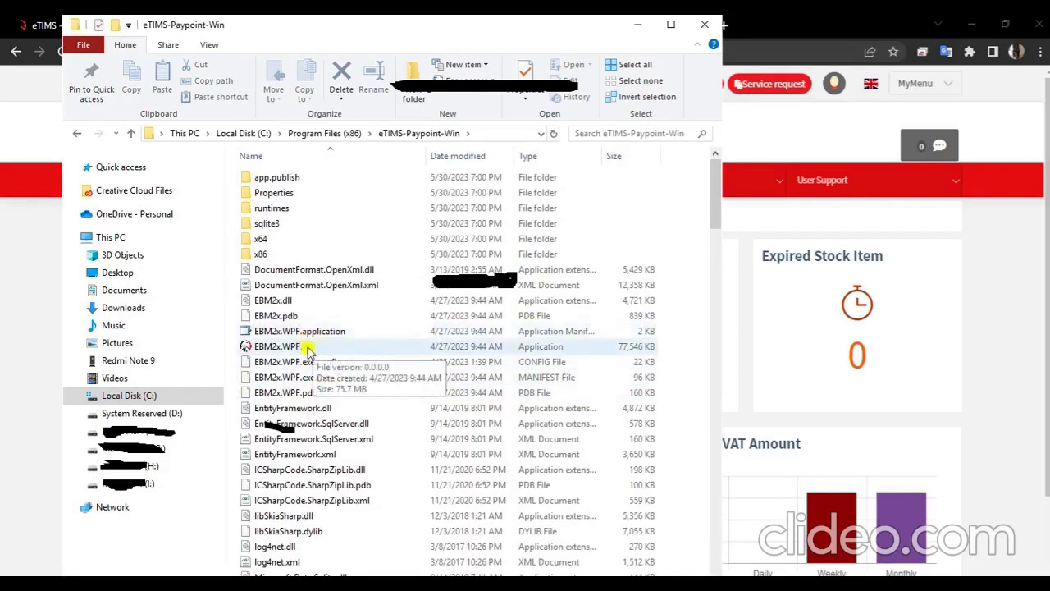
left_click(287, 344)
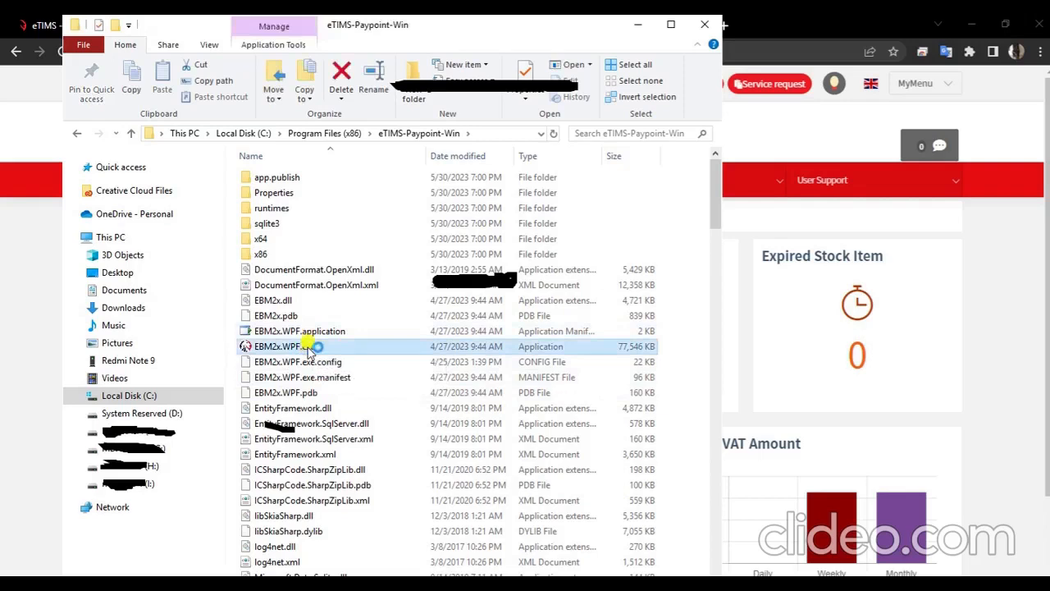
Launch EBM2x.WPF.exe so eTIMS Paypoint shows its System setting form.
double_click(283, 345)
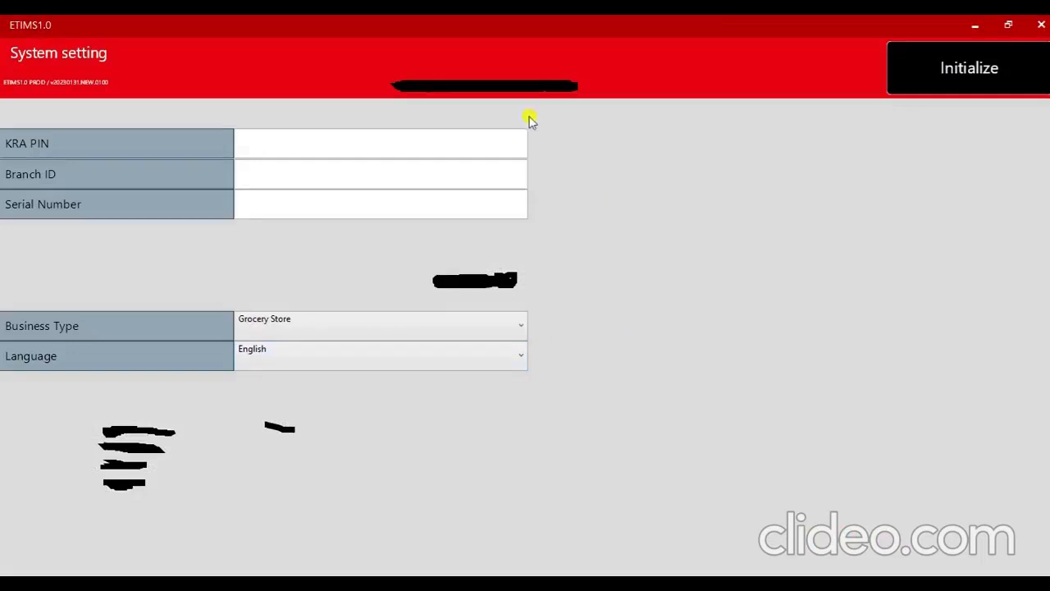
mouse_move(326, 451)
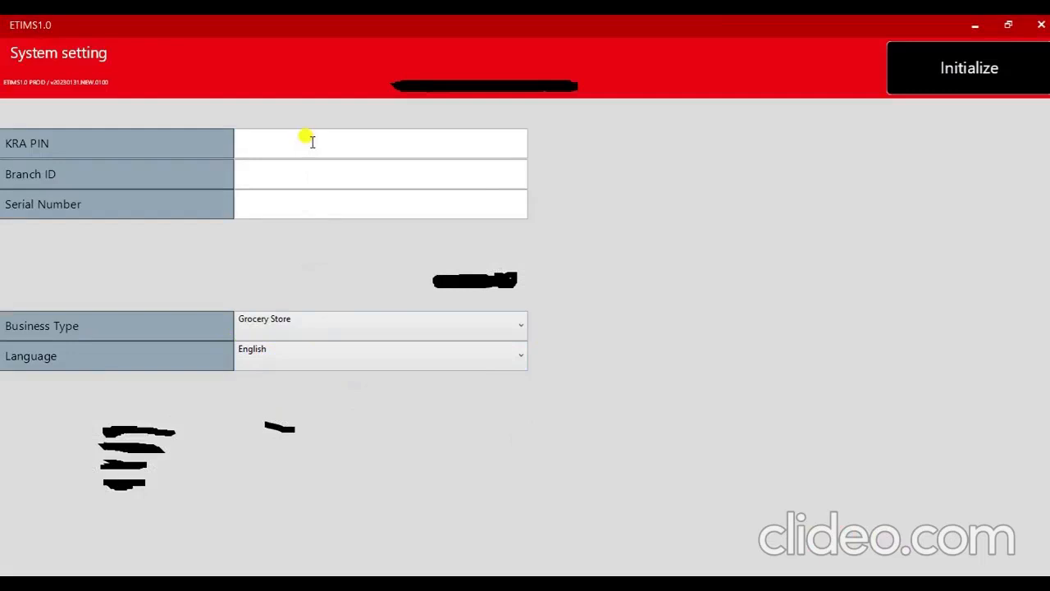
mouse_move(278, 174)
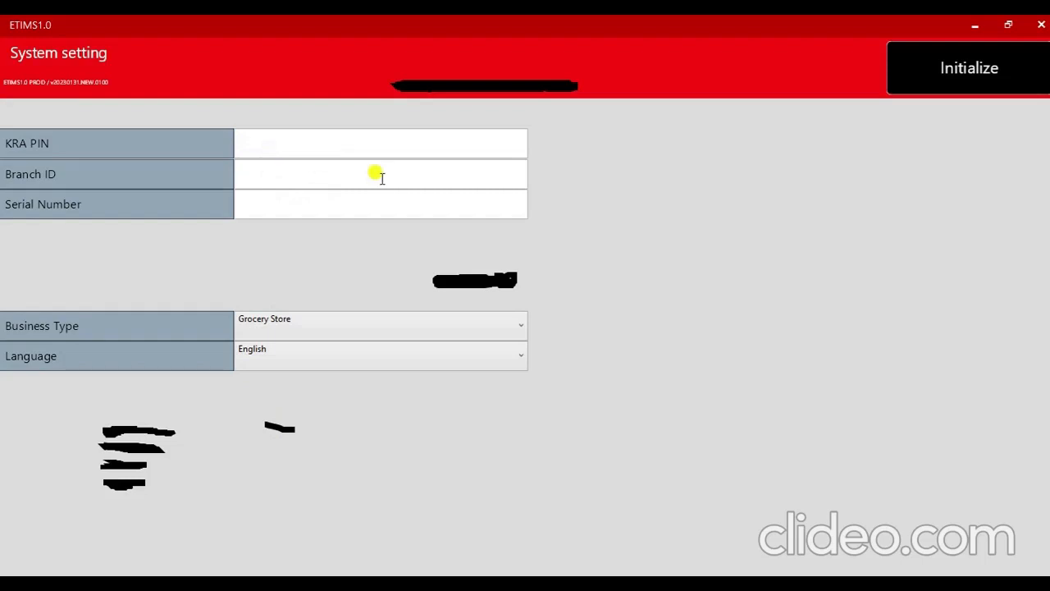
mouse_move(358, 200)
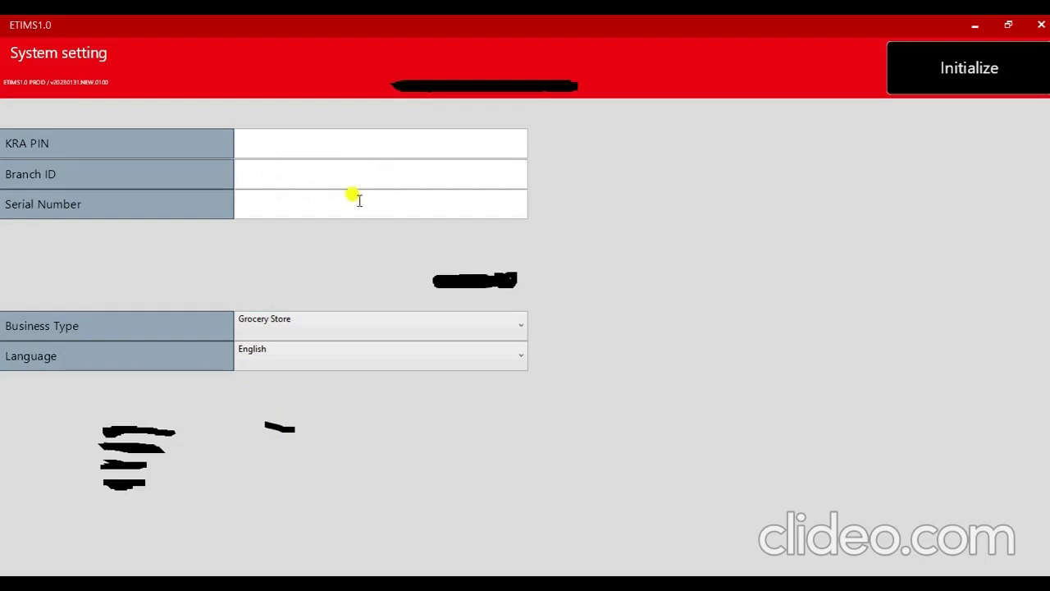
mouse_move(236, 199)
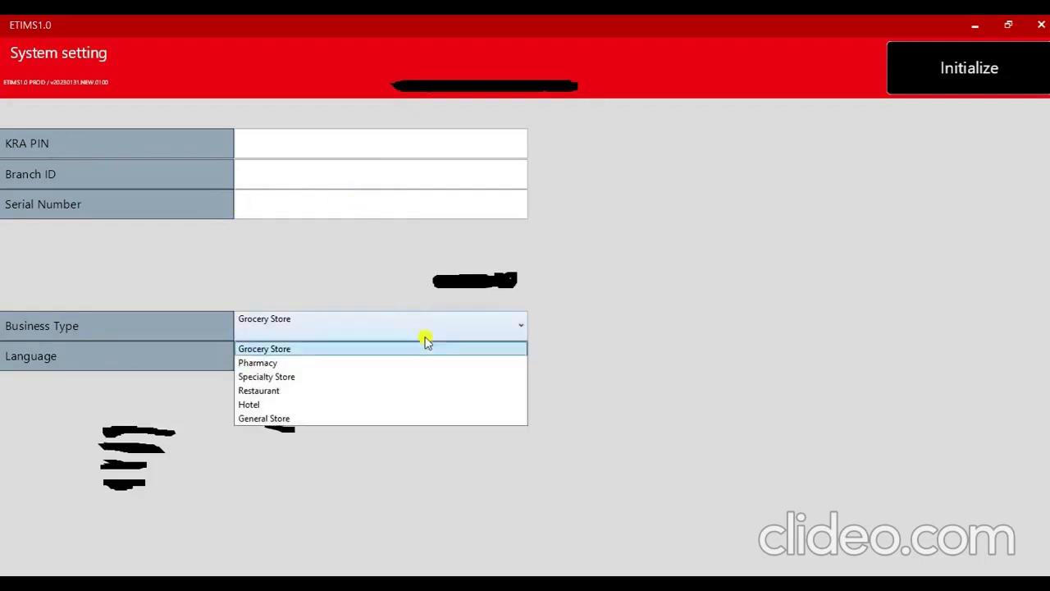
mouse_move(490, 362)
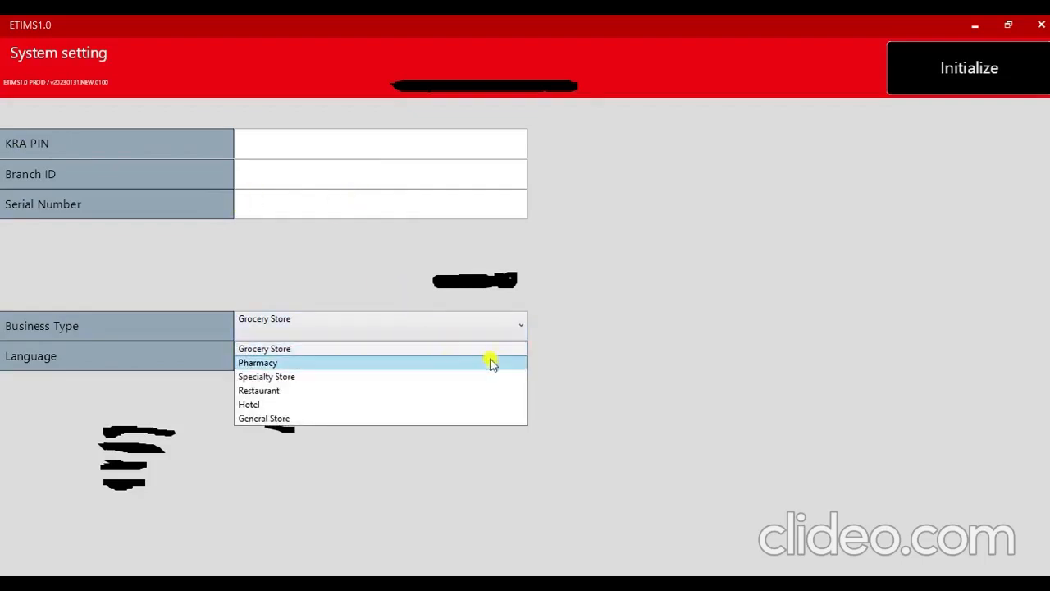
Set Business Type to General Store and attempt Initialize with the identifier fields empty.
left_click(263, 418)
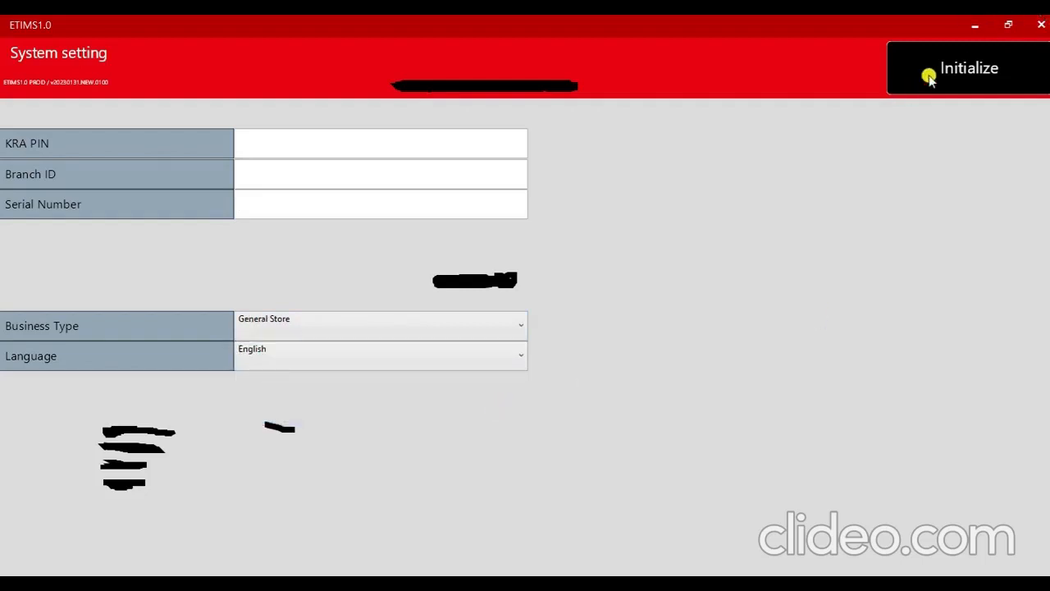
left_click(968, 69)
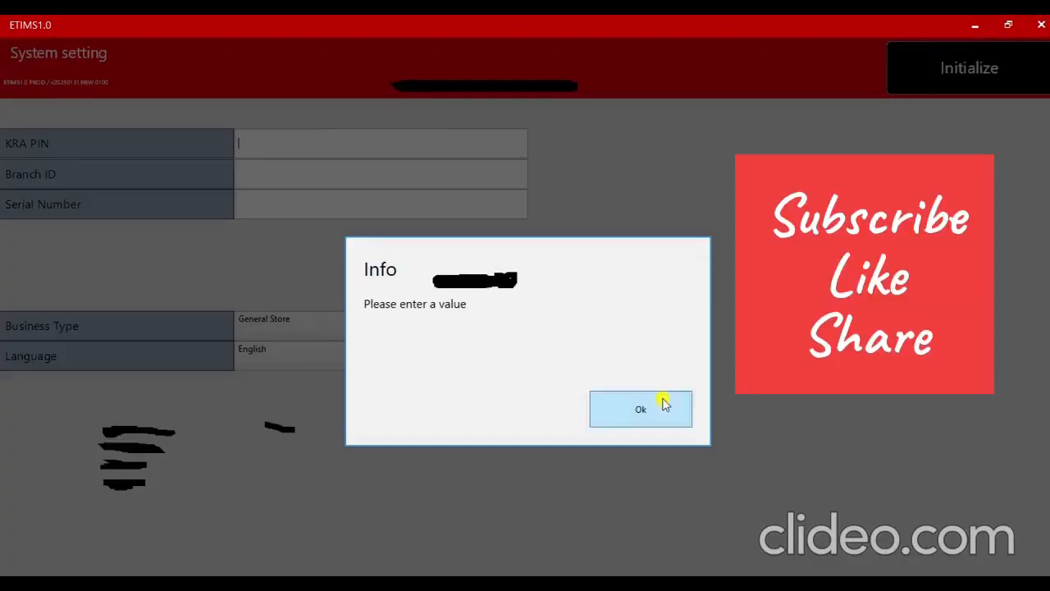
Acknowledge the 'Please enter a value' Info notice with Ok.
left_click(640, 408)
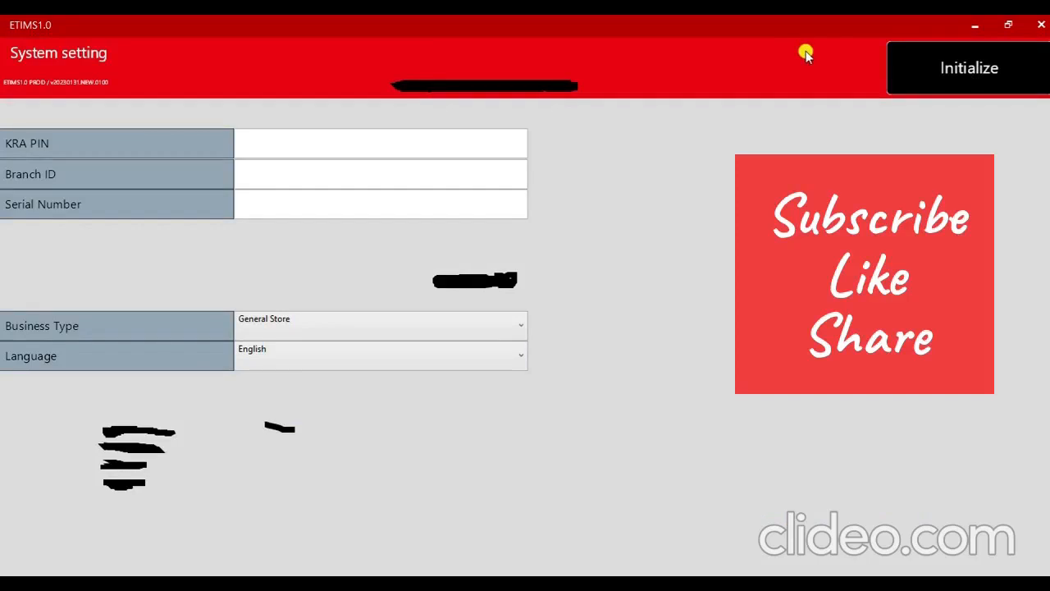
mouse_move(742, 130)
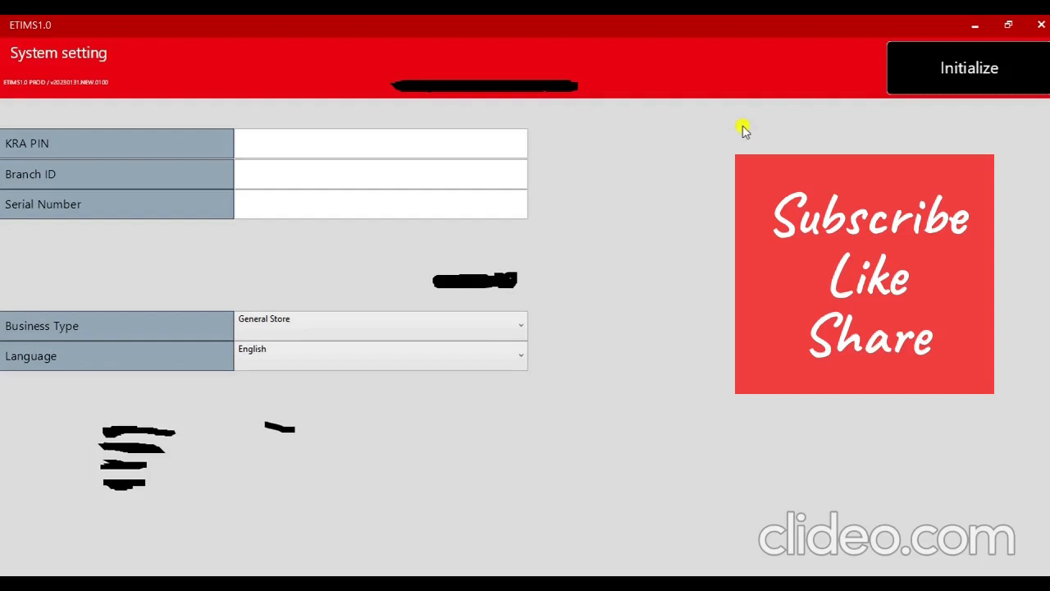
mouse_move(3, 121)
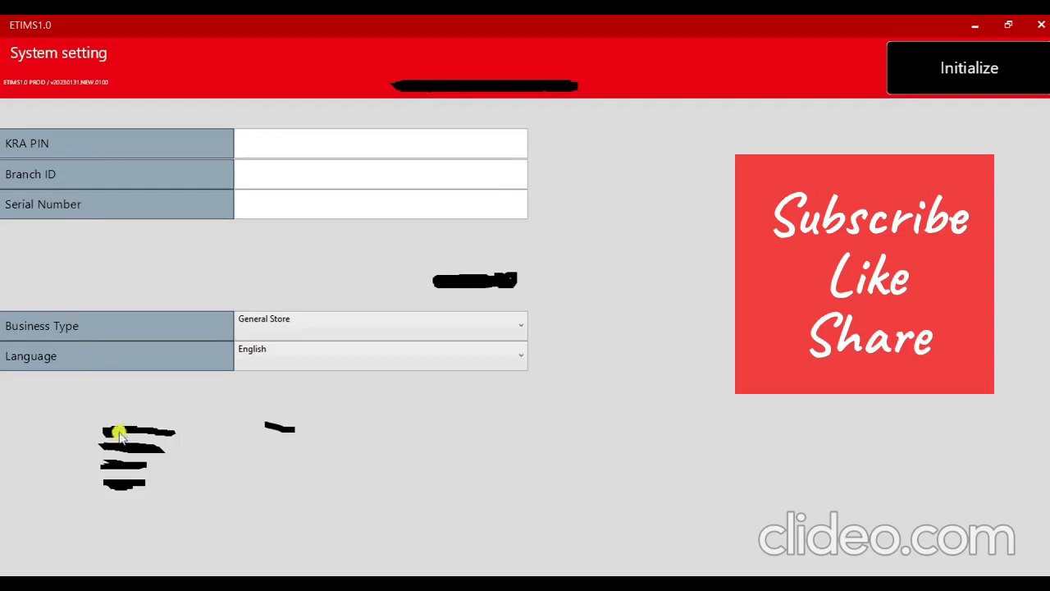
mouse_move(502, 416)
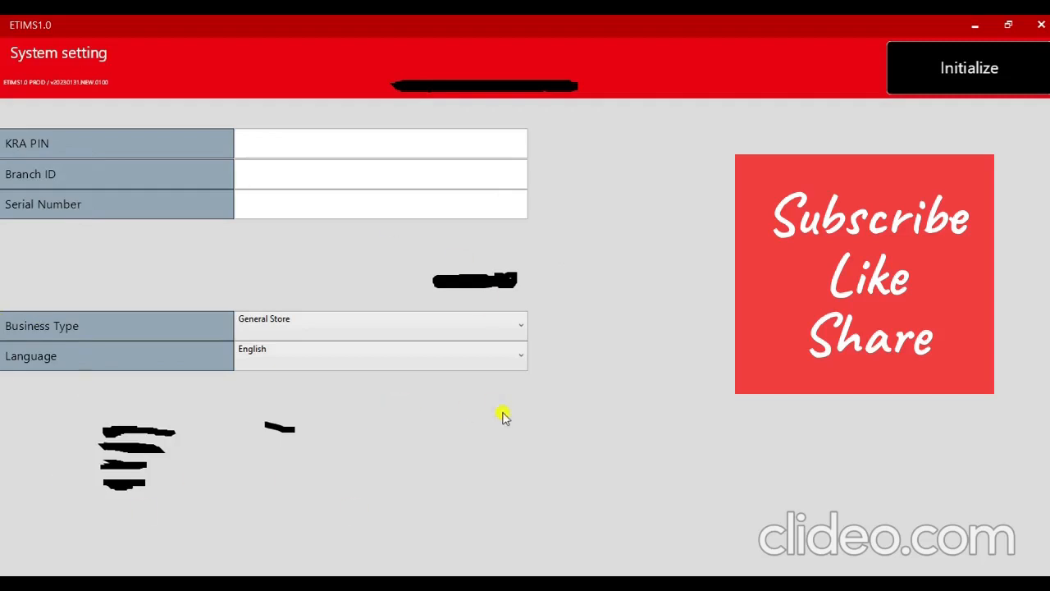